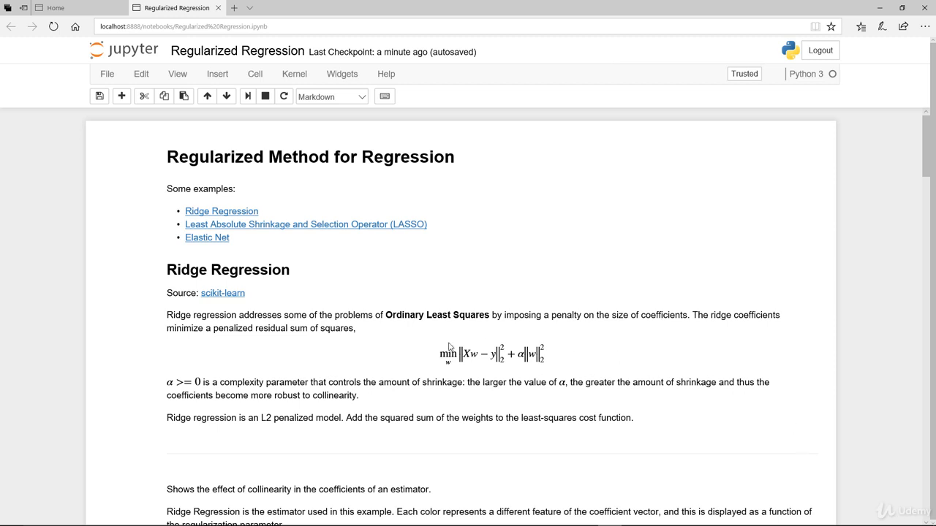
{"action": "mouse_move", "coordinate": [380, 340]}
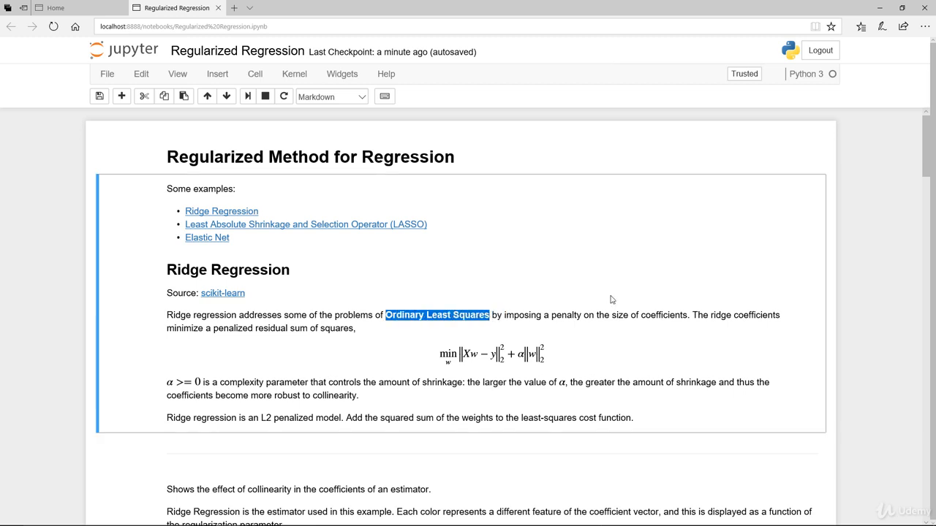
{"action": "mouse_move", "coordinate": [601, 310]}
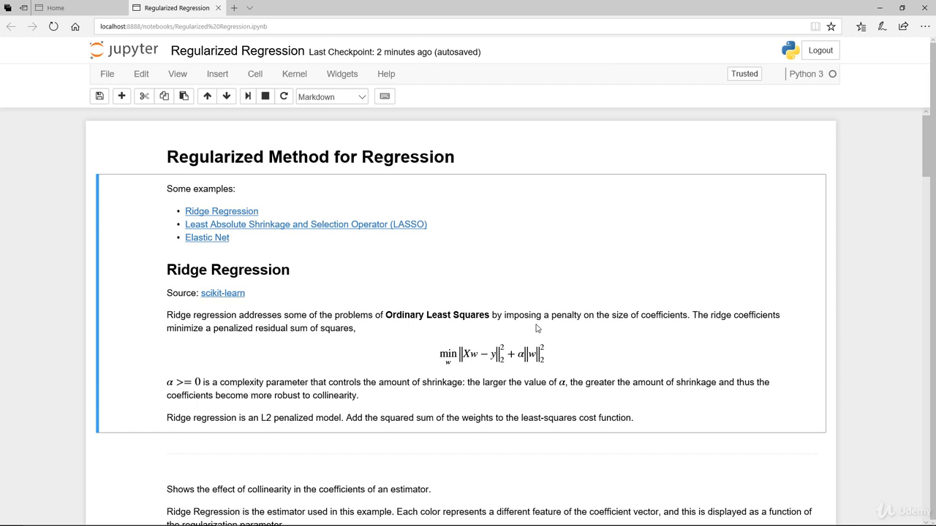
{"action": "mouse_move", "coordinate": [262, 211]}
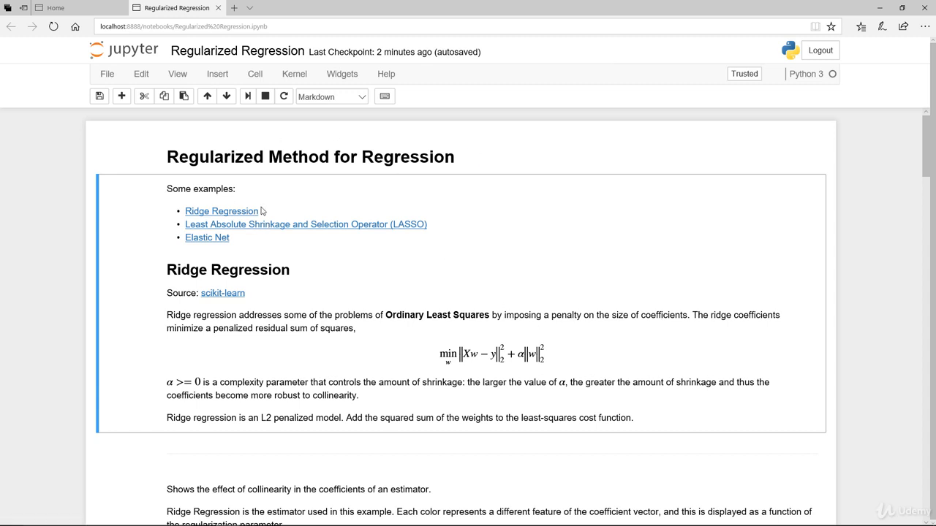
{"action": "mouse_move", "coordinate": [236, 244]}
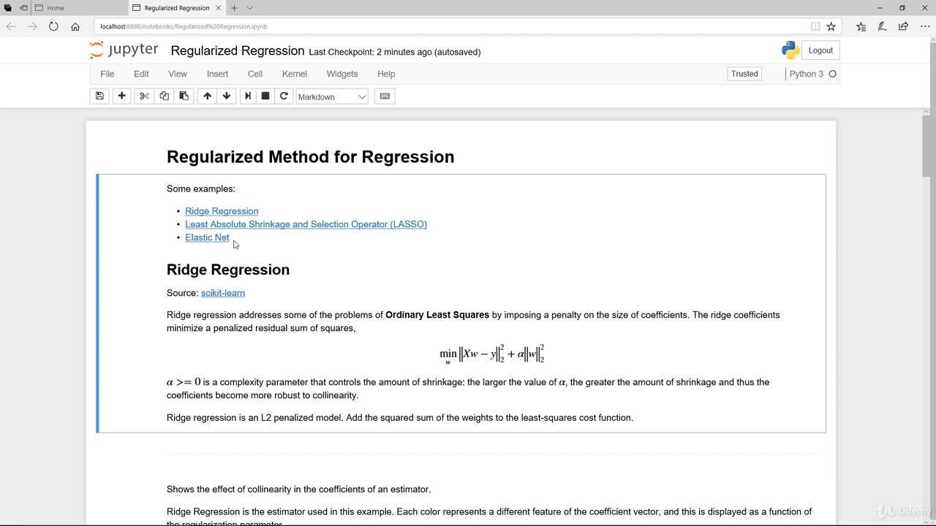
{"action": "mouse_move", "coordinate": [753, 351]}
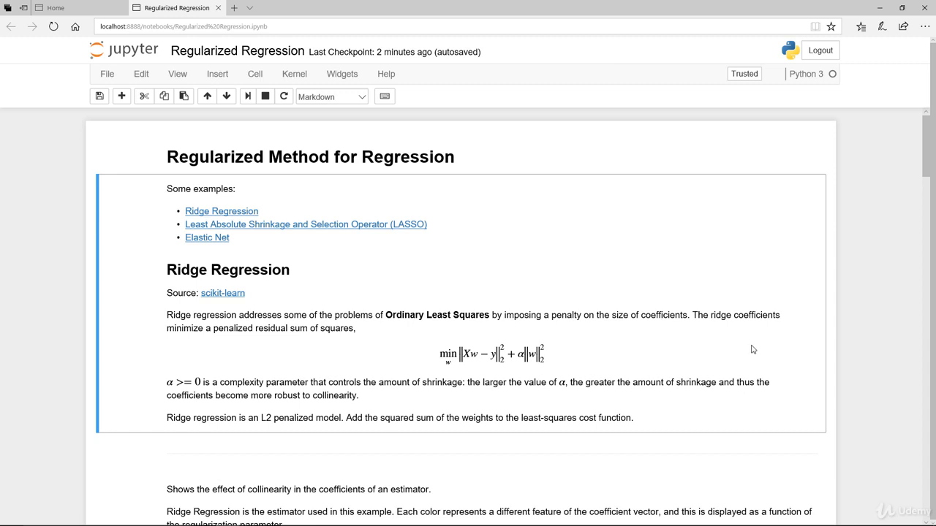
{"action": "mouse_move", "coordinate": [757, 329]}
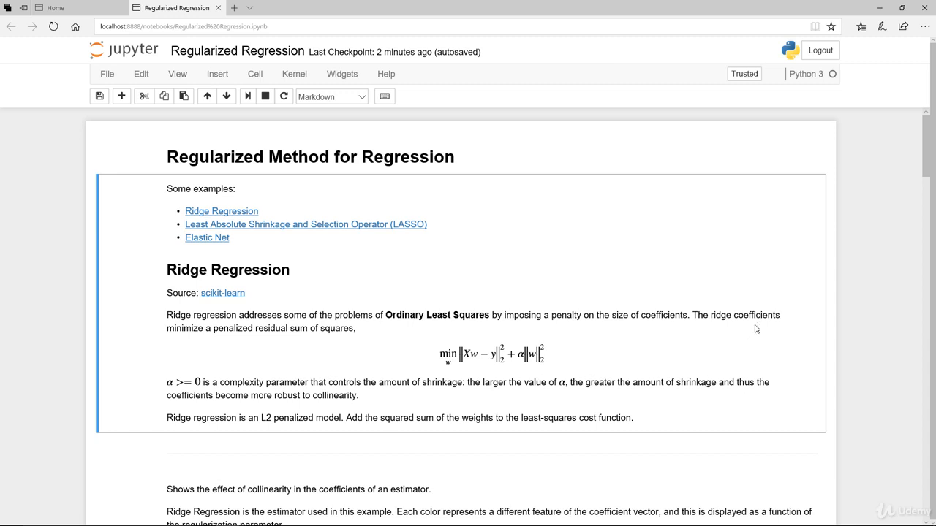
{"action": "mouse_move", "coordinate": [220, 345]}
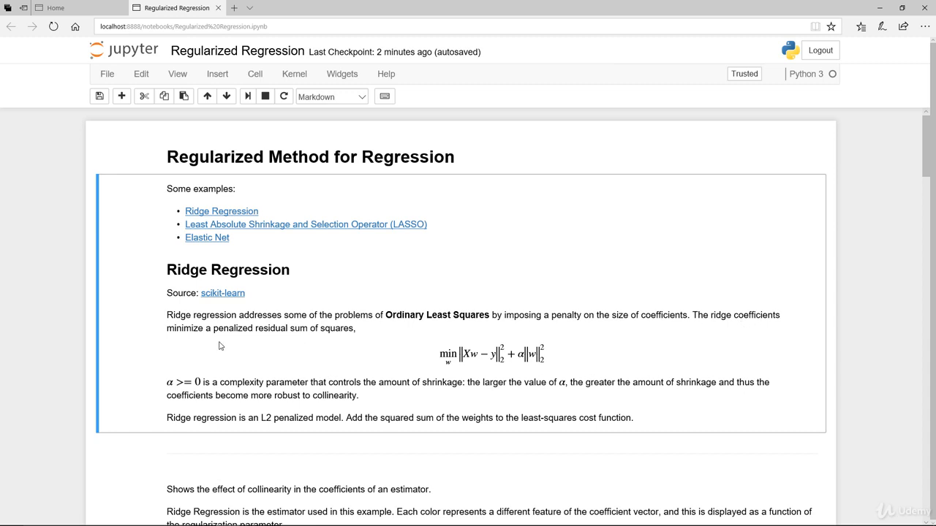
{"action": "mouse_move", "coordinate": [450, 379]}
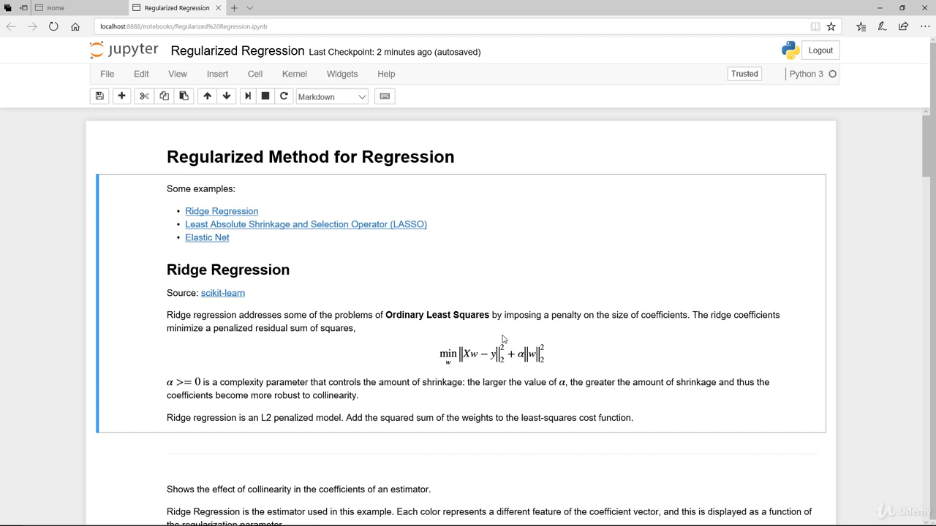
{"action": "mouse_move", "coordinate": [454, 377]}
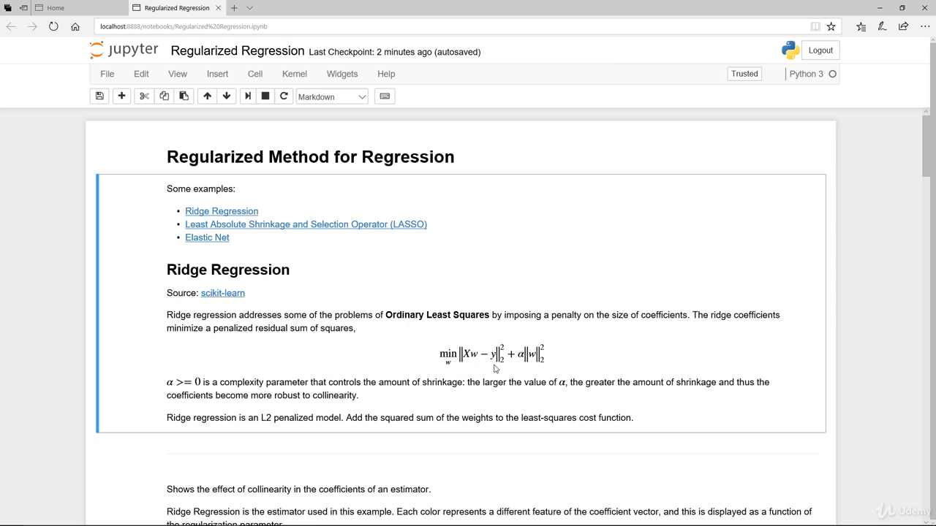
{"action": "mouse_move", "coordinate": [529, 373]}
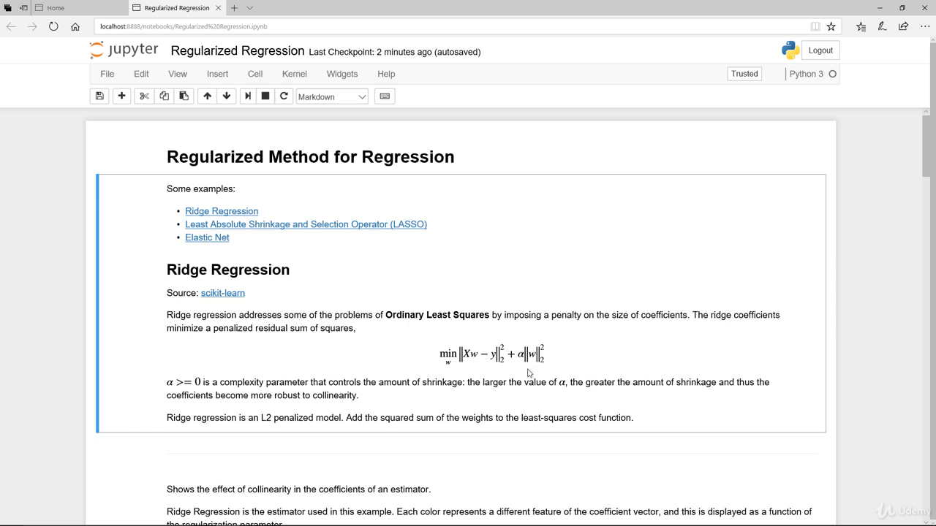
{"action": "mouse_move", "coordinate": [553, 362]}
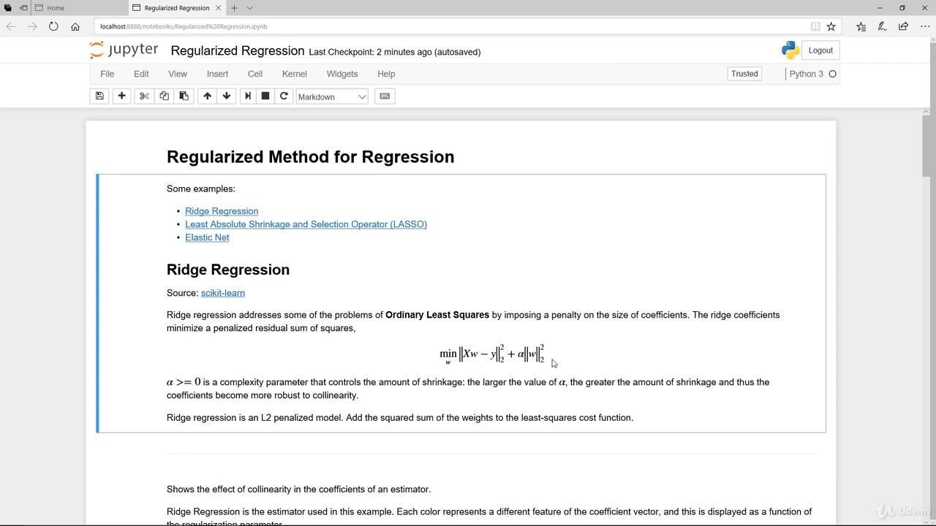
{"action": "mouse_move", "coordinate": [568, 374]}
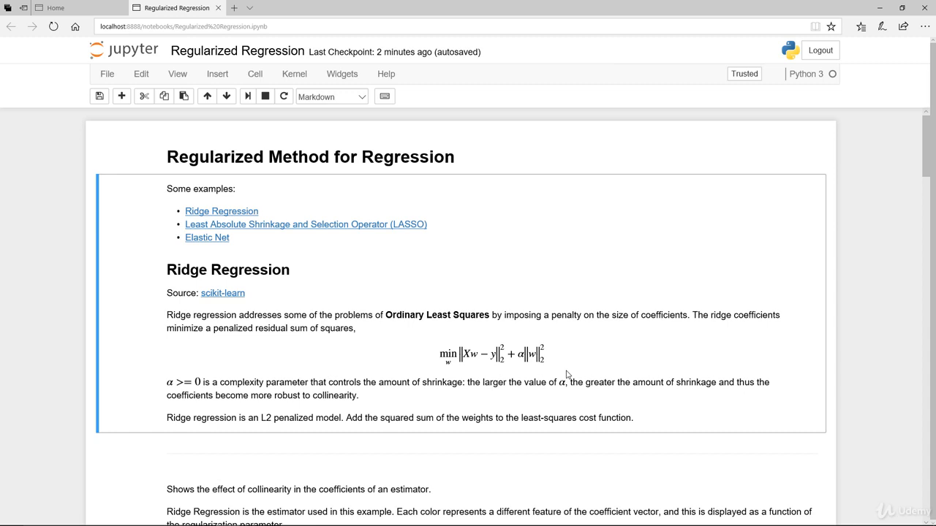
{"action": "mouse_move", "coordinate": [559, 335]}
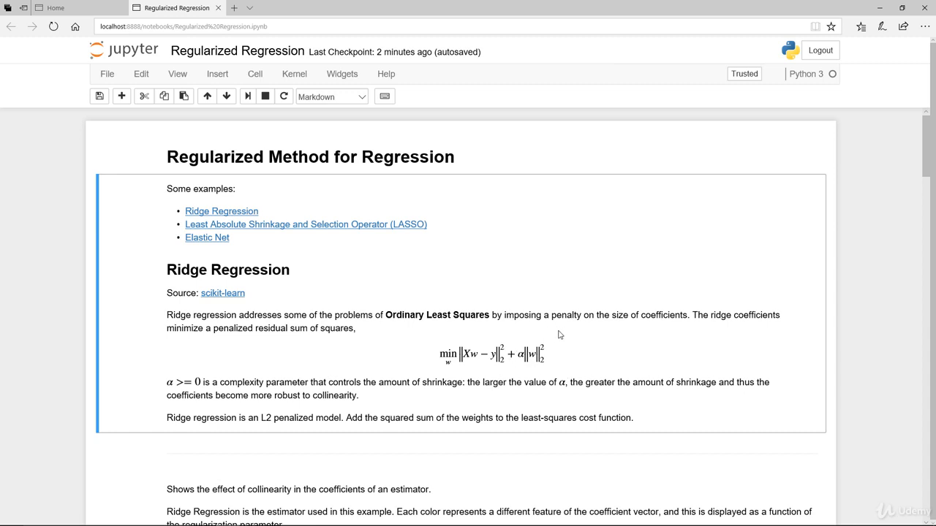
{"action": "mouse_move", "coordinate": [562, 357]}
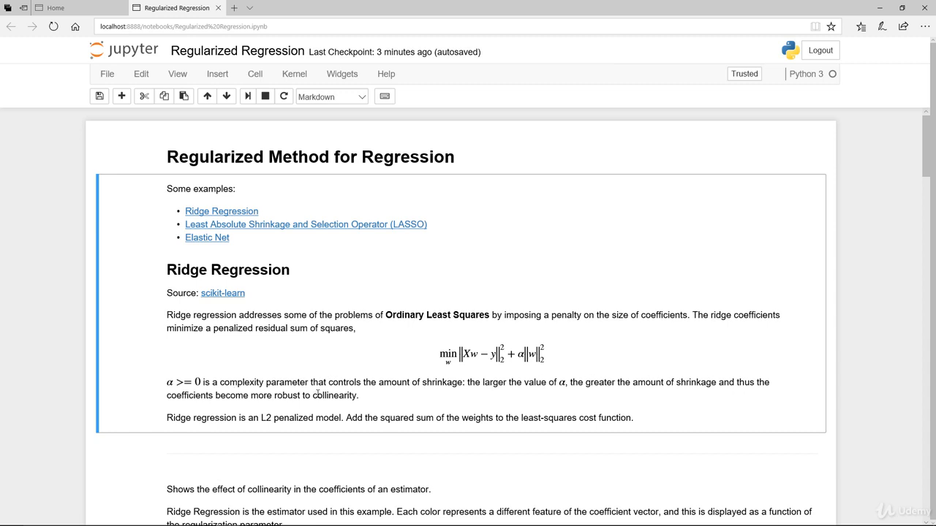
{"action": "mouse_move", "coordinate": [440, 400]}
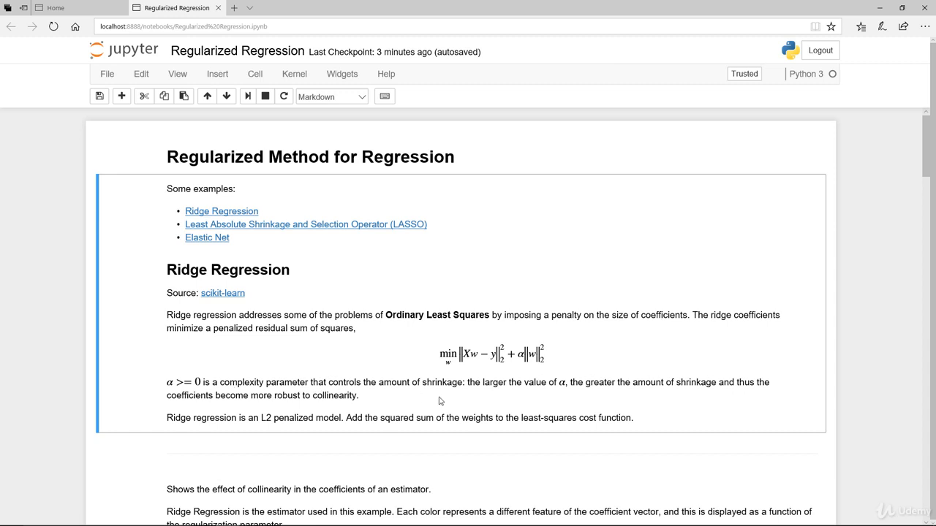
{"action": "mouse_move", "coordinate": [498, 394]}
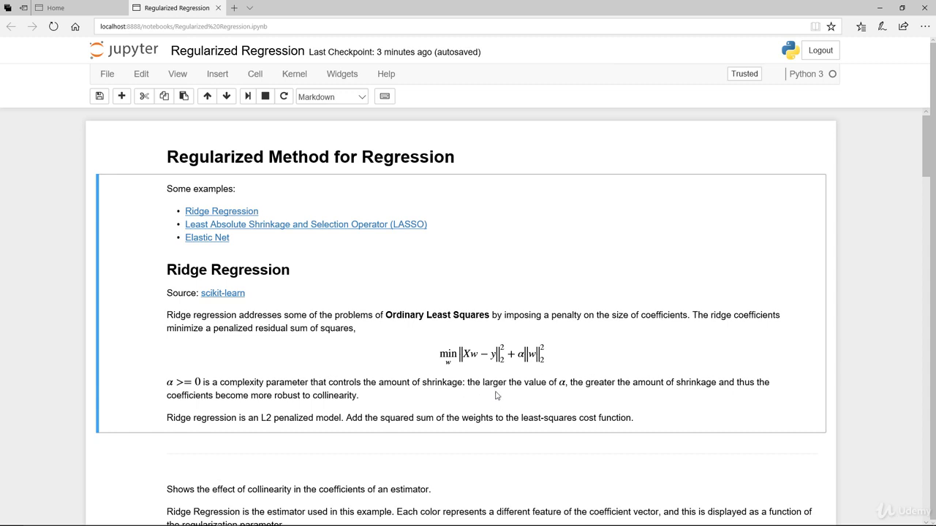
{"action": "mouse_move", "coordinate": [749, 408]}
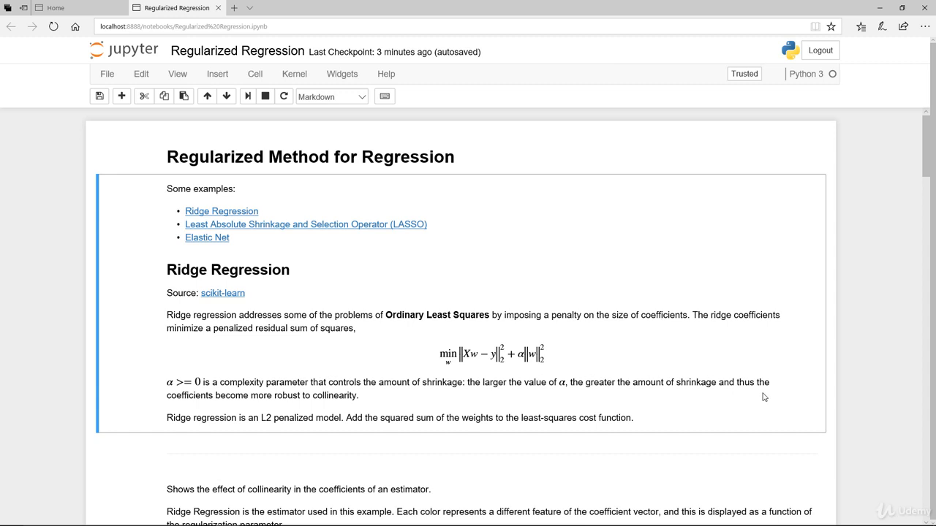
{"action": "mouse_move", "coordinate": [559, 377]}
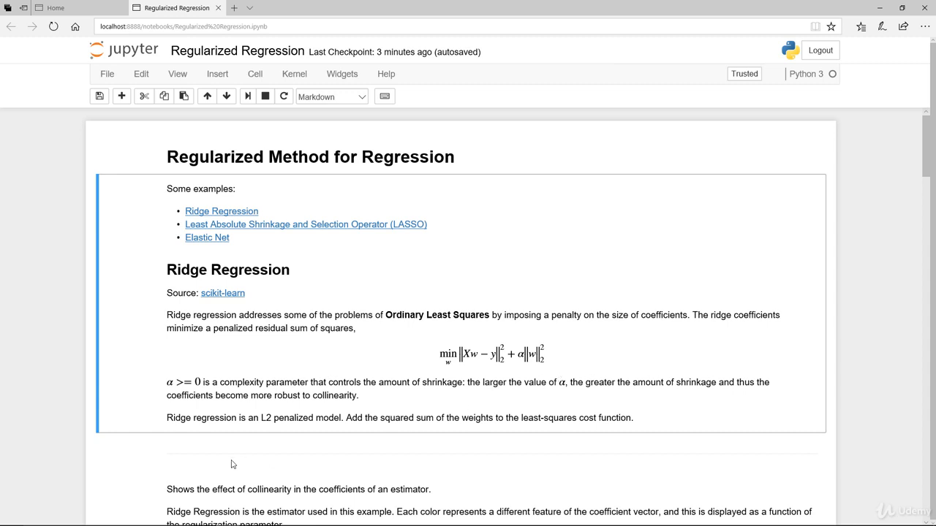
{"action": "mouse_move", "coordinate": [346, 433]}
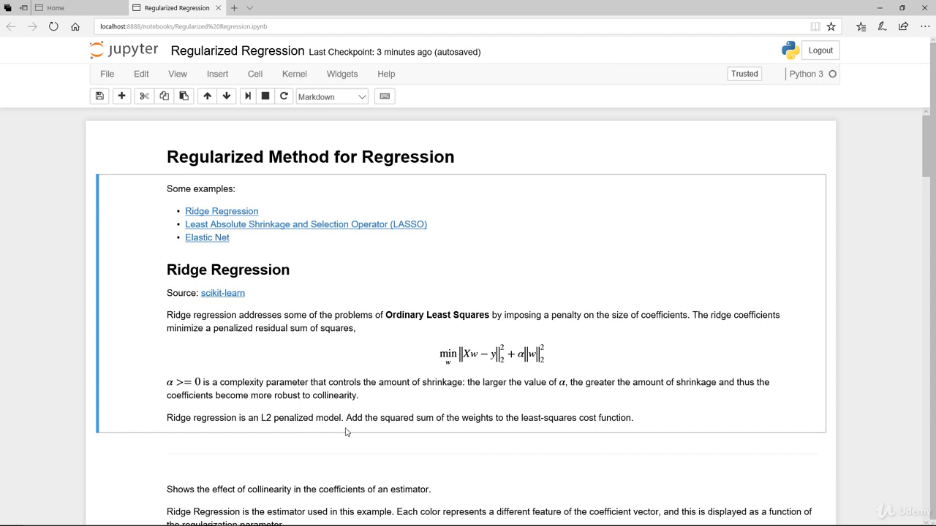
{"action": "mouse_move", "coordinate": [500, 430]}
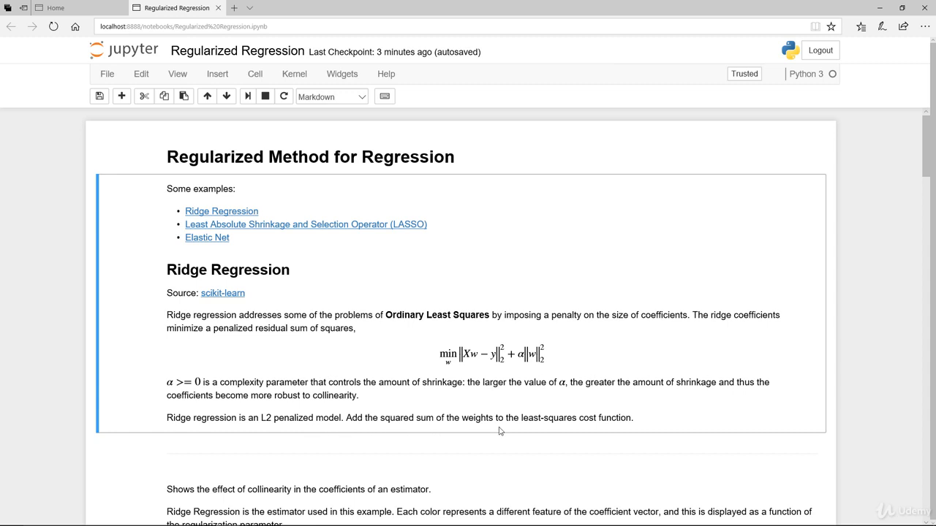
{"action": "mouse_move", "coordinate": [576, 375]}
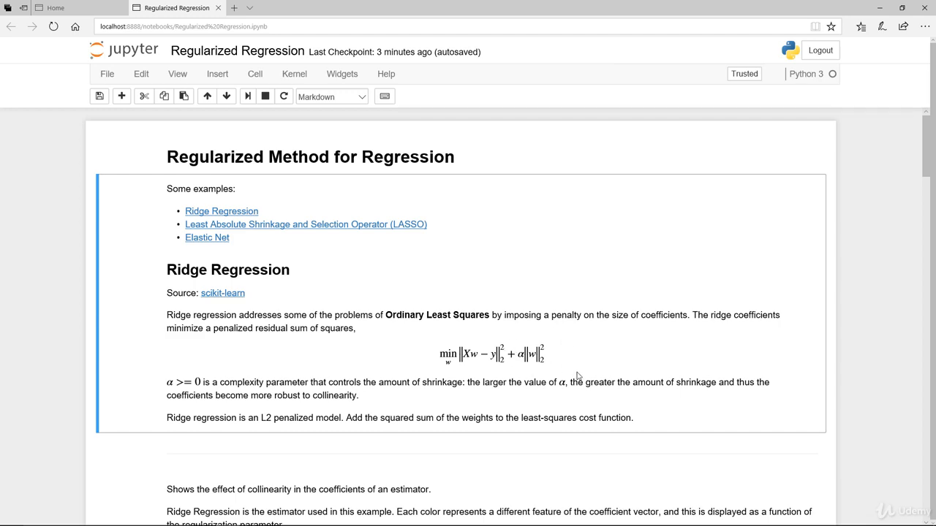
Scroll down to the 'Shows the effect of collinearity' notes and the unrun ridge code cell.
{"action": "scroll", "scroll_direction": "down", "scroll_amount": 3}
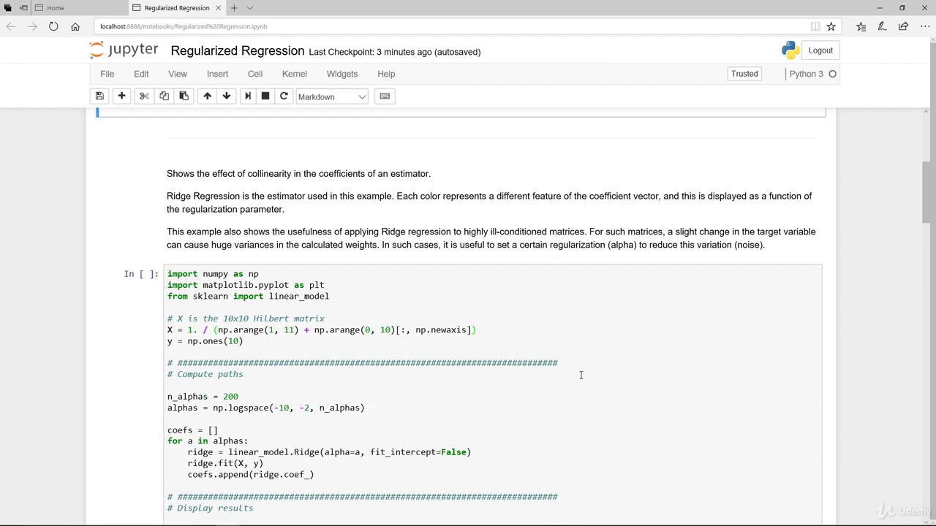
{"action": "mouse_move", "coordinate": [629, 334]}
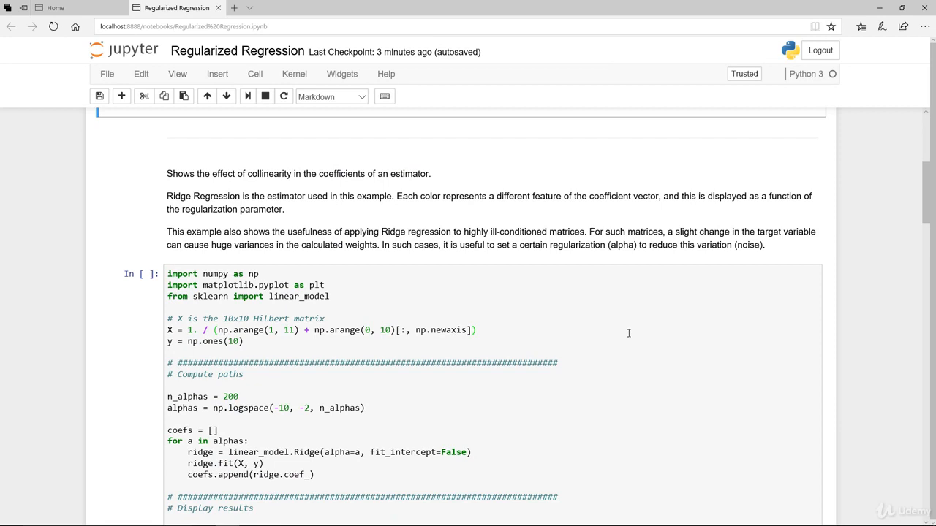
{"action": "mouse_move", "coordinate": [167, 176]}
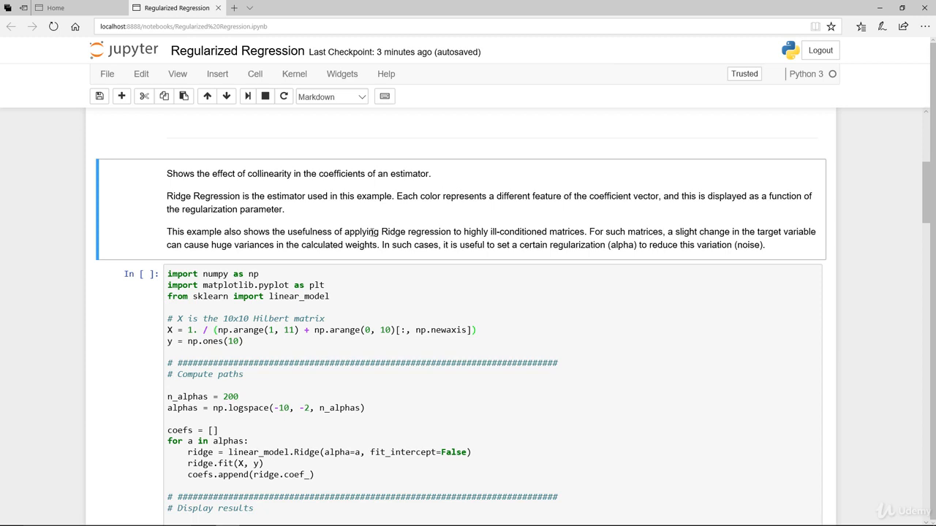
{"action": "mouse_move", "coordinate": [296, 214]}
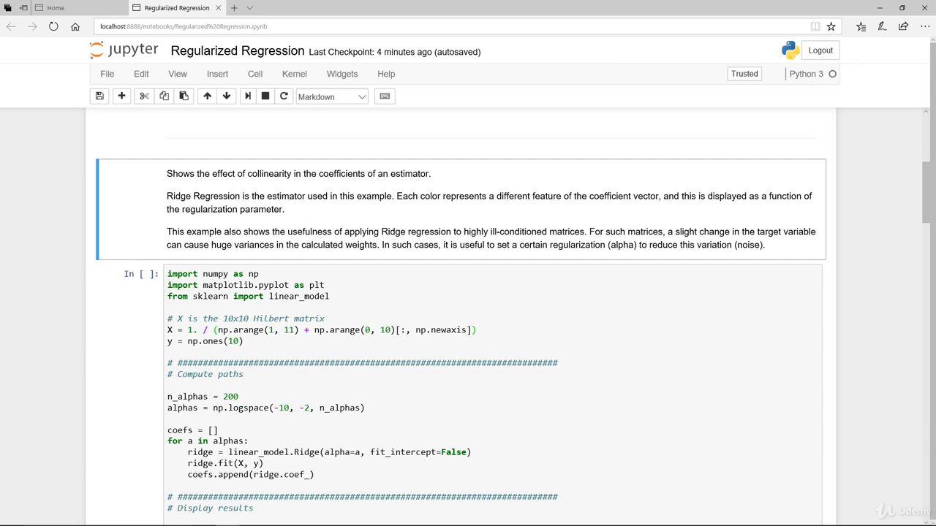
{"action": "mouse_move", "coordinate": [728, 216]}
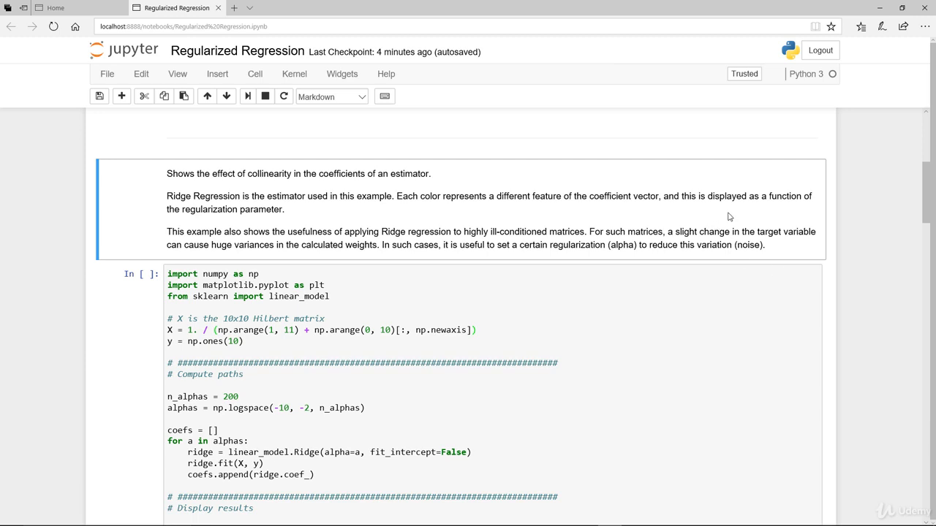
{"action": "mouse_move", "coordinate": [813, 217]}
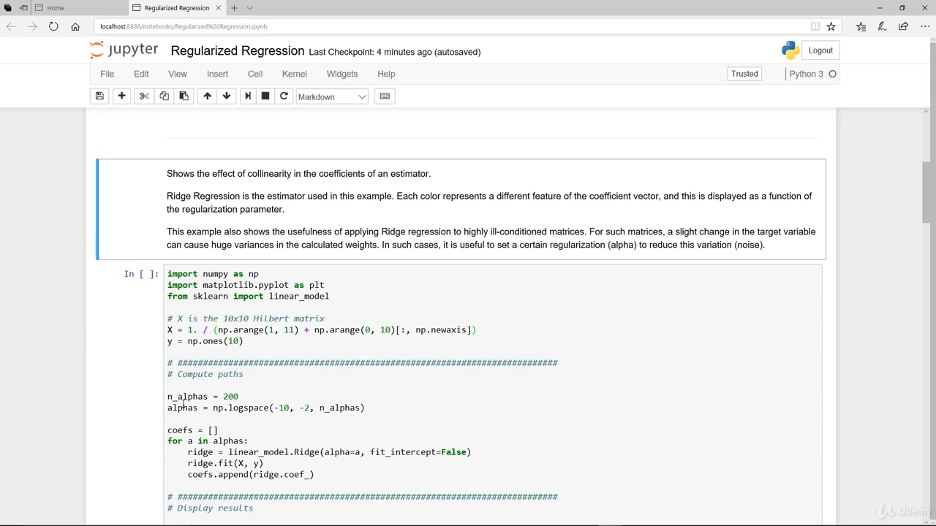
{"action": "mouse_move", "coordinate": [615, 419]}
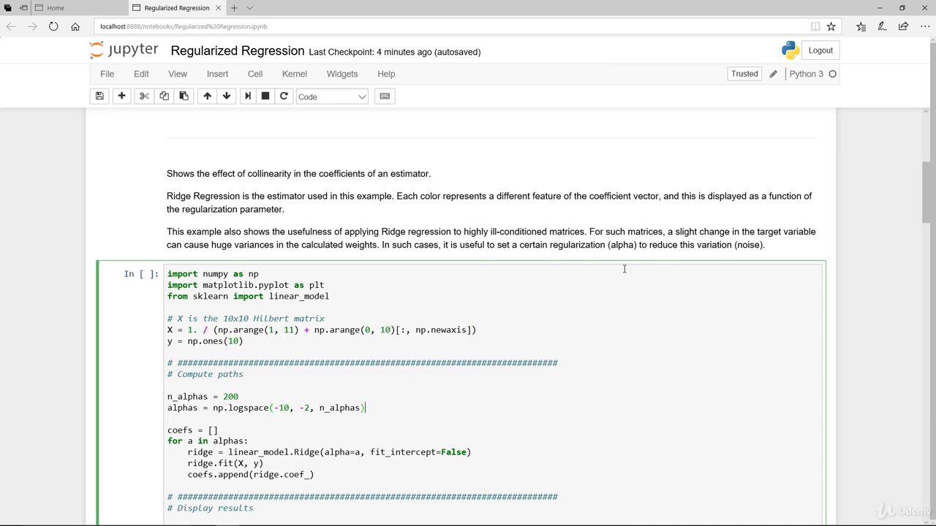
{"action": "mouse_move", "coordinate": [824, 243]}
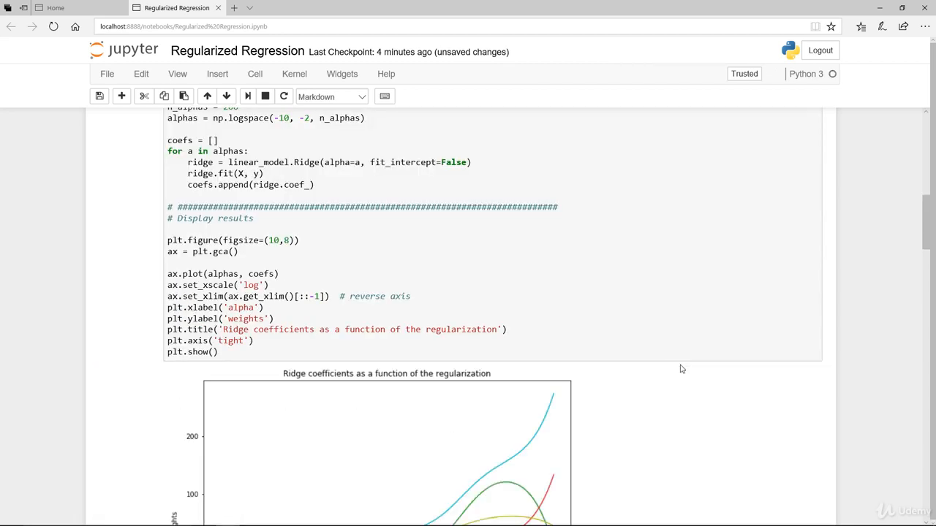
Review the Ridge coefficients plot, then scroll back to the collinearity explanation above it.
{"action": "scroll", "scroll_direction": "down", "scroll_amount": 3}
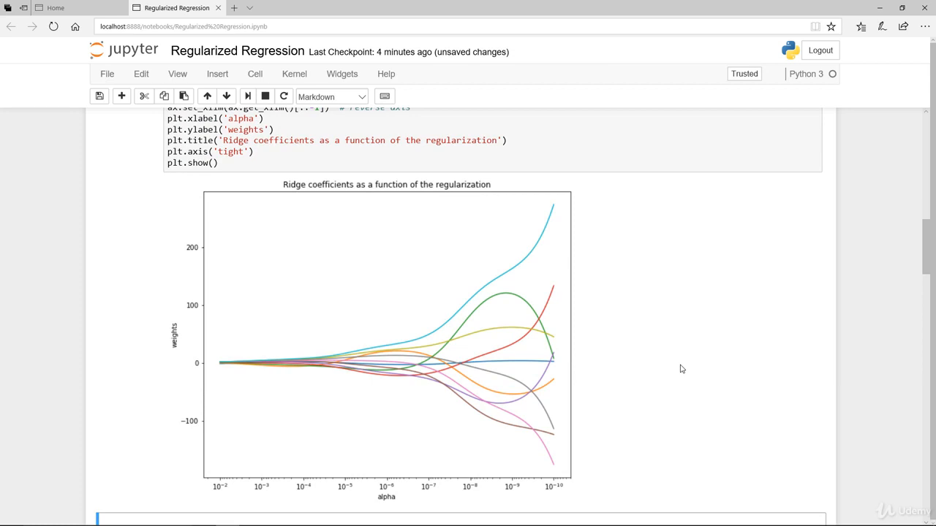
{"action": "mouse_move", "coordinate": [673, 371]}
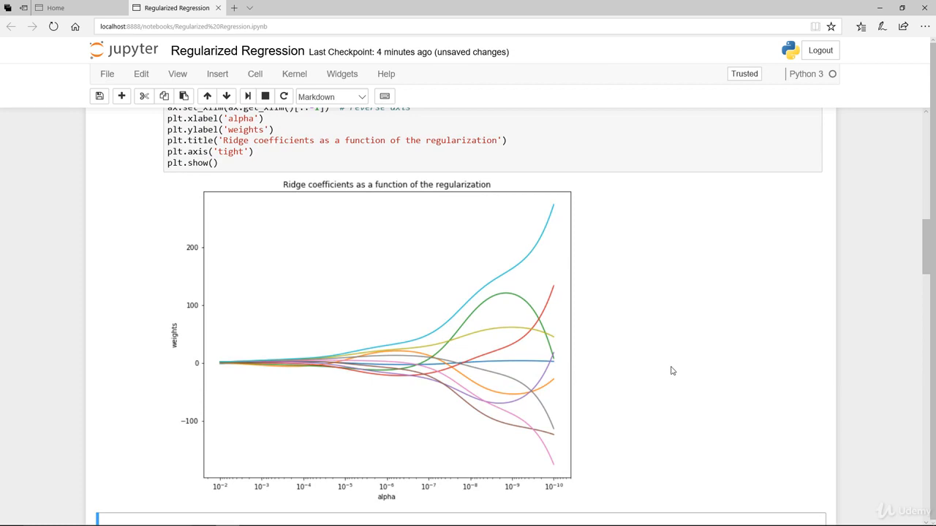
{"action": "mouse_move", "coordinate": [223, 498]}
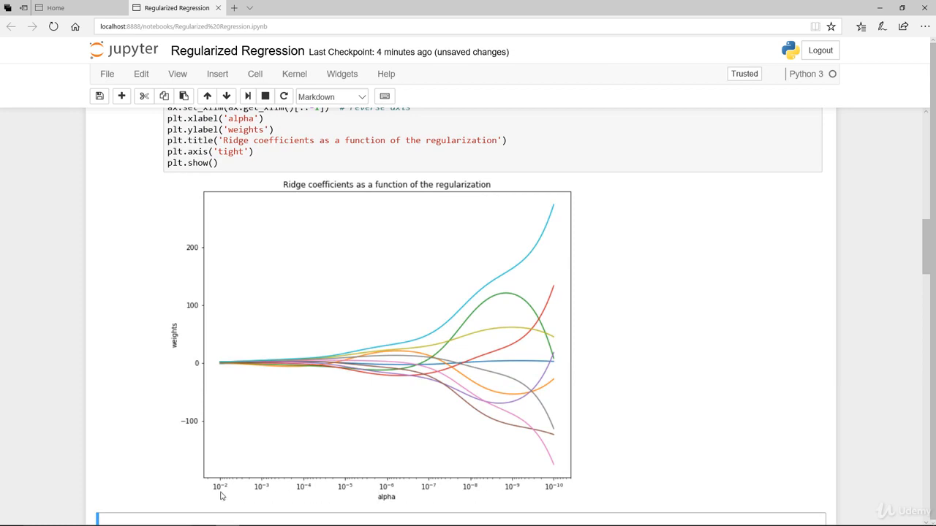
{"action": "mouse_move", "coordinate": [202, 497]}
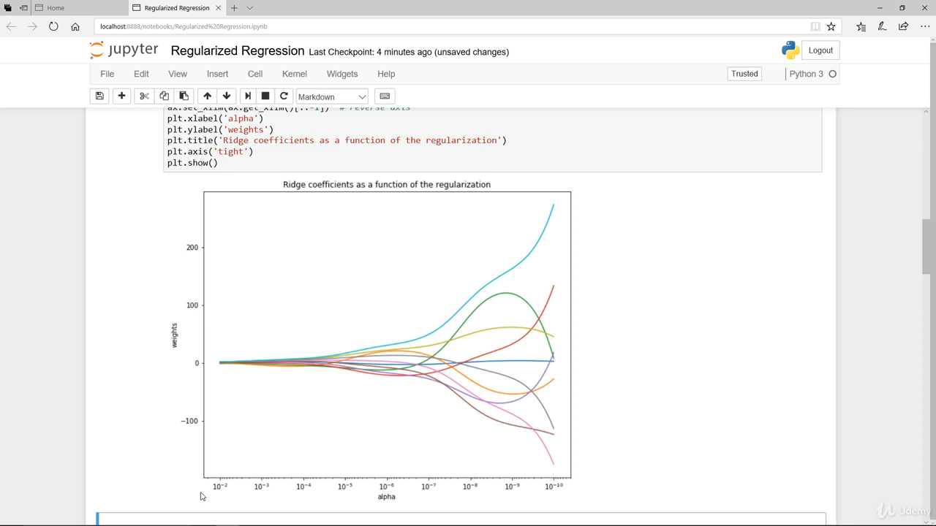
{"action": "mouse_move", "coordinate": [601, 483]}
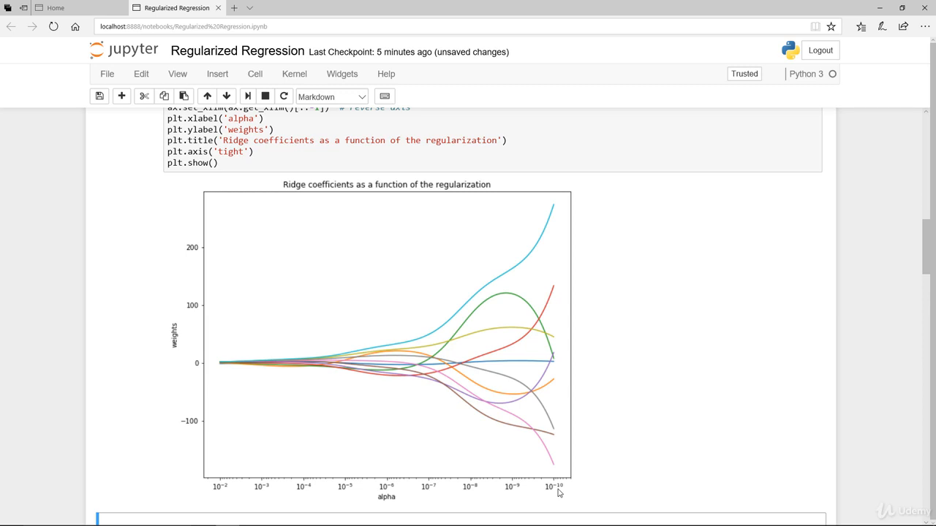
{"action": "mouse_move", "coordinate": [559, 202]}
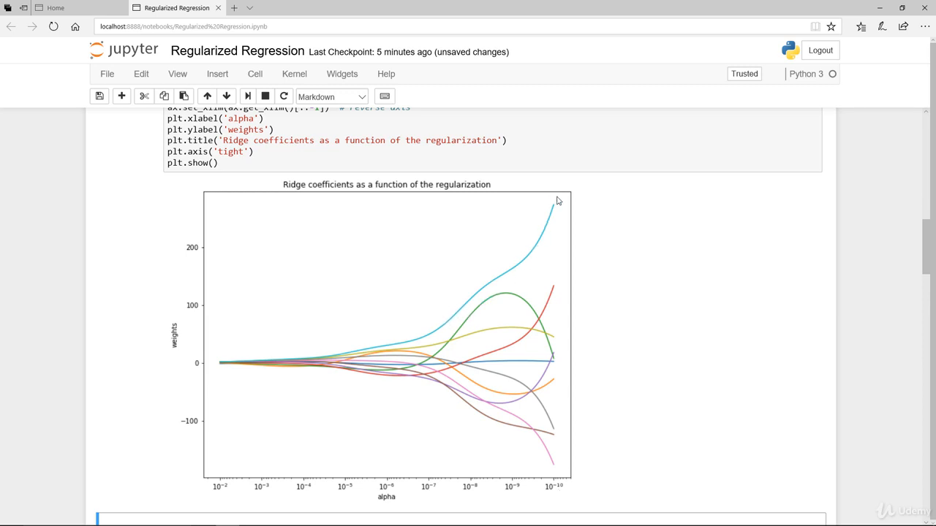
{"action": "mouse_move", "coordinate": [581, 190]}
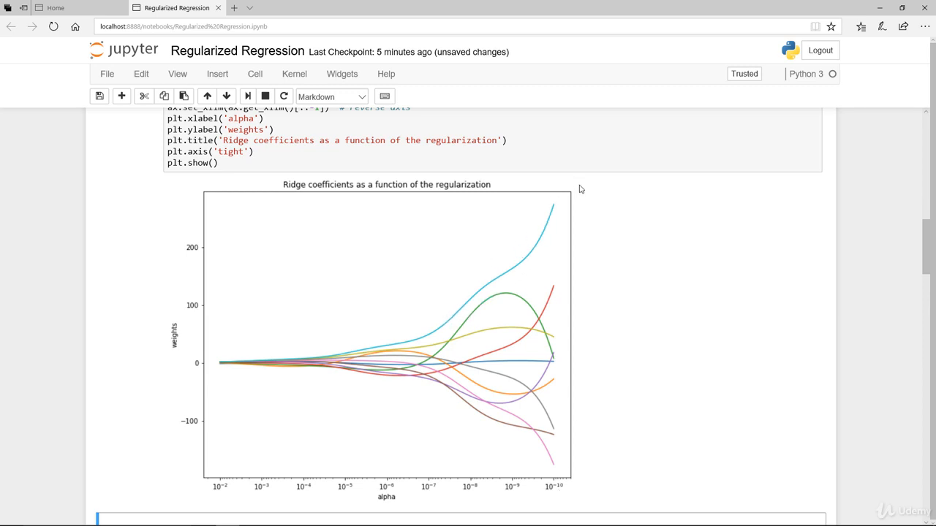
{"action": "mouse_move", "coordinate": [555, 203]}
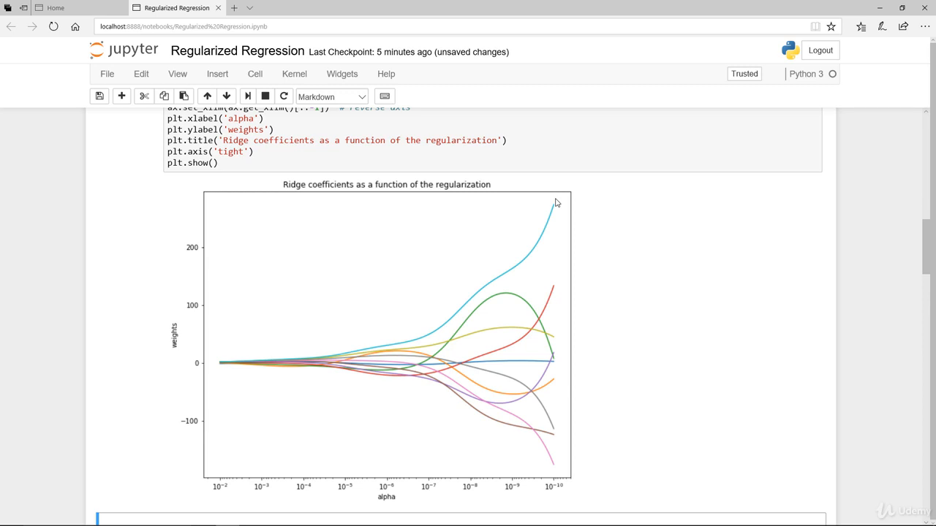
{"action": "mouse_move", "coordinate": [538, 359]}
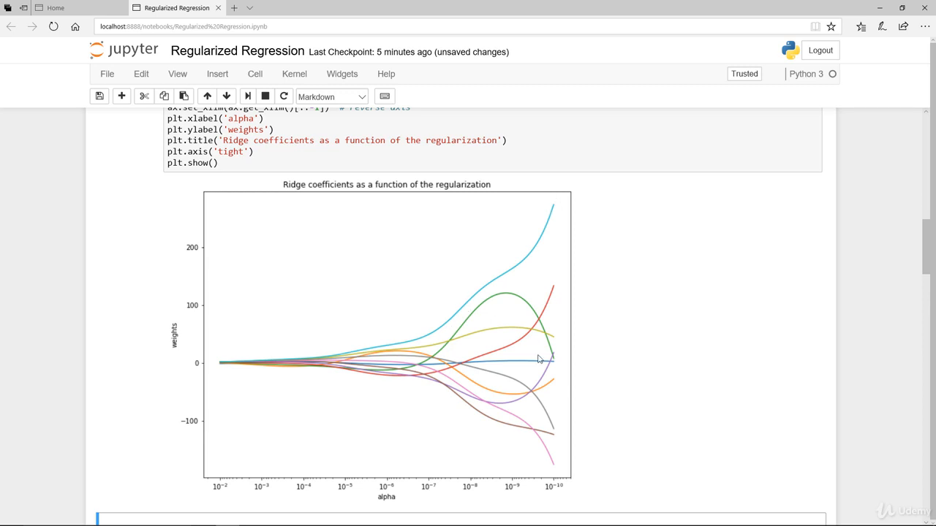
{"action": "mouse_move", "coordinate": [512, 500]}
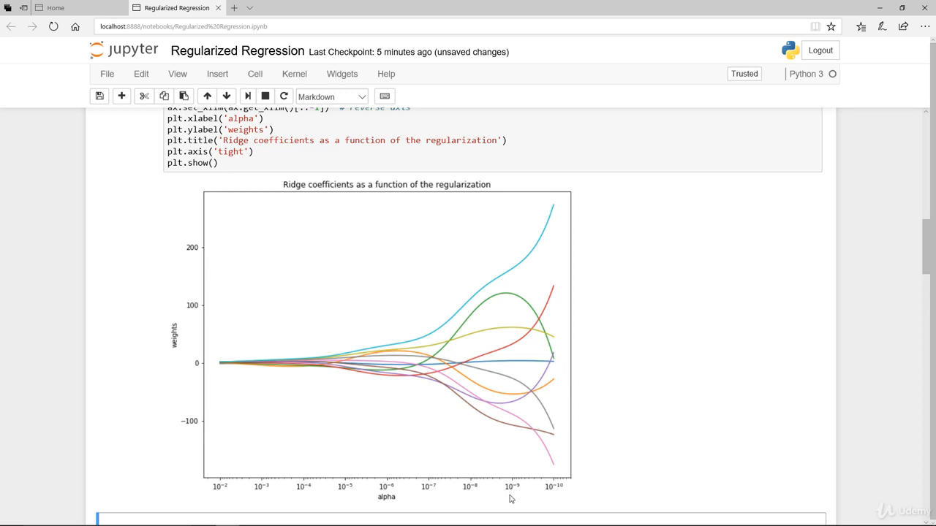
{"action": "mouse_move", "coordinate": [550, 500]}
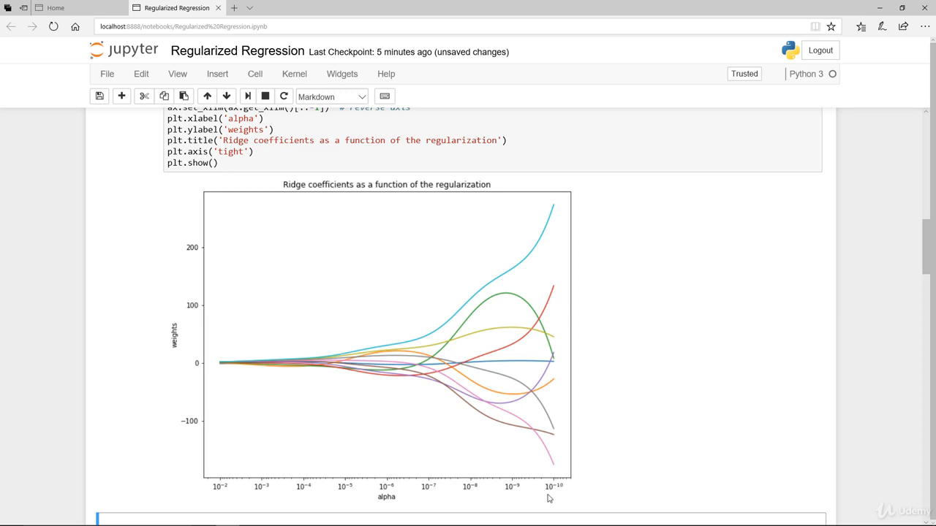
{"action": "mouse_move", "coordinate": [563, 494]}
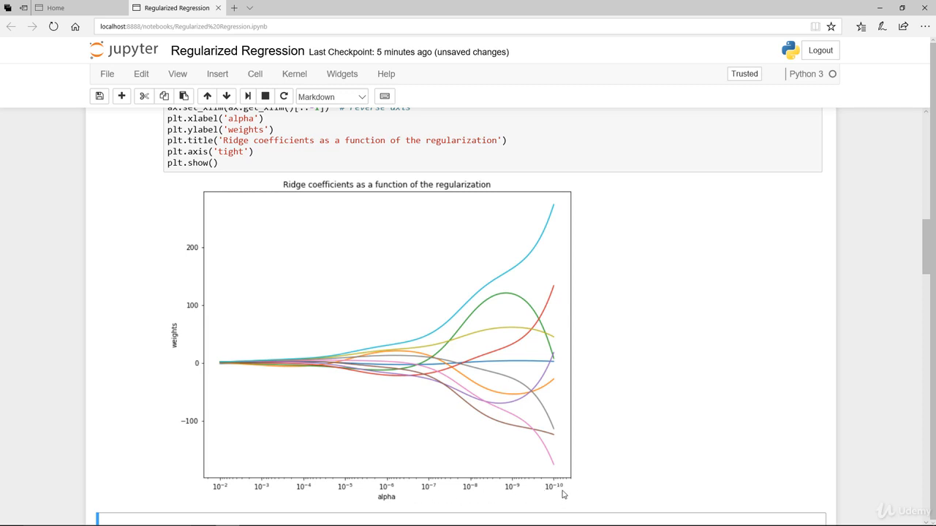
{"action": "mouse_move", "coordinate": [327, 500]}
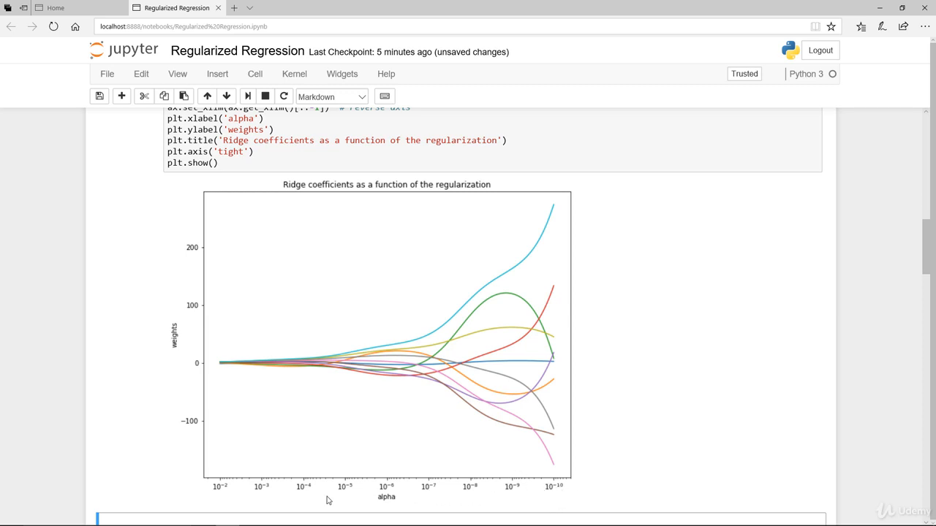
{"action": "mouse_move", "coordinate": [272, 505]}
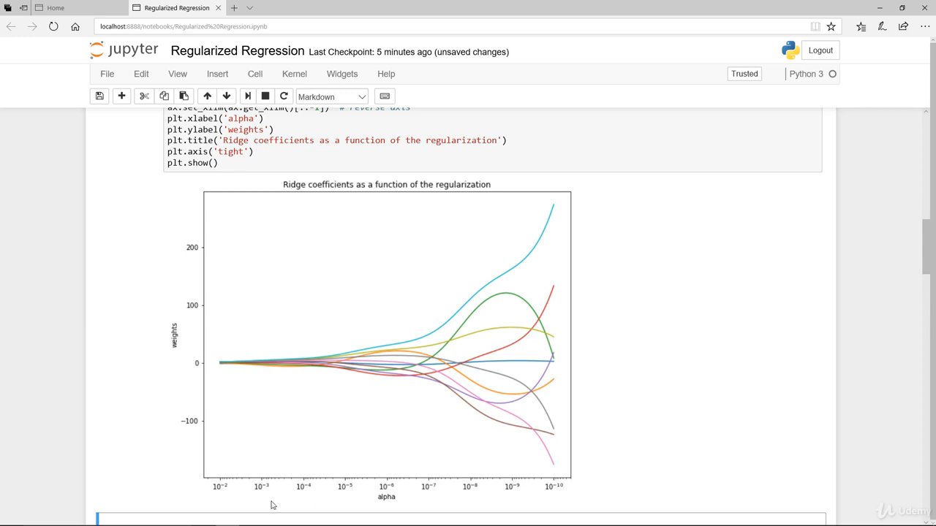
{"action": "mouse_move", "coordinate": [279, 503]}
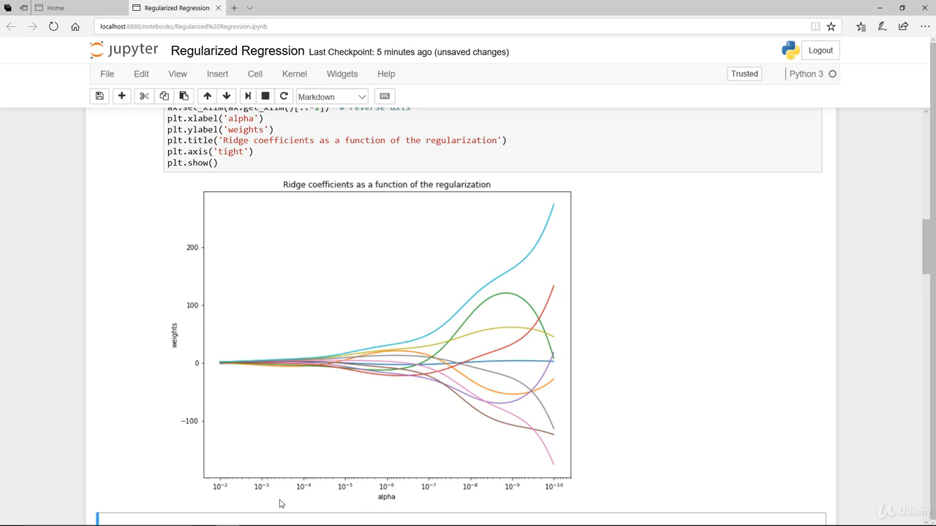
{"action": "mouse_move", "coordinate": [354, 348]}
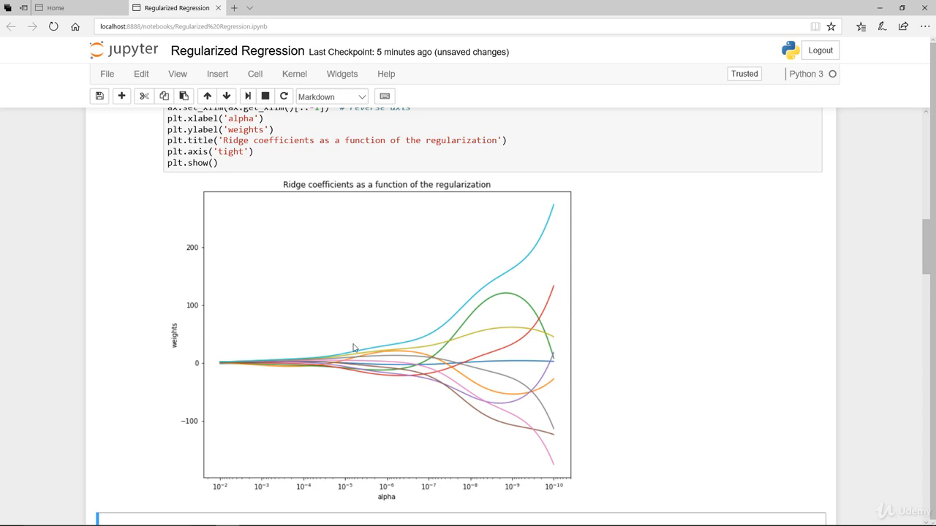
{"action": "mouse_move", "coordinate": [327, 385]}
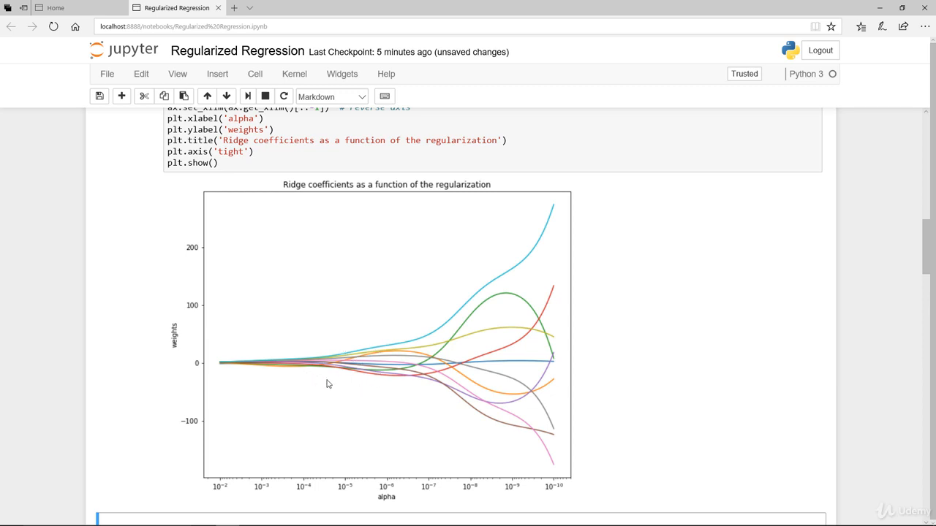
{"action": "mouse_move", "coordinate": [272, 373]}
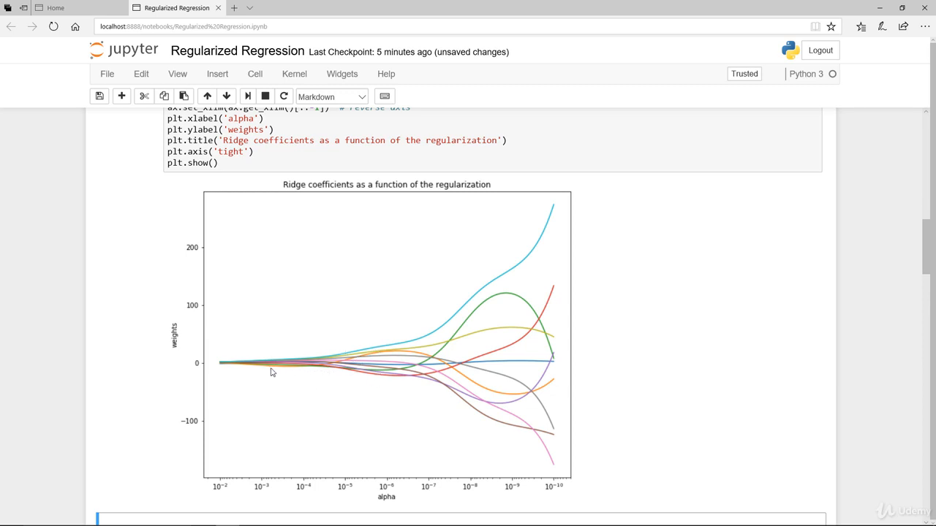
{"action": "mouse_move", "coordinate": [213, 367]}
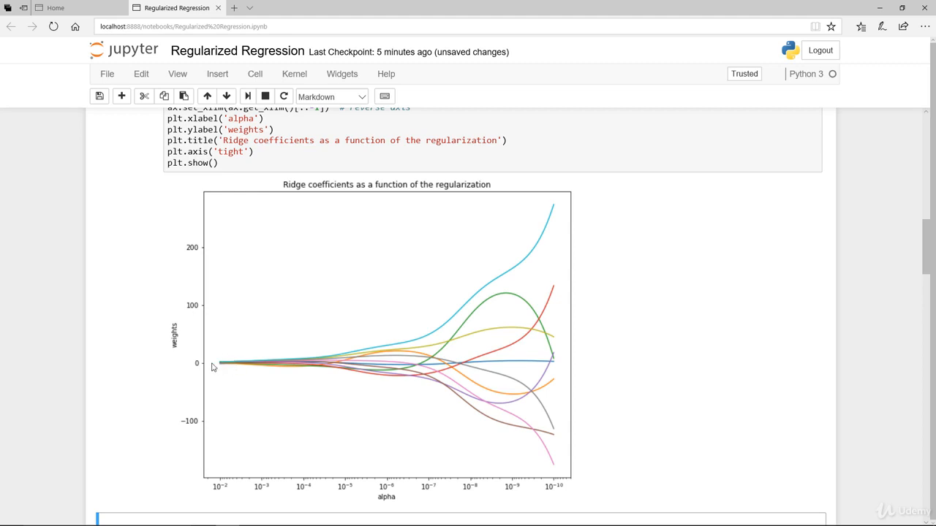
{"action": "mouse_move", "coordinate": [254, 367]}
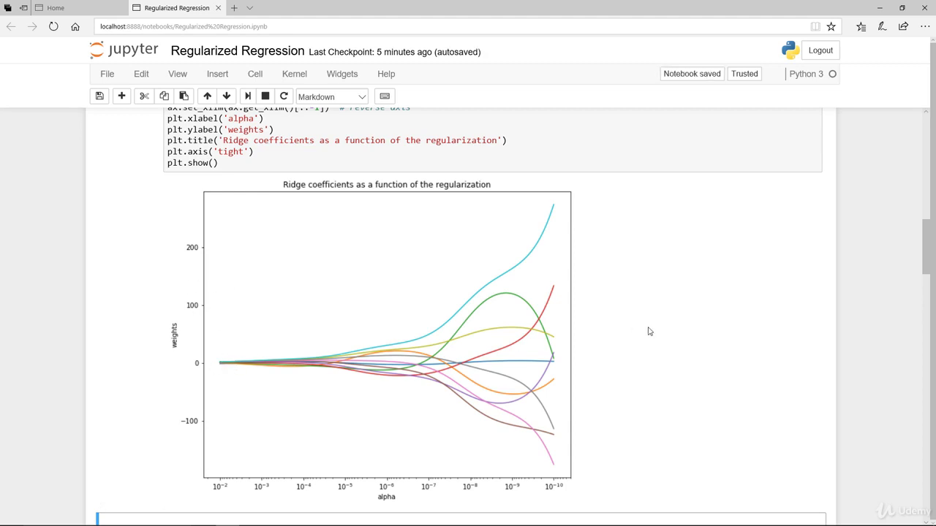
{"action": "scroll", "scroll_direction": "up", "scroll_amount": 3}
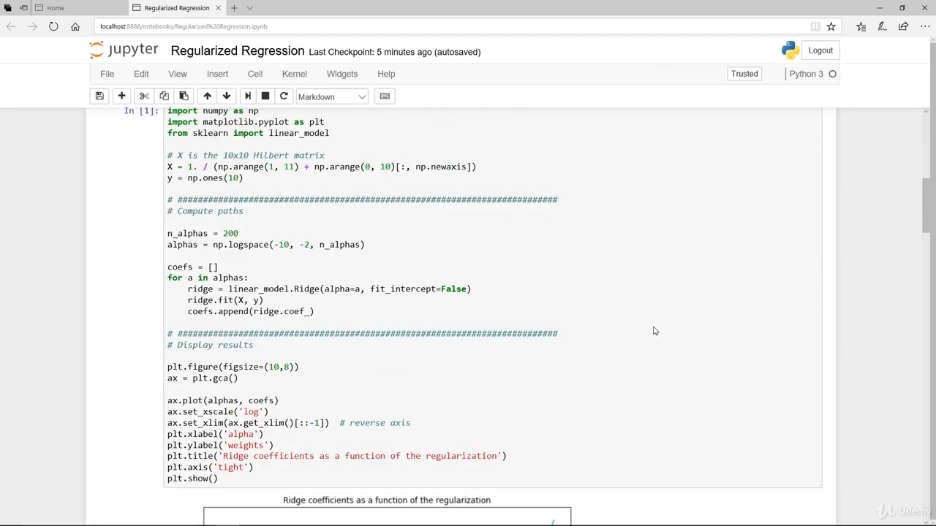
{"action": "mouse_move", "coordinate": [705, 387]}
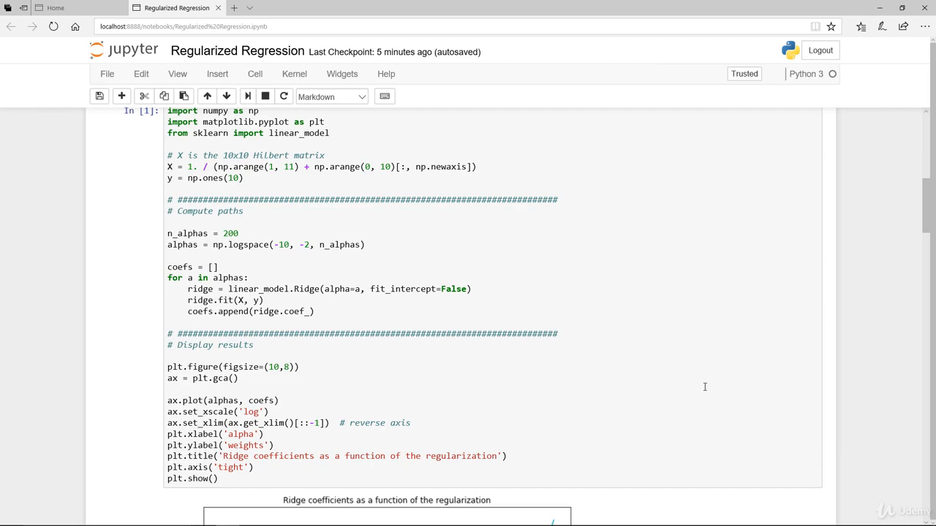
{"action": "scroll", "scroll_direction": "up", "scroll_amount": 3}
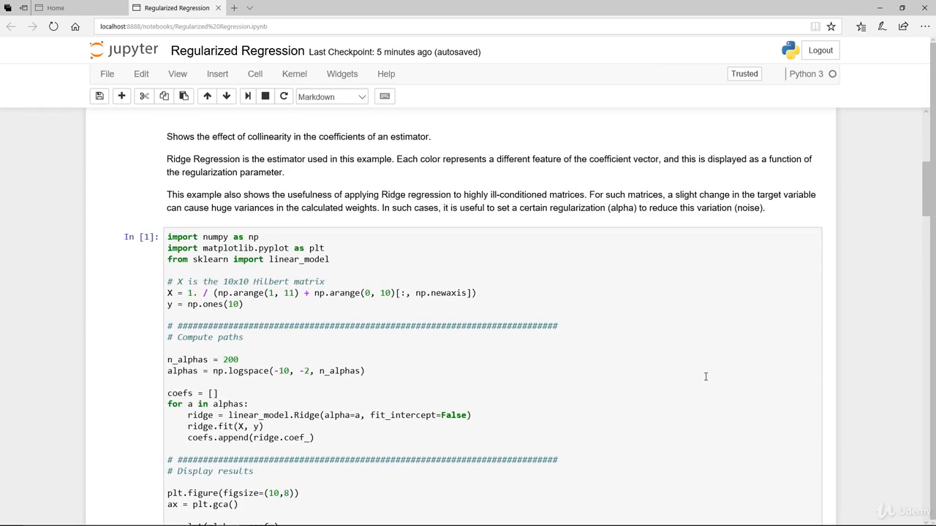
{"action": "scroll", "scroll_direction": "down", "scroll_amount": 3}
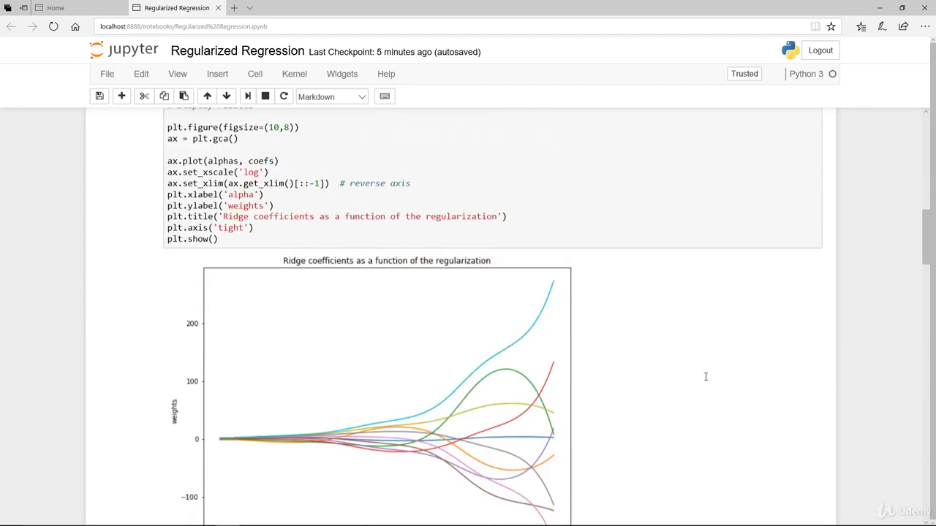
{"action": "scroll", "scroll_direction": "down", "scroll_amount": 3}
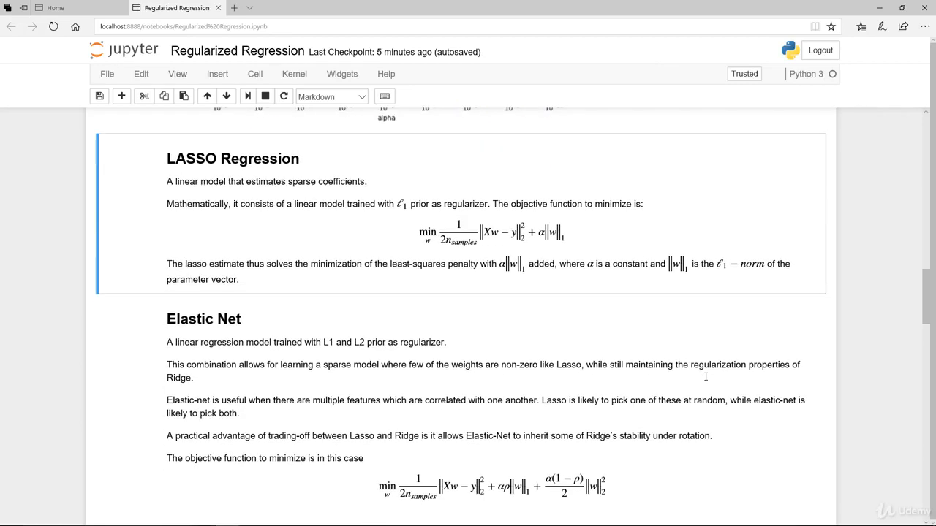
{"action": "mouse_move", "coordinate": [719, 350]}
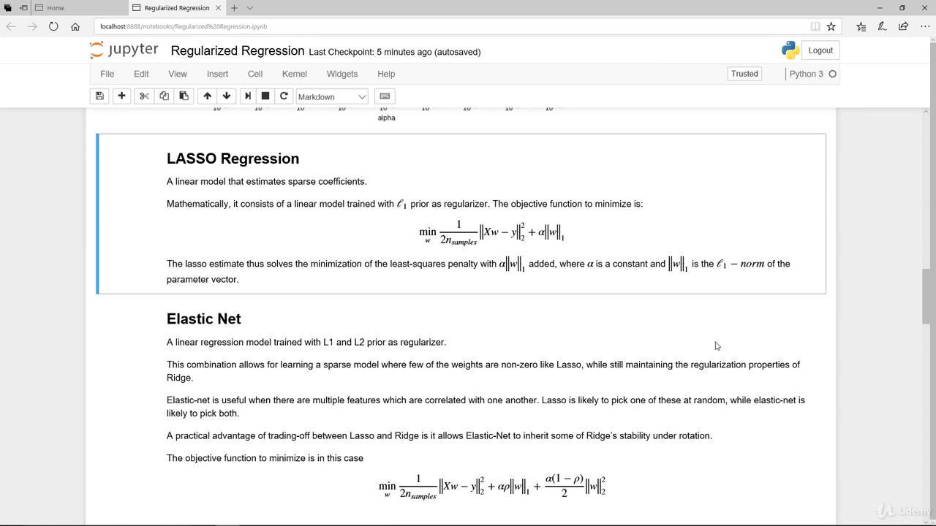
{"action": "scroll", "scroll_direction": "down", "scroll_amount": 3}
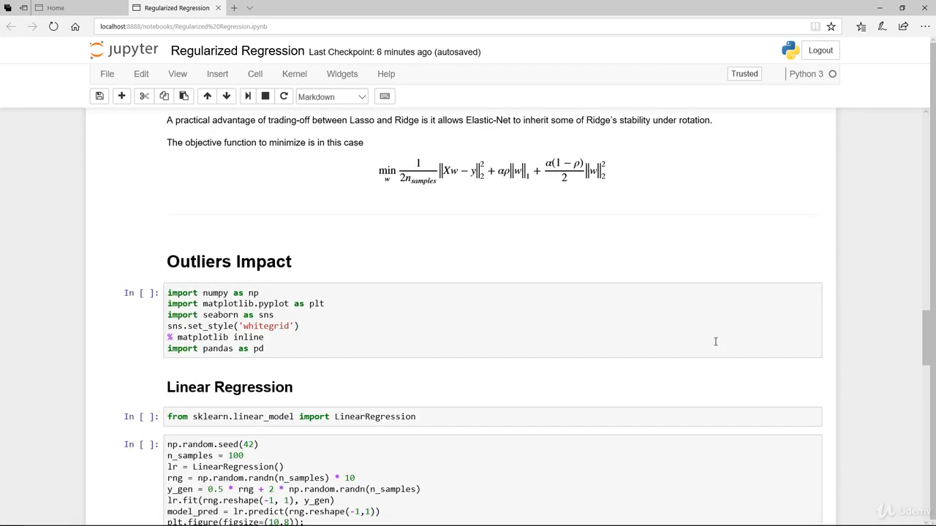
{"action": "scroll", "scroll_direction": "up", "scroll_amount": 3}
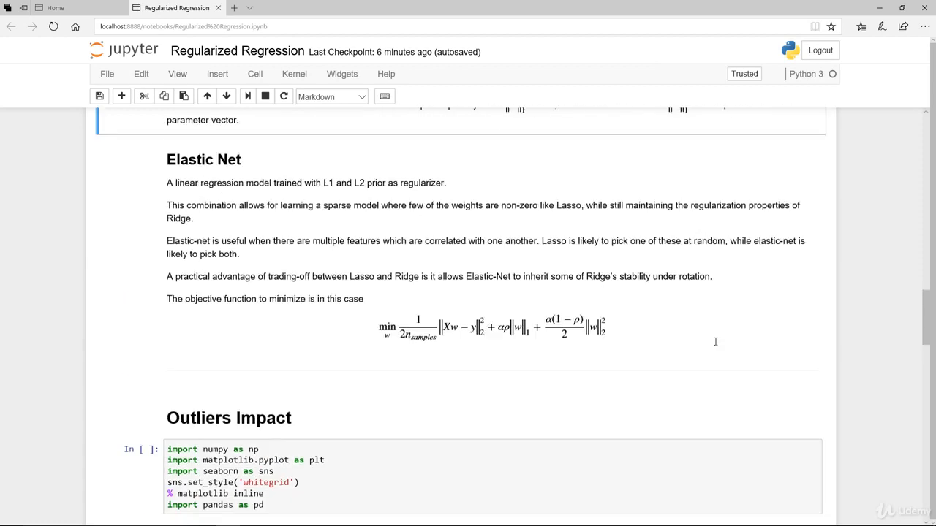
{"action": "scroll", "scroll_direction": "up", "scroll_amount": 3}
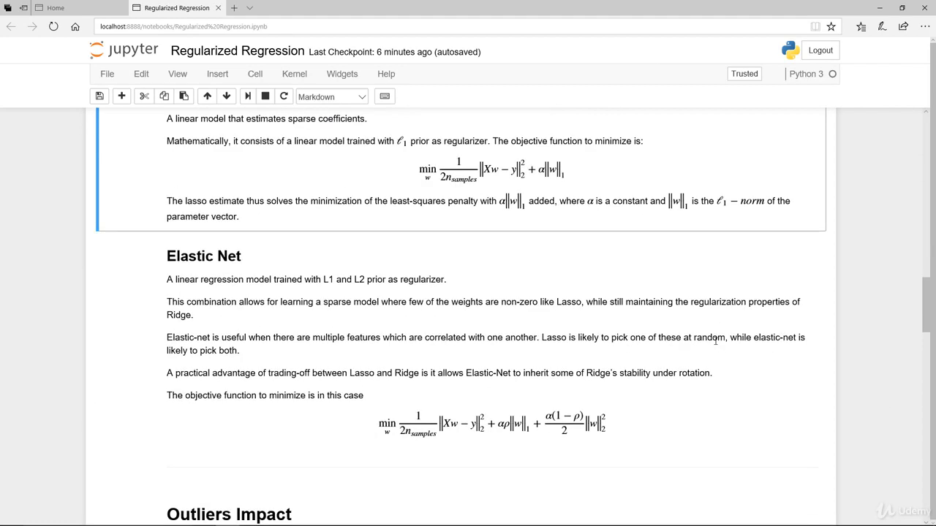
{"action": "scroll", "scroll_direction": "up", "scroll_amount": 3}
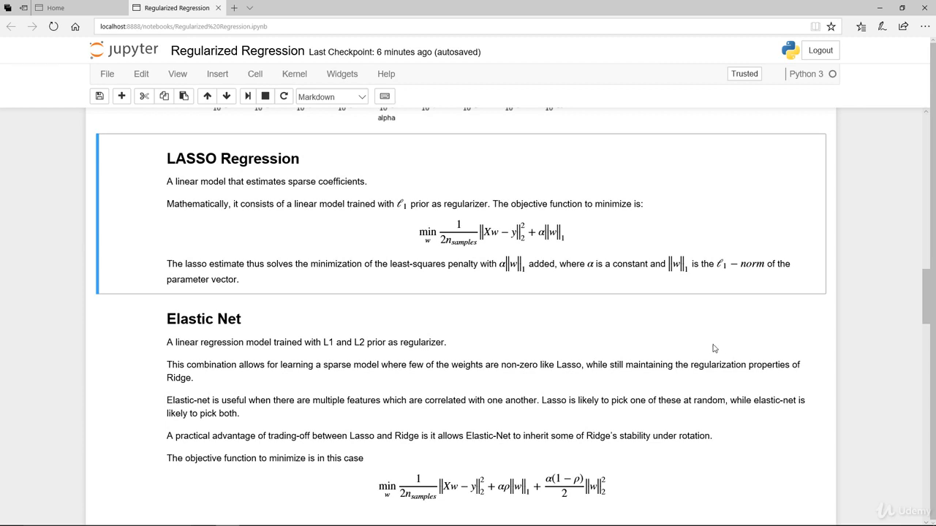
{"action": "mouse_move", "coordinate": [708, 348]}
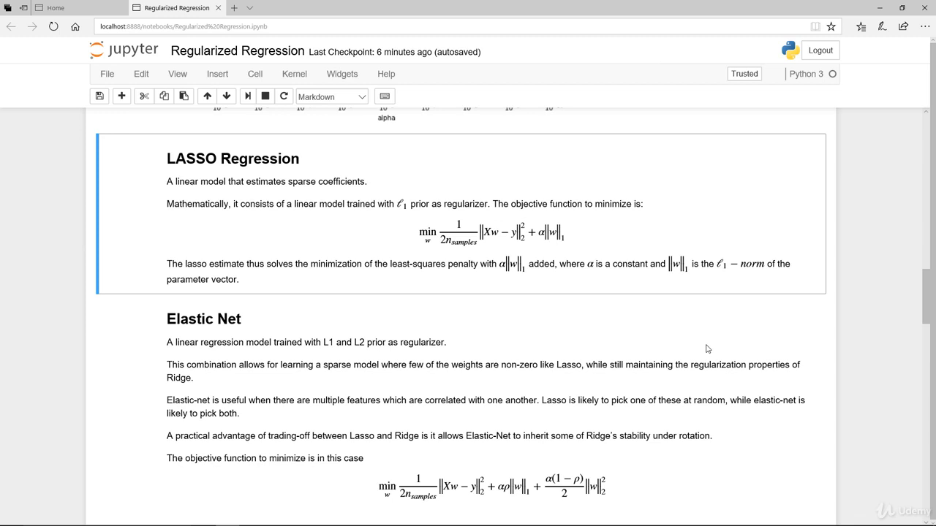
{"action": "mouse_move", "coordinate": [535, 263]}
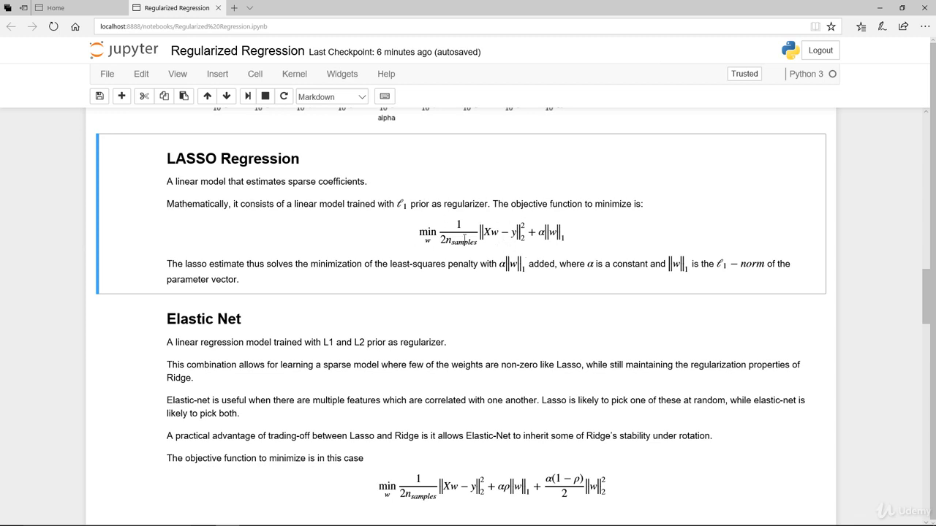
{"action": "mouse_move", "coordinate": [569, 246]}
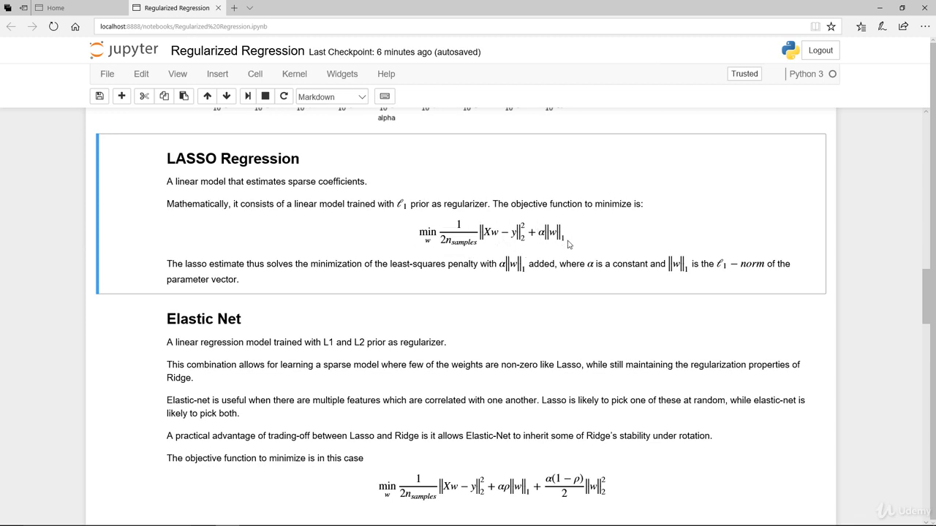
{"action": "mouse_move", "coordinate": [585, 247]}
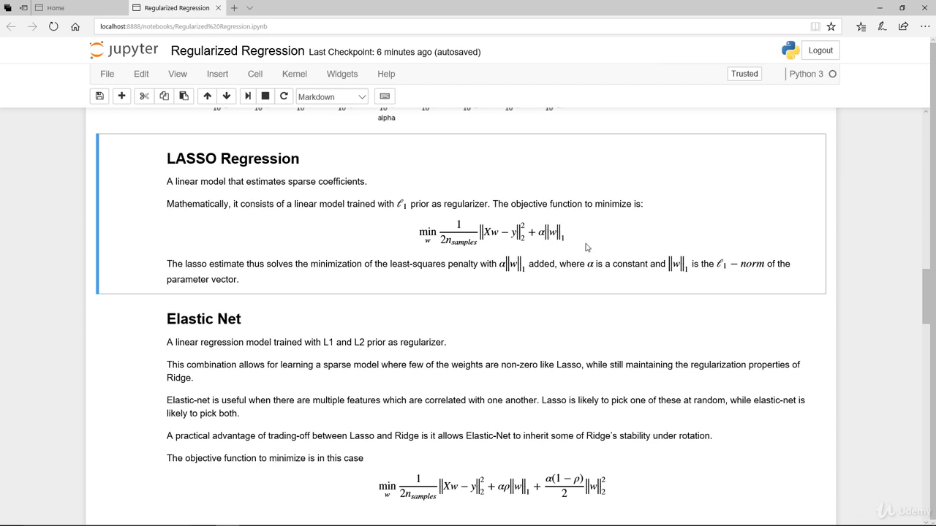
{"action": "mouse_move", "coordinate": [595, 251]}
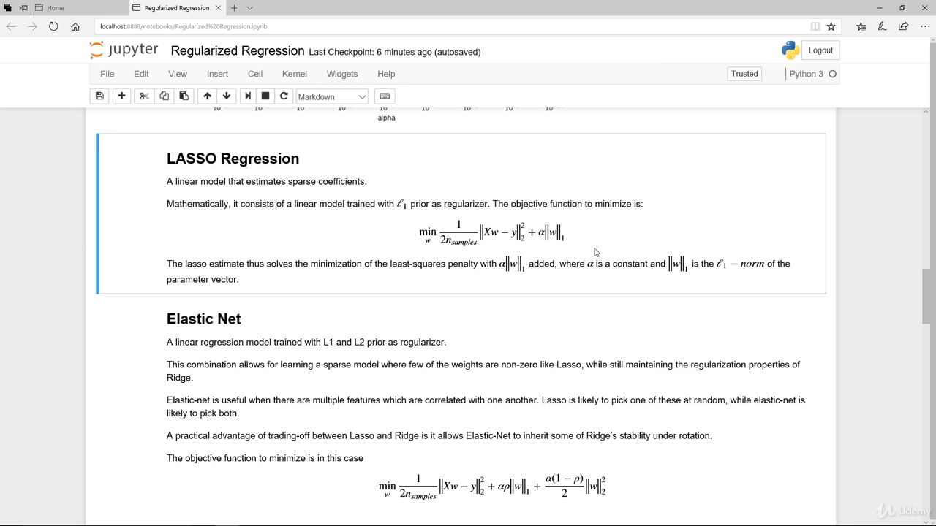
{"action": "mouse_move", "coordinate": [263, 281]}
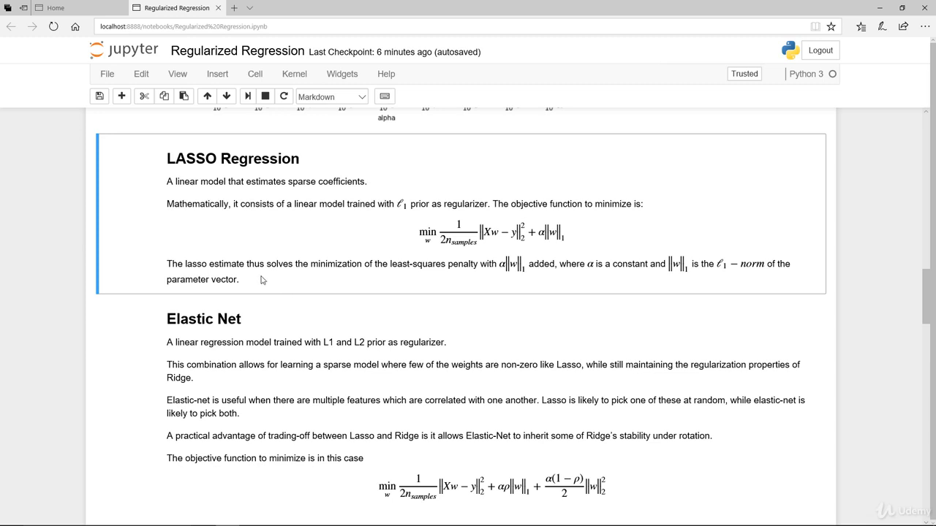
{"action": "mouse_move", "coordinate": [433, 275]}
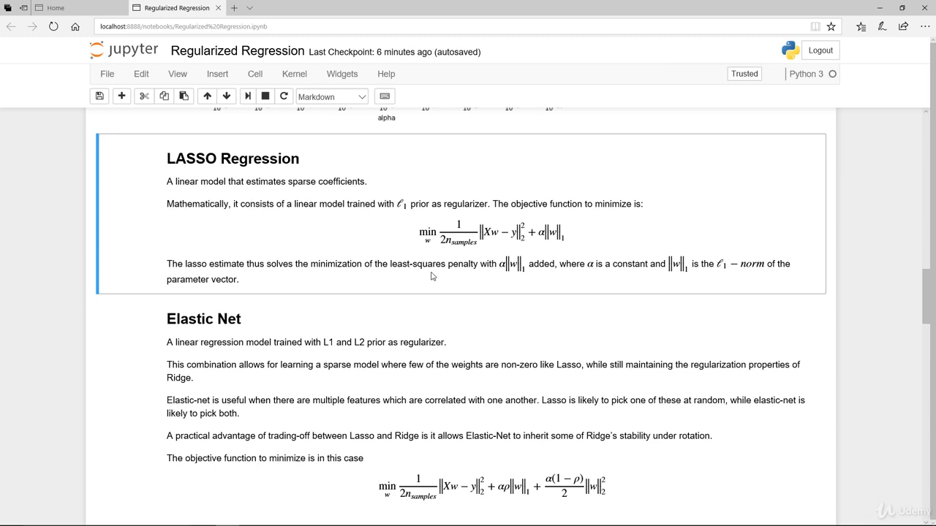
{"action": "mouse_move", "coordinate": [516, 280]}
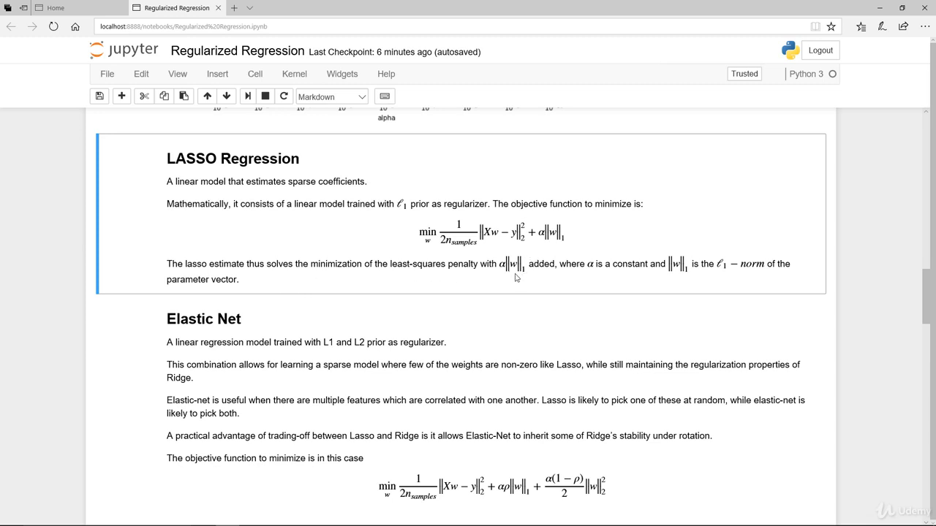
{"action": "mouse_move", "coordinate": [570, 275]}
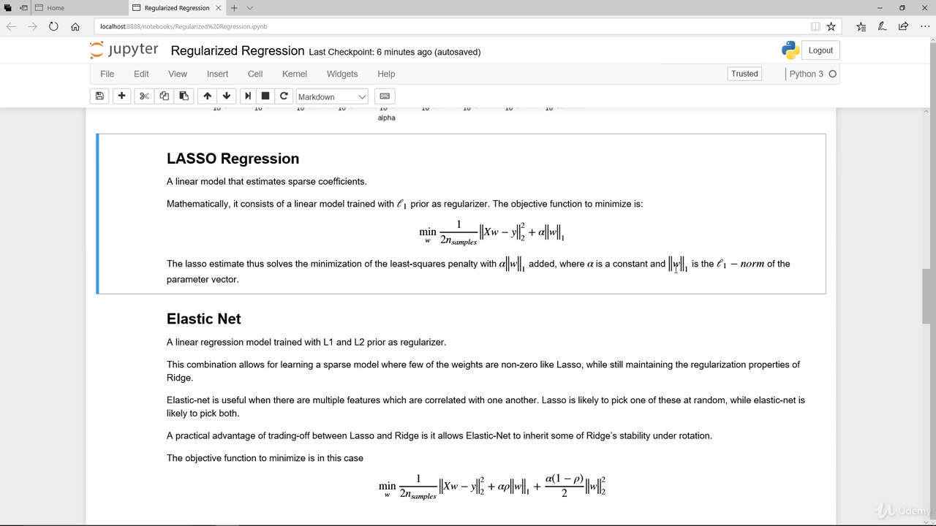
{"action": "mouse_move", "coordinate": [713, 272]}
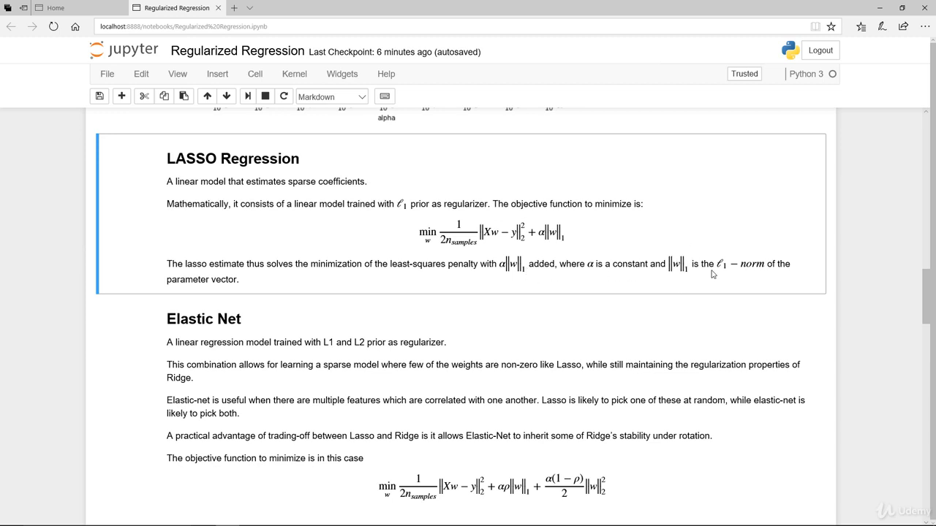
{"action": "mouse_move", "coordinate": [778, 275]}
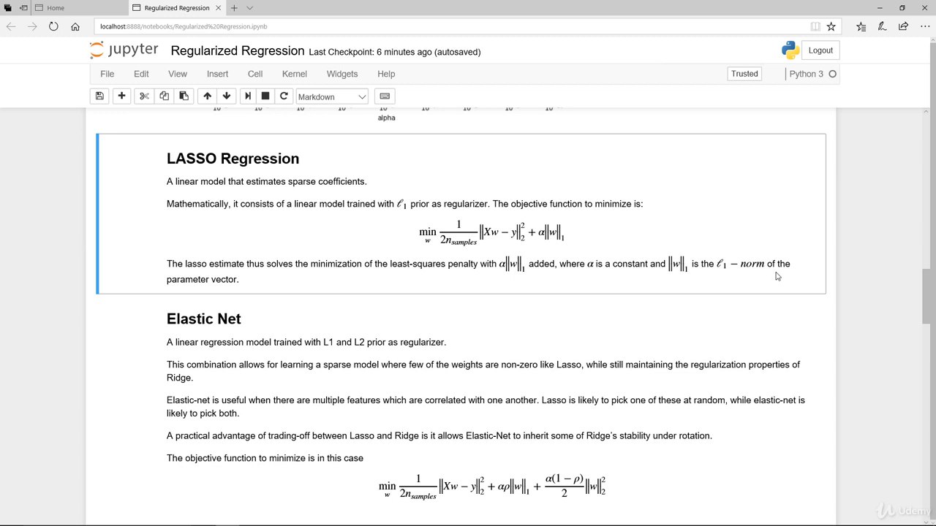
{"action": "mouse_move", "coordinate": [726, 281]}
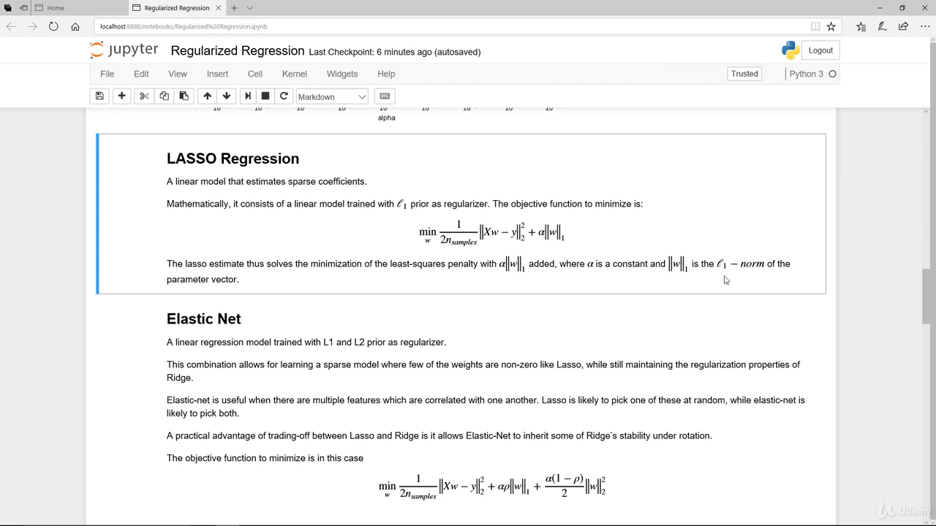
{"action": "mouse_move", "coordinate": [805, 323]}
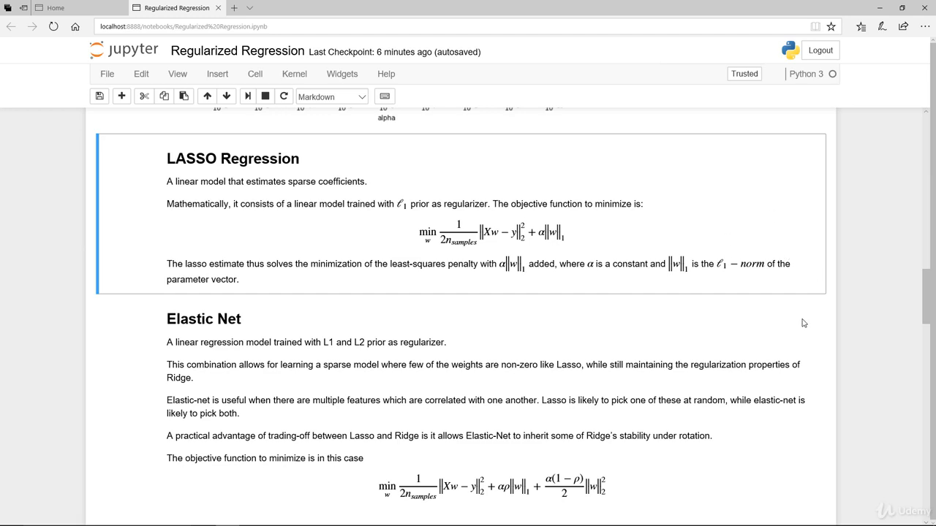
{"action": "scroll", "scroll_direction": "up", "scroll_amount": 3}
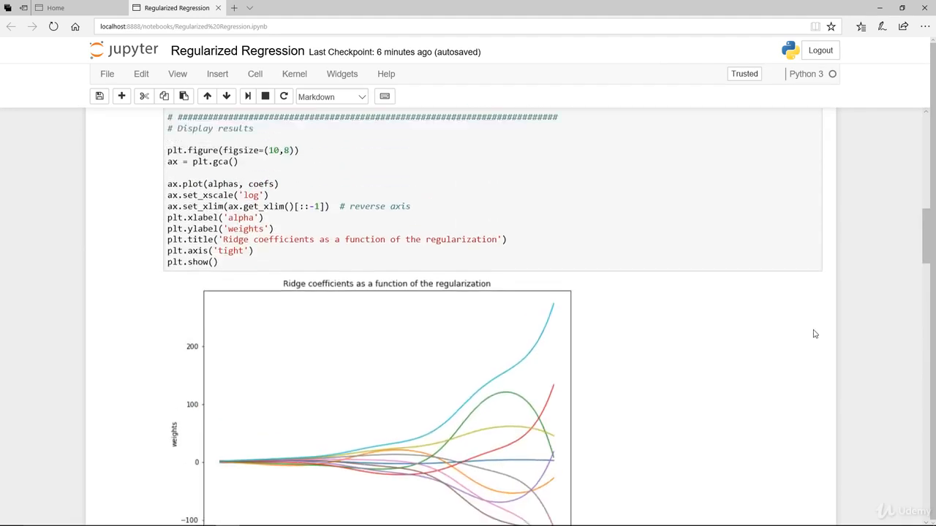
{"action": "scroll", "scroll_direction": "up", "scroll_amount": 3}
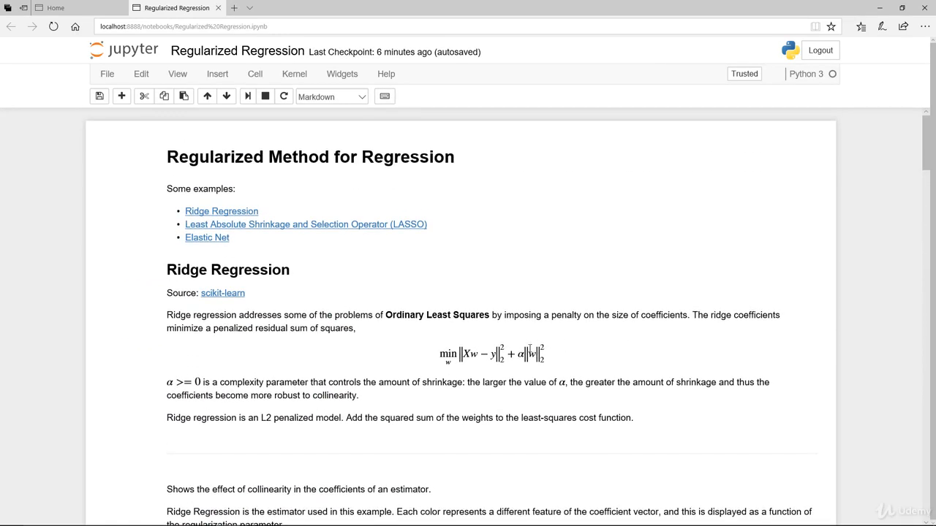
{"action": "scroll", "scroll_direction": "down", "scroll_amount": 3}
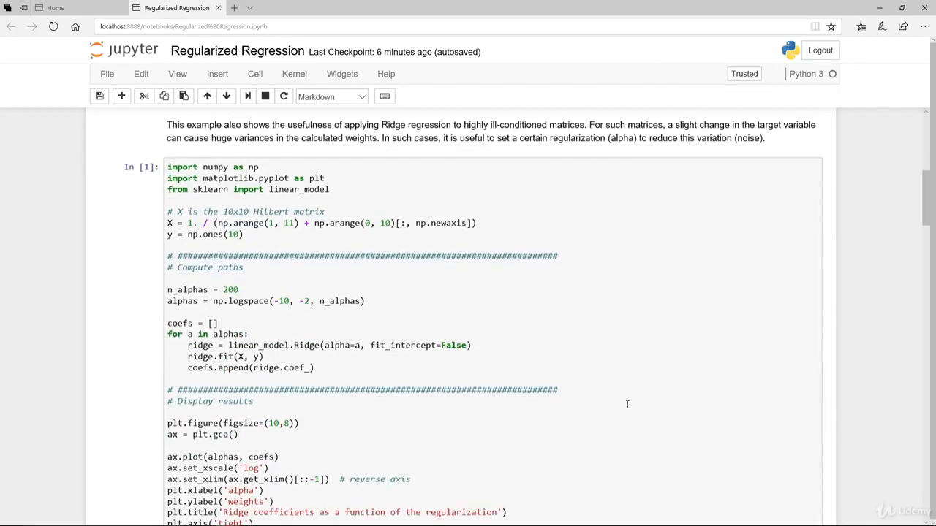
{"action": "scroll", "scroll_direction": "down", "scroll_amount": 3}
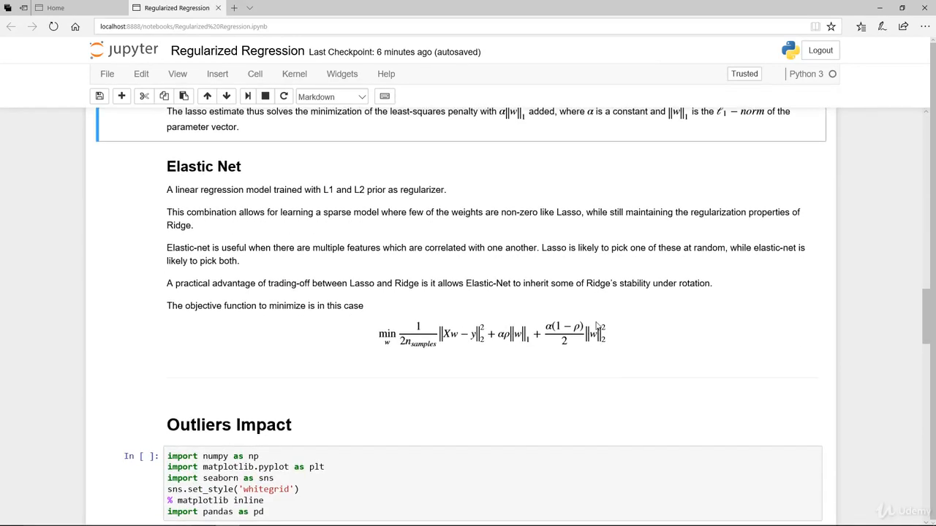
{"action": "scroll", "scroll_direction": "up", "scroll_amount": 3}
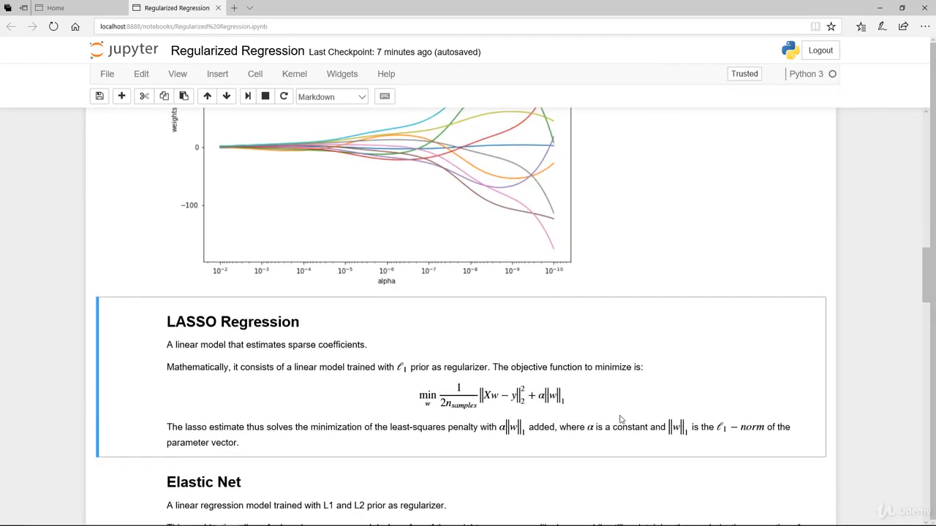
{"action": "scroll", "scroll_direction": "down", "scroll_amount": 3}
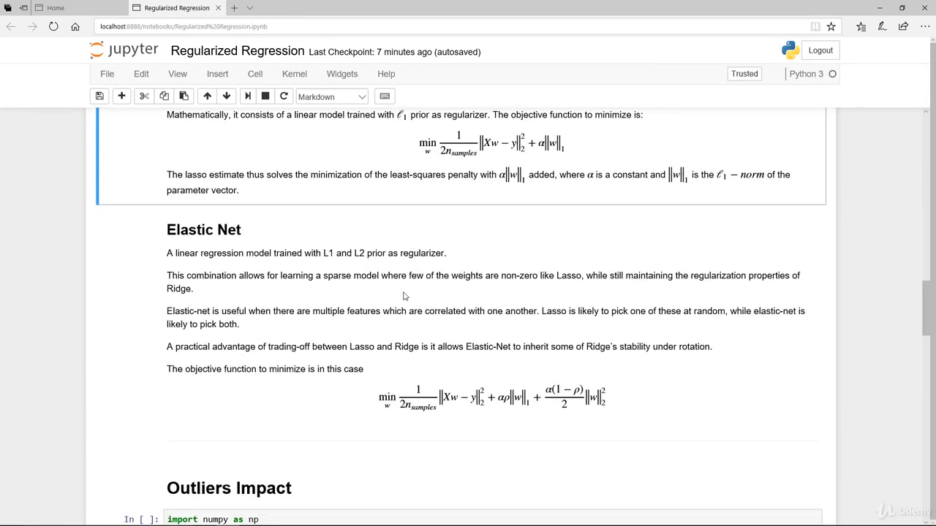
{"action": "mouse_move", "coordinate": [322, 266]}
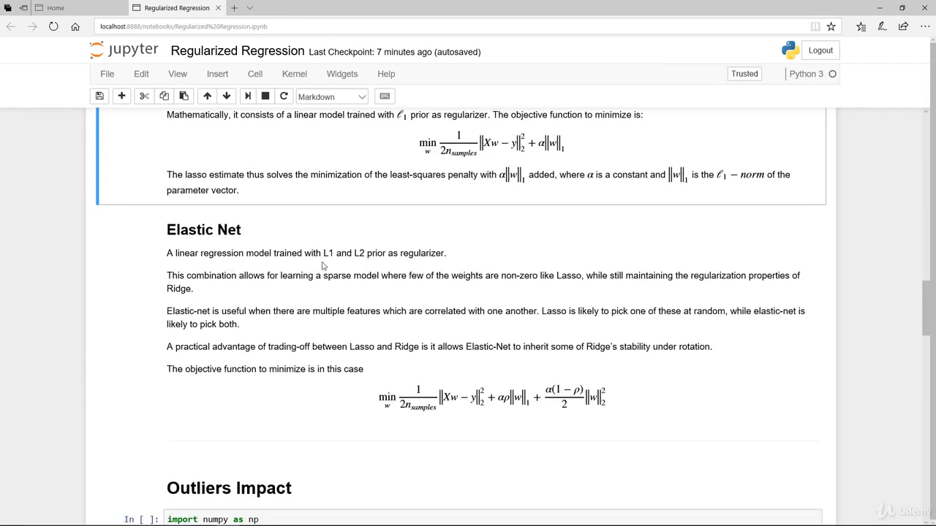
{"action": "mouse_move", "coordinate": [439, 267]}
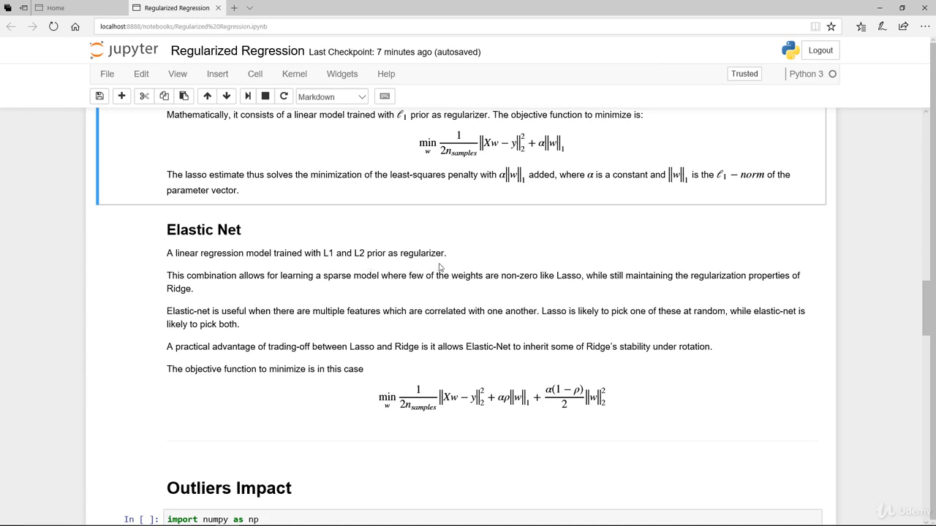
{"action": "mouse_move", "coordinate": [299, 290]}
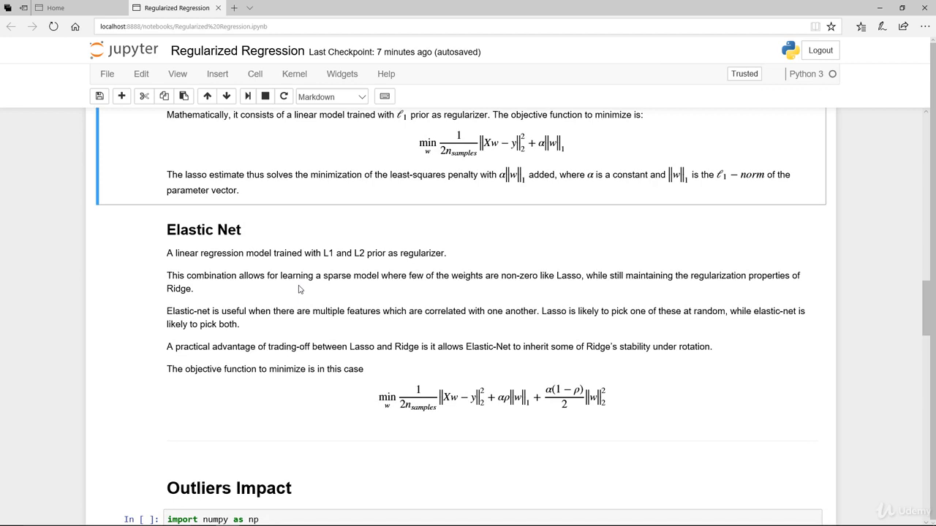
{"action": "mouse_move", "coordinate": [798, 292]}
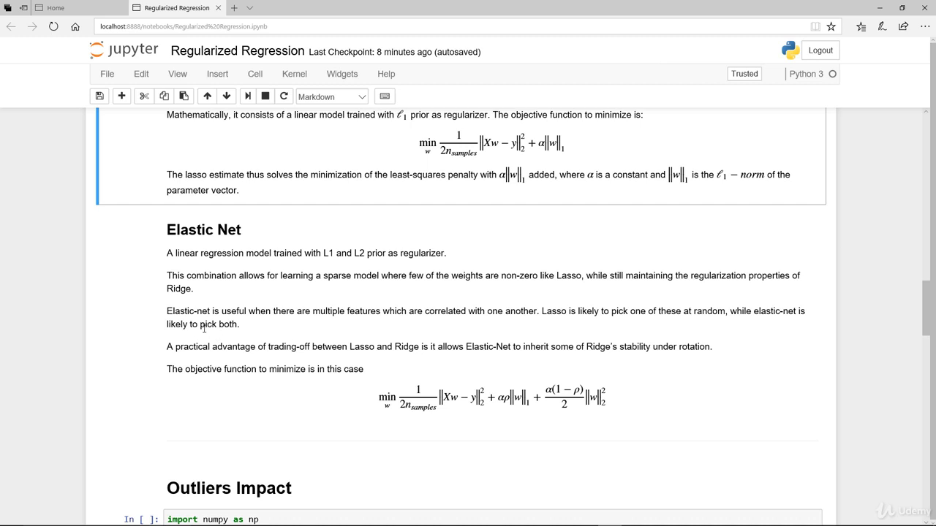
{"action": "mouse_move", "coordinate": [266, 334]}
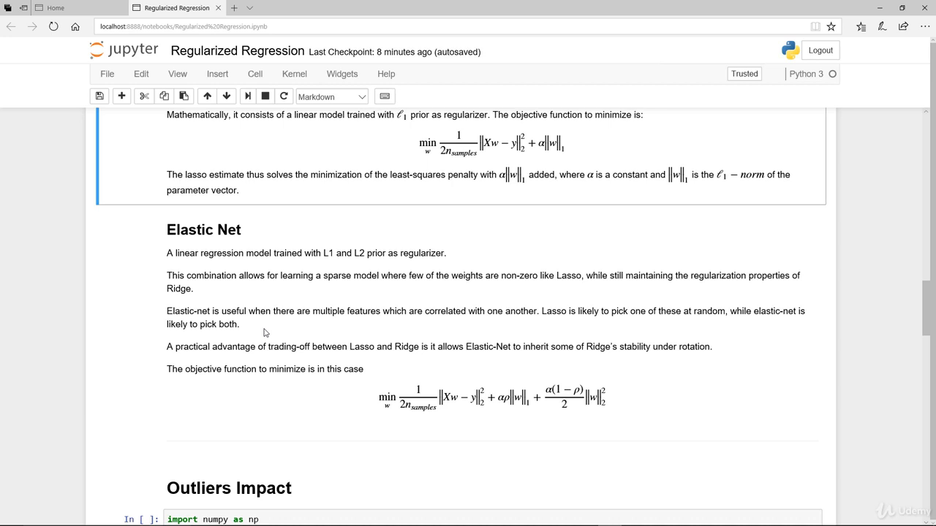
{"action": "scroll", "scroll_direction": "up", "scroll_amount": 3}
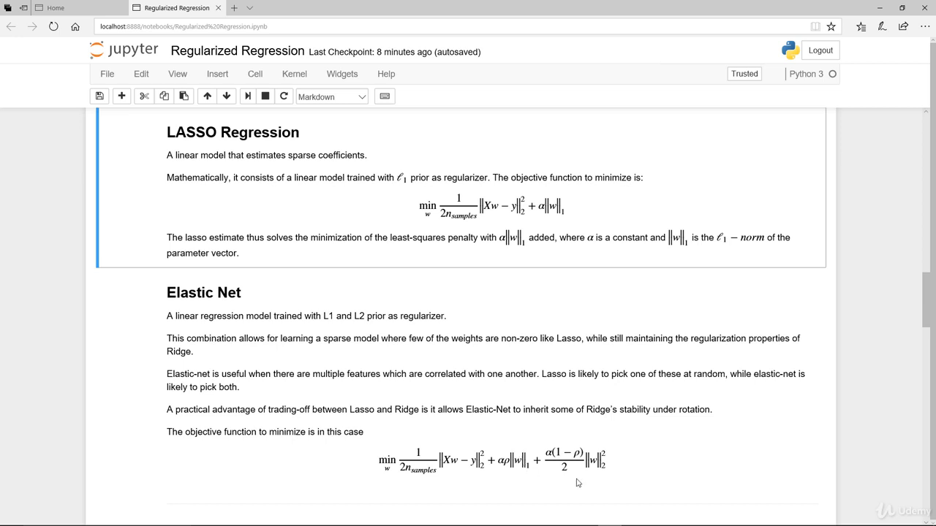
{"action": "mouse_move", "coordinate": [558, 441]}
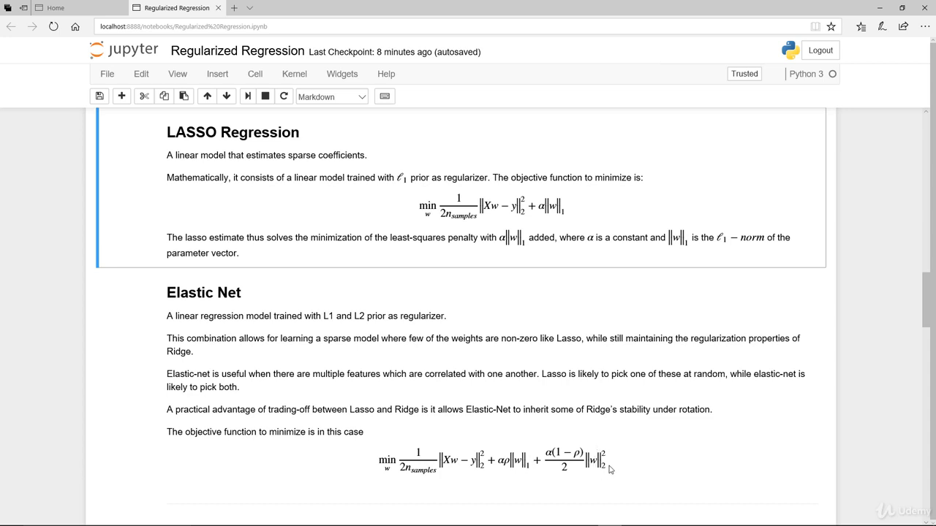
{"action": "mouse_move", "coordinate": [665, 450]}
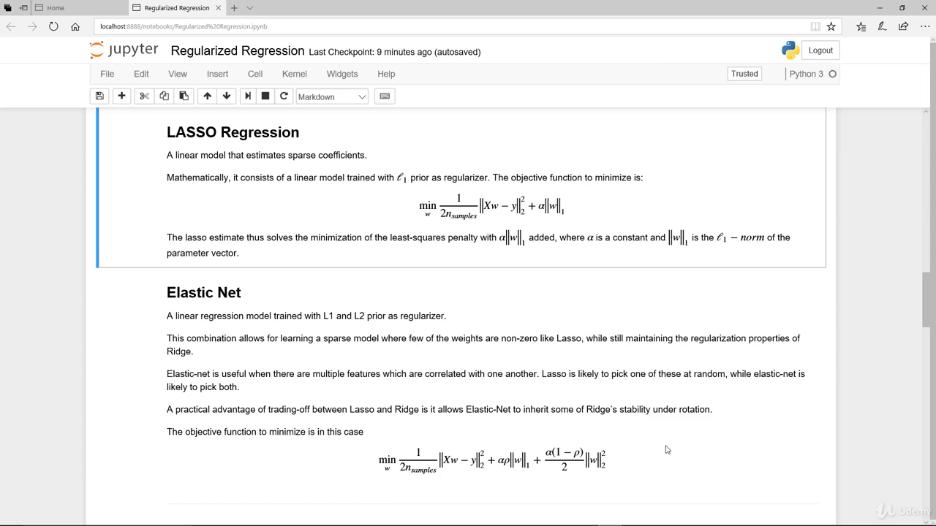
{"action": "mouse_move", "coordinate": [626, 439]}
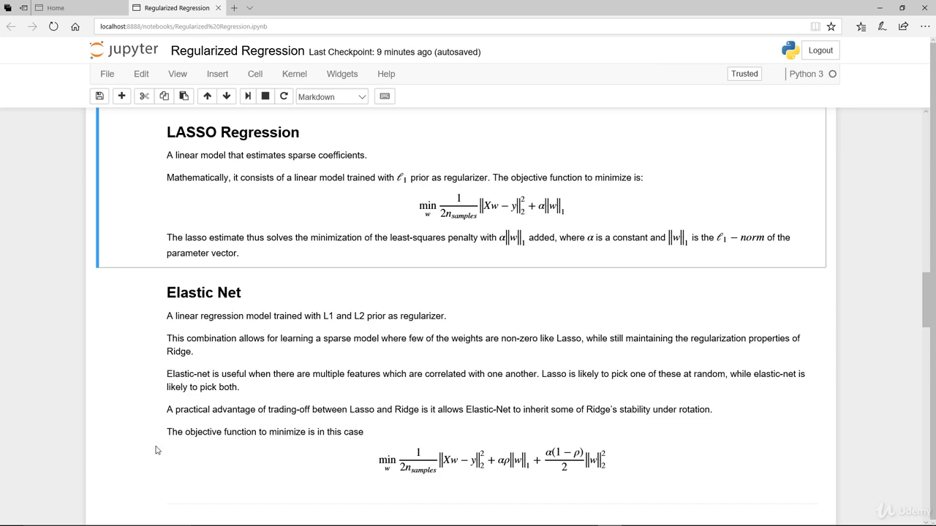
{"action": "mouse_move", "coordinate": [161, 453]}
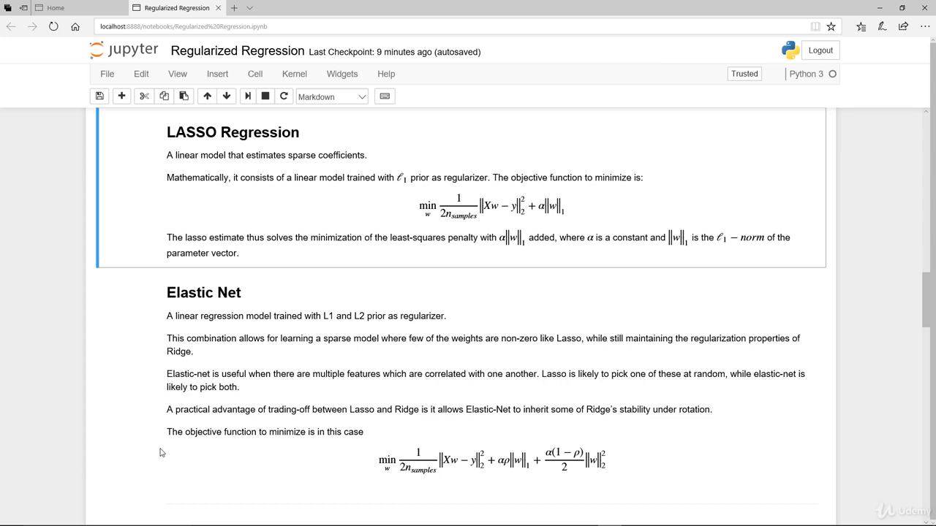
{"action": "mouse_move", "coordinate": [706, 483]}
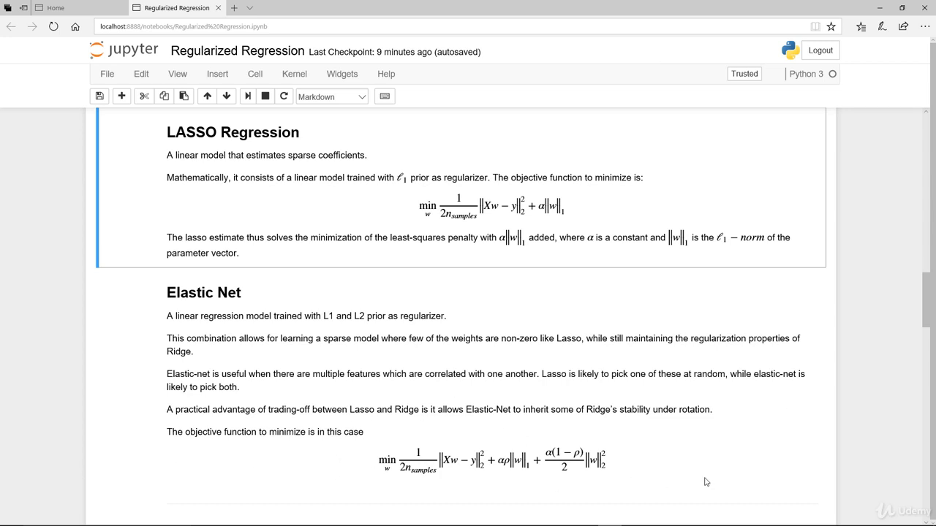
{"action": "mouse_move", "coordinate": [722, 478]}
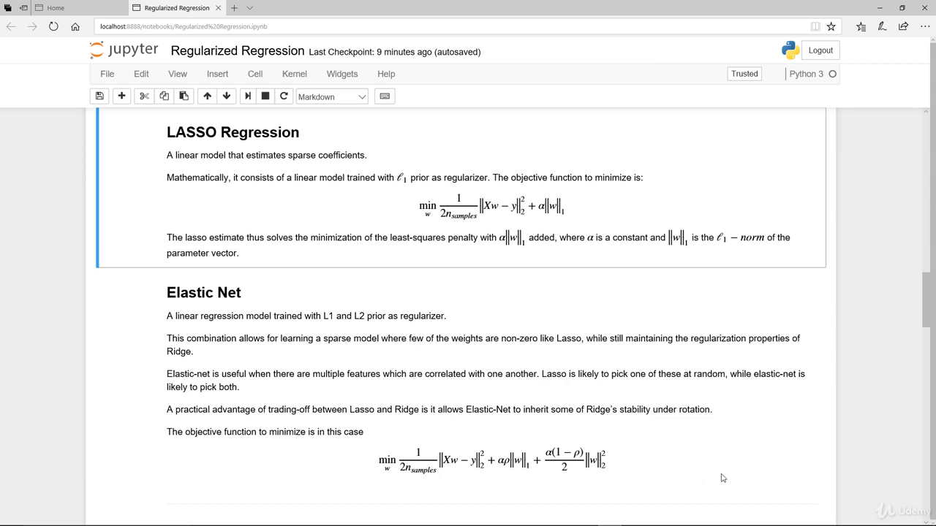
{"action": "scroll", "scroll_direction": "up", "scroll_amount": 3}
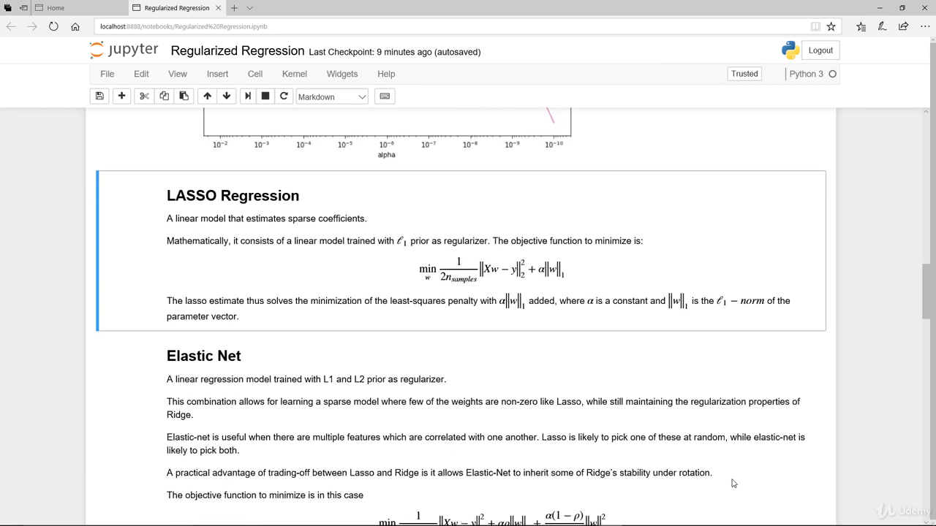
Scroll through the LASSO and Elastic Net explanations toward the Outliers Impact section.
{"action": "scroll", "scroll_direction": "down", "scroll_amount": 3}
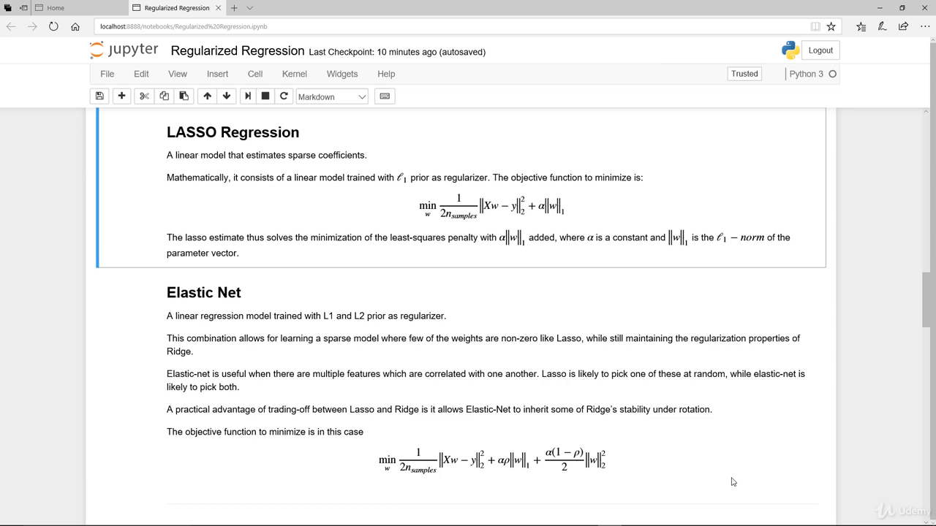
{"action": "mouse_move", "coordinate": [808, 456]}
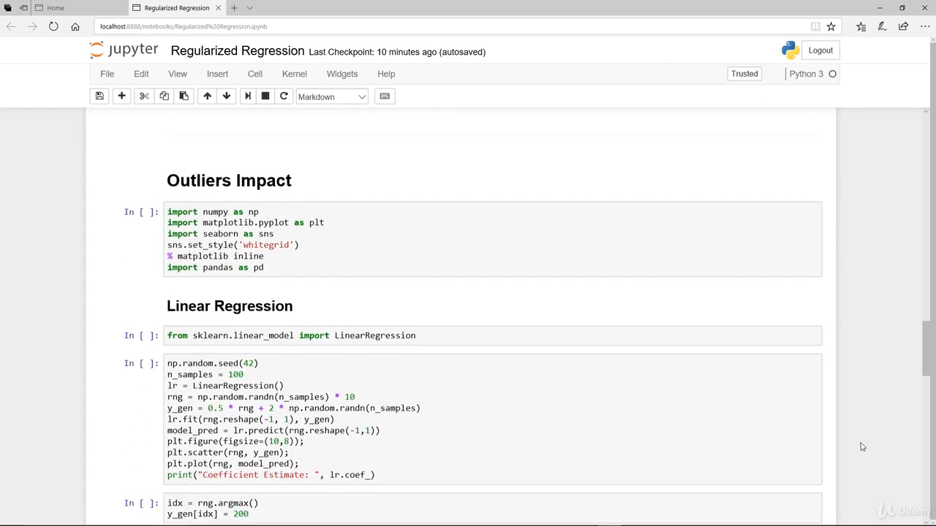
Run the LinearRegression import and regroup the data-generation cell into data, model and plot blocks.
{"action": "scroll", "scroll_direction": "up", "scroll_amount": 3}
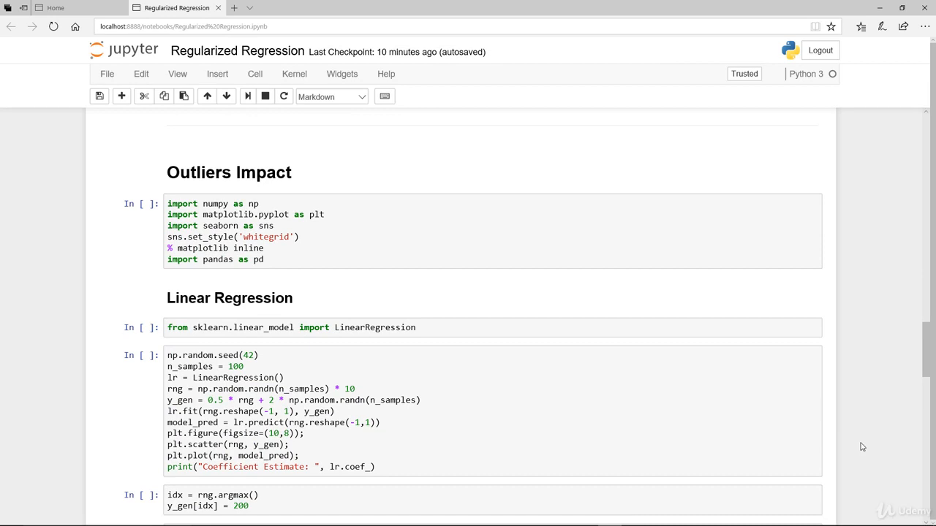
{"action": "mouse_move", "coordinate": [312, 249]}
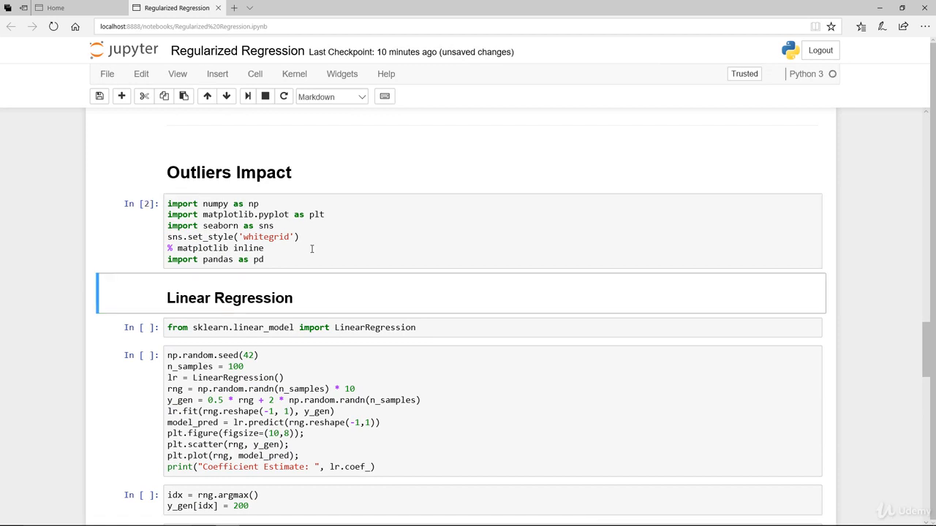
{"action": "left_click", "coordinate": [439, 263]}
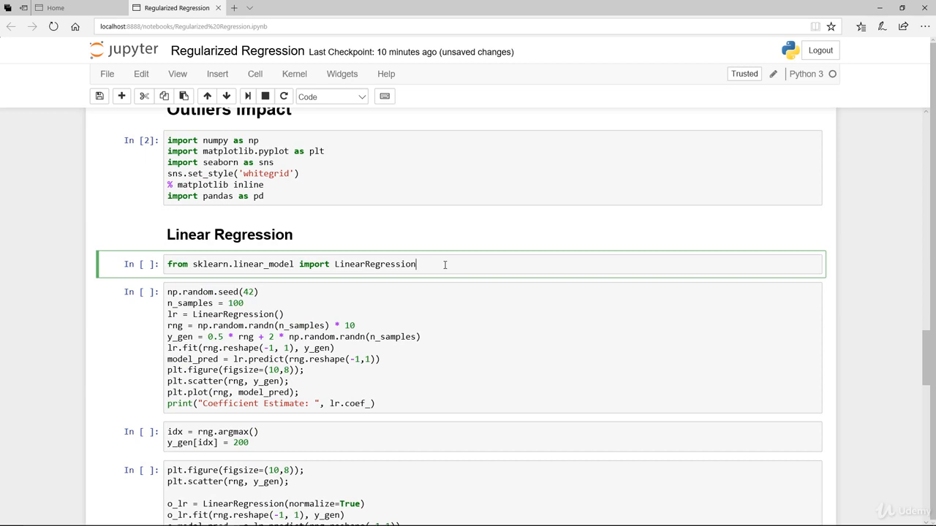
{"action": "key", "text": "shift+enter"}
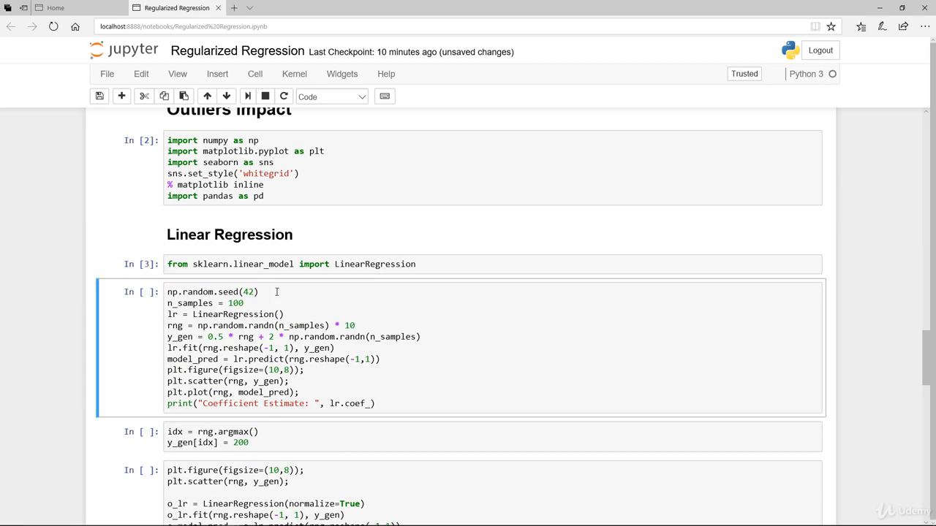
{"action": "left_click", "coordinate": [260, 292]}
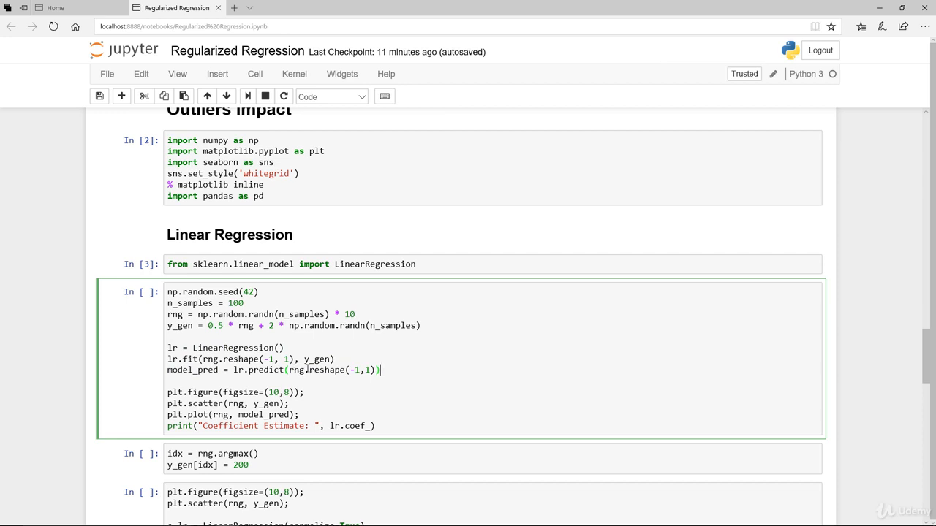
{"action": "mouse_move", "coordinate": [392, 377]}
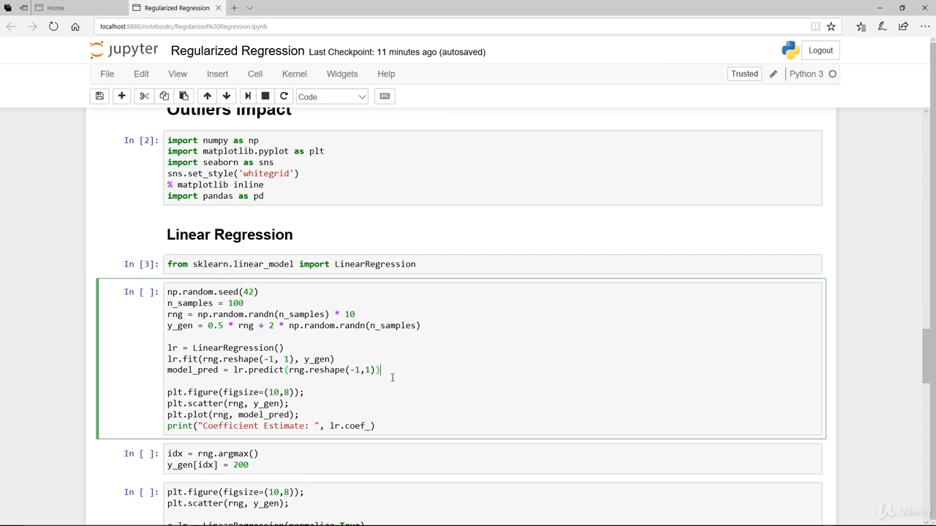
{"action": "scroll", "scroll_direction": "down", "scroll_amount": 3}
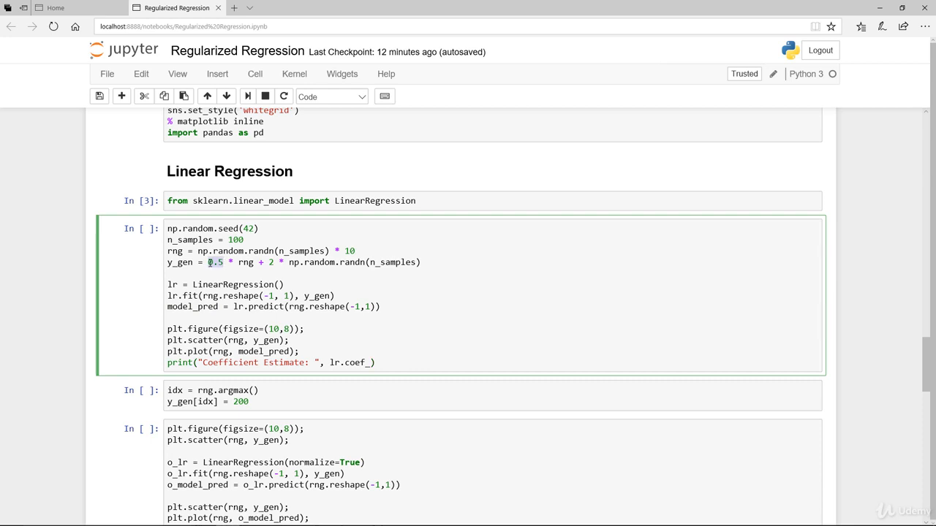
Run the linear regression cell and highlight its coefficient estimate 0.47134857 under the fitted-line plot.
{"action": "left_click", "coordinate": [247, 97]}
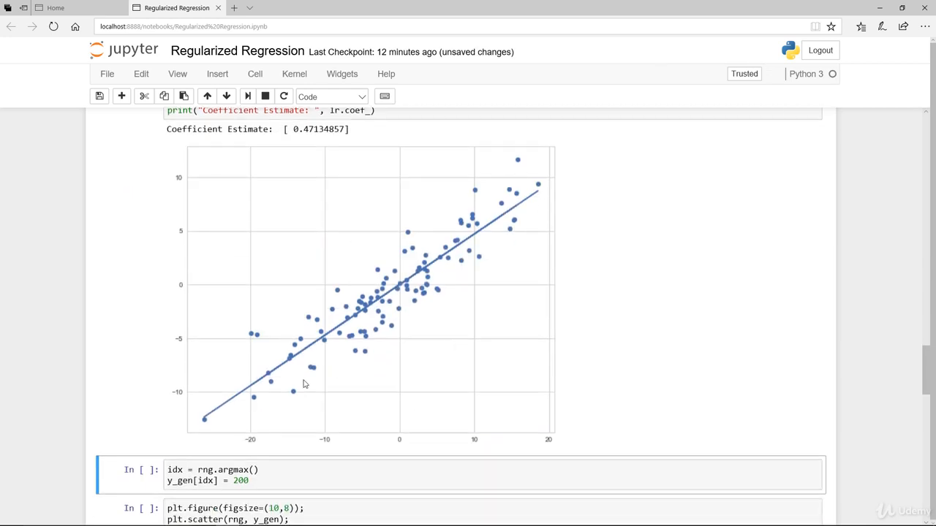
{"action": "mouse_move", "coordinate": [598, 211]}
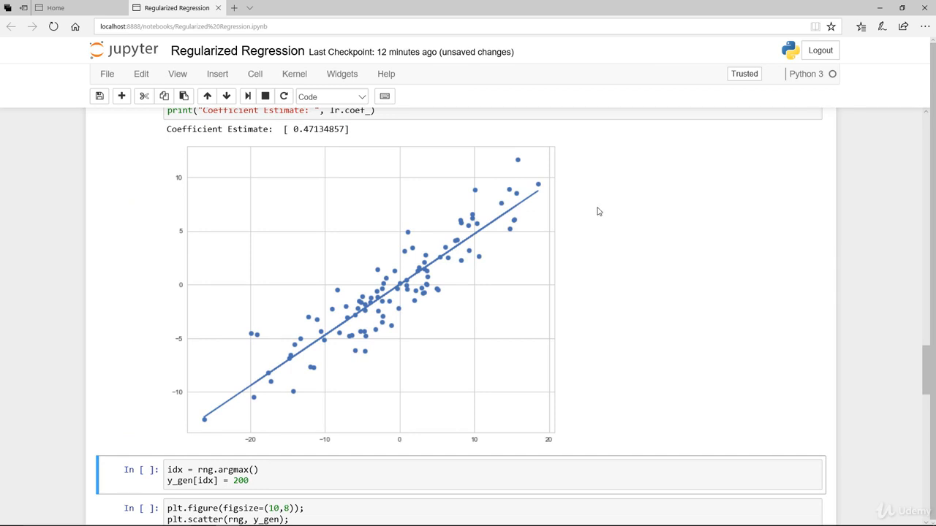
{"action": "scroll", "scroll_direction": "up", "scroll_amount": 3}
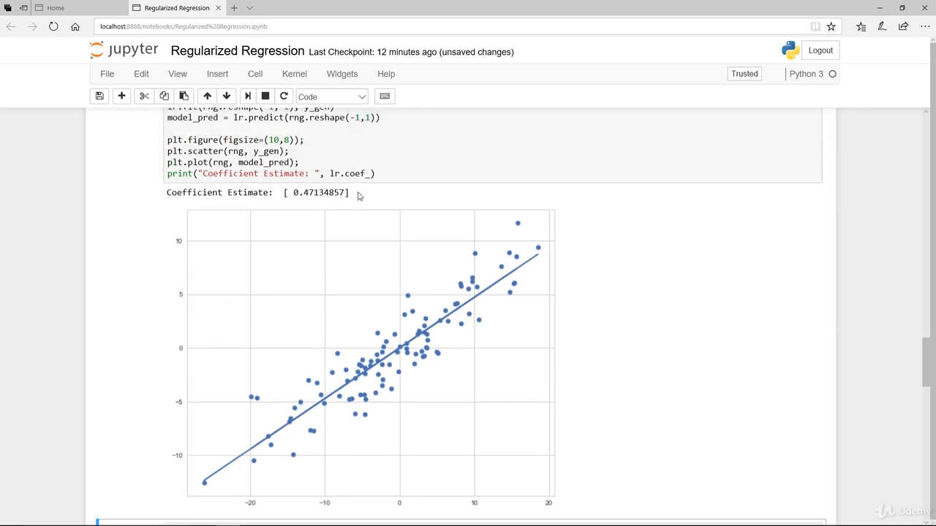
{"action": "double_click", "coordinate": [316, 193]}
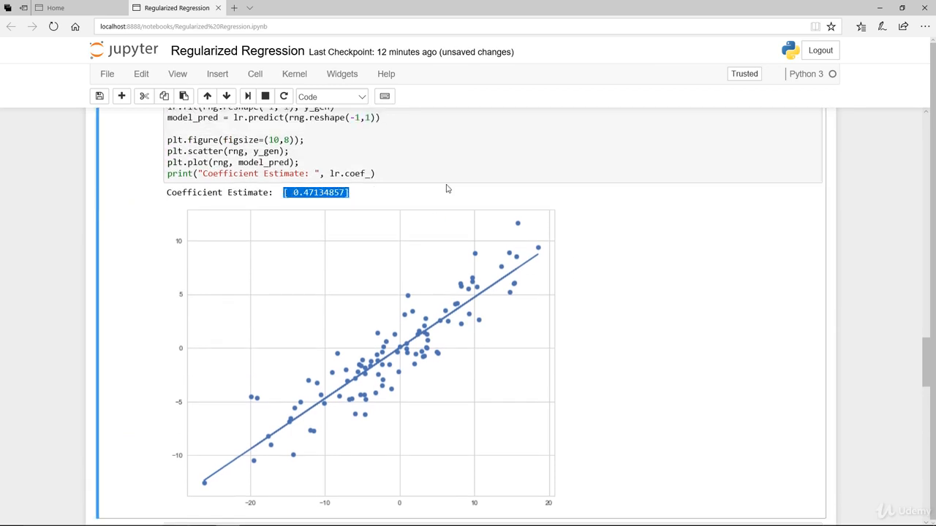
{"action": "scroll", "scroll_direction": "up", "scroll_amount": 3}
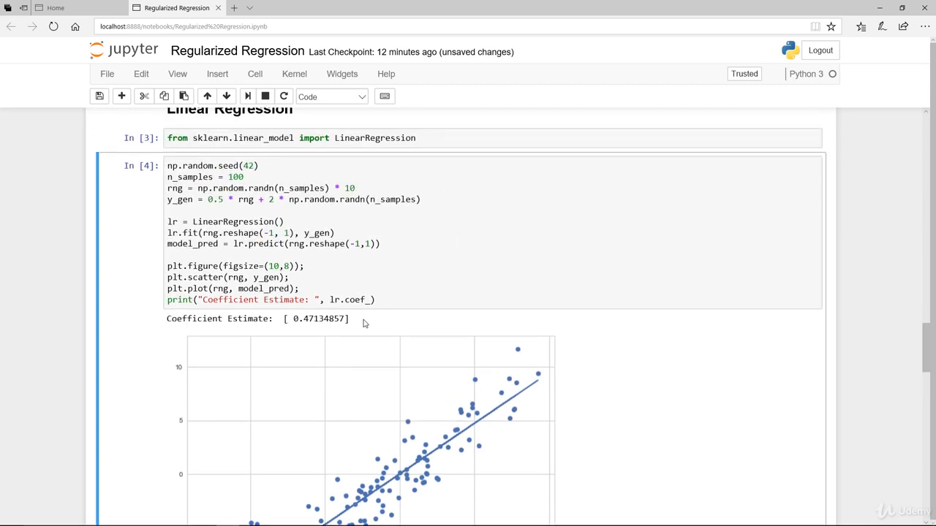
{"action": "mouse_move", "coordinate": [237, 201]}
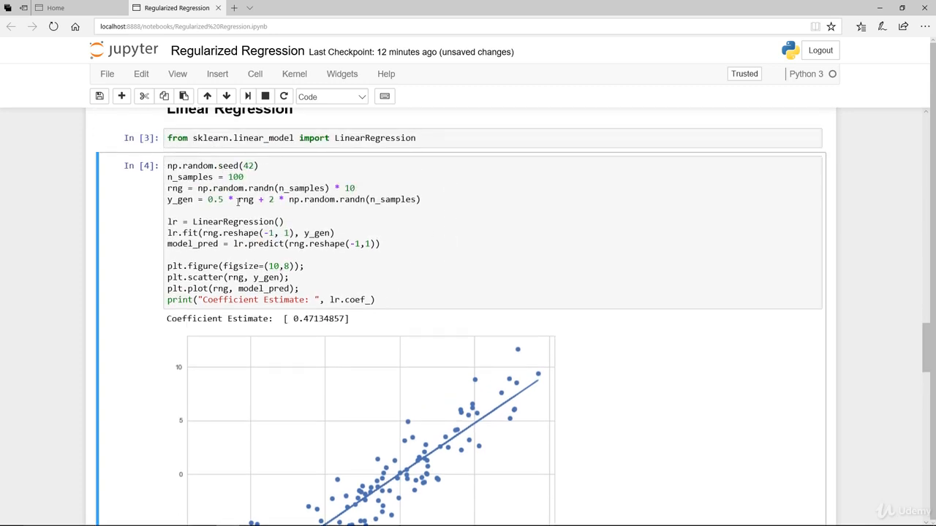
{"action": "left_click", "coordinate": [402, 243]}
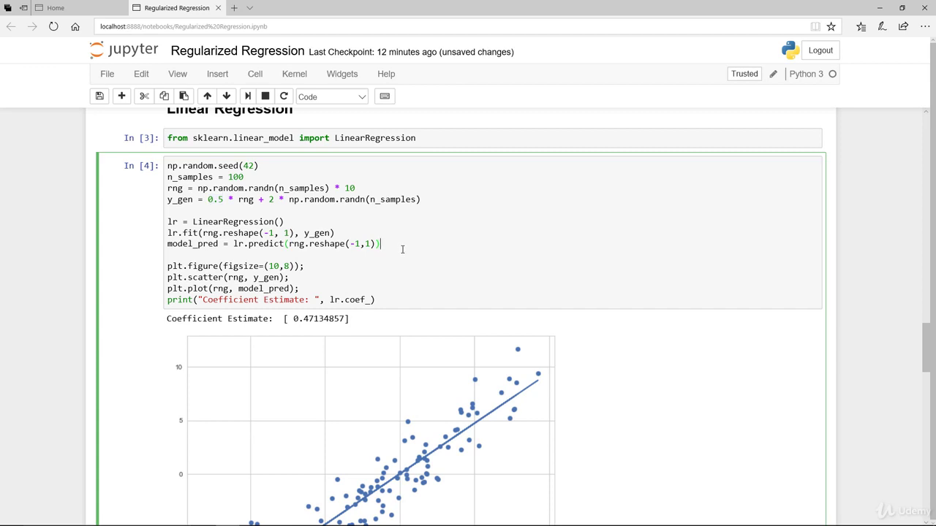
{"action": "scroll", "scroll_direction": "down", "scroll_amount": 3}
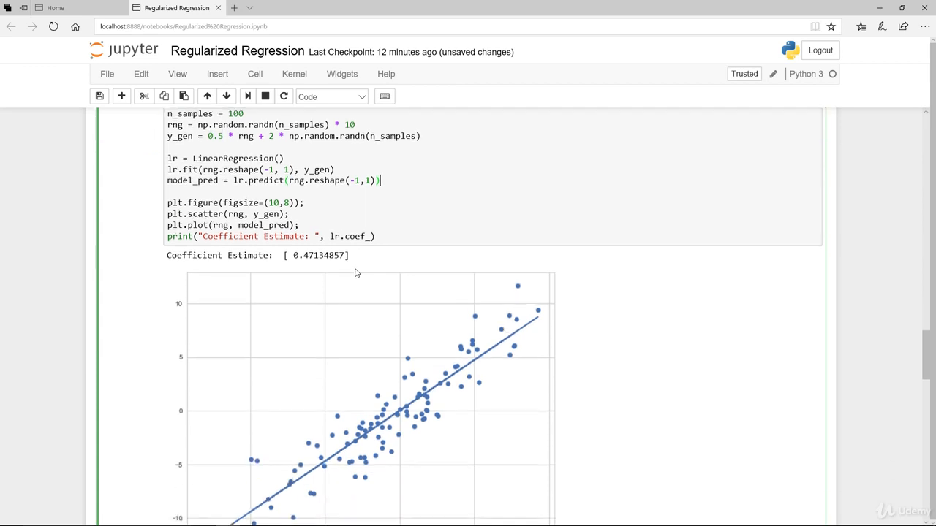
{"action": "scroll", "scroll_direction": "down", "scroll_amount": 3}
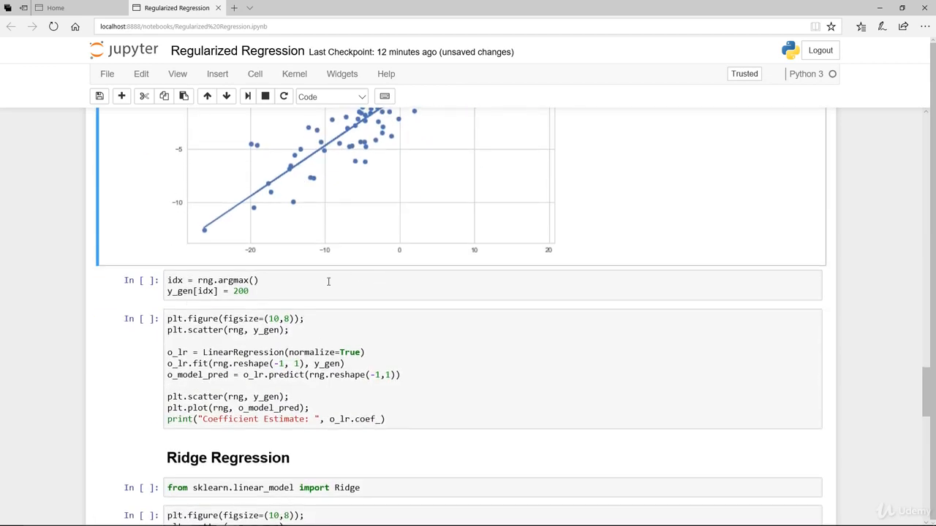
{"action": "scroll", "scroll_direction": "down", "scroll_amount": 3}
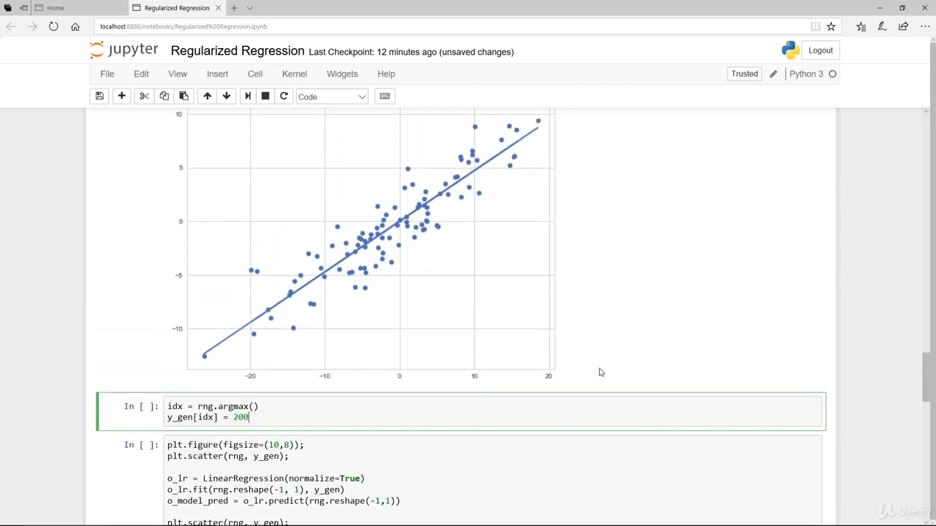
{"action": "mouse_move", "coordinate": [272, 413]}
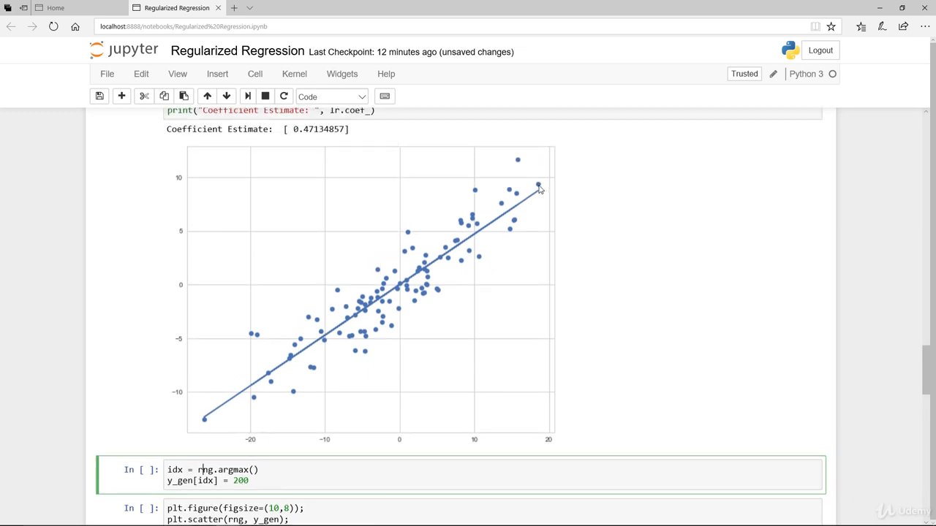
{"action": "mouse_move", "coordinate": [539, 198]}
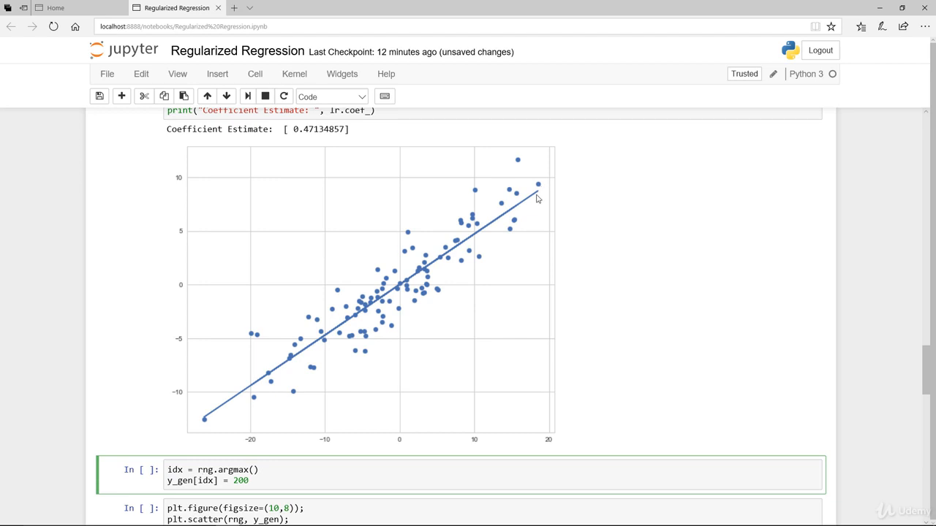
Scroll to the outlier cell setting y_gen[rng.argmax()] = 200 as it runs.
{"action": "scroll", "scroll_direction": "down", "scroll_amount": 3}
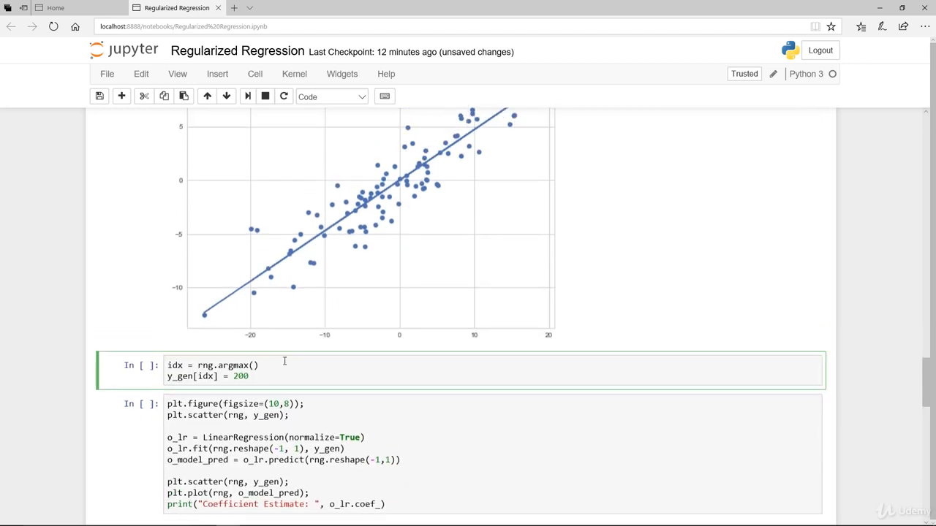
{"action": "scroll", "scroll_direction": "up", "scroll_amount": 3}
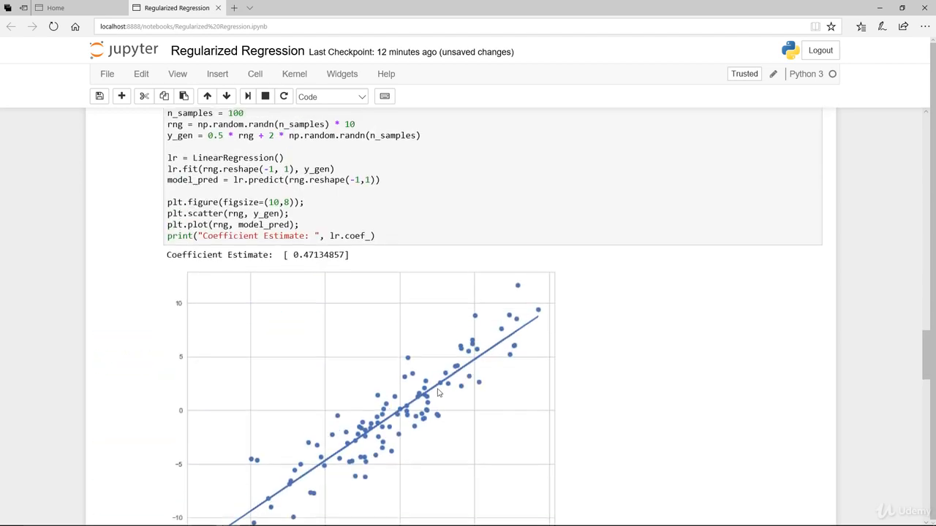
{"action": "scroll", "scroll_direction": "down", "scroll_amount": 3}
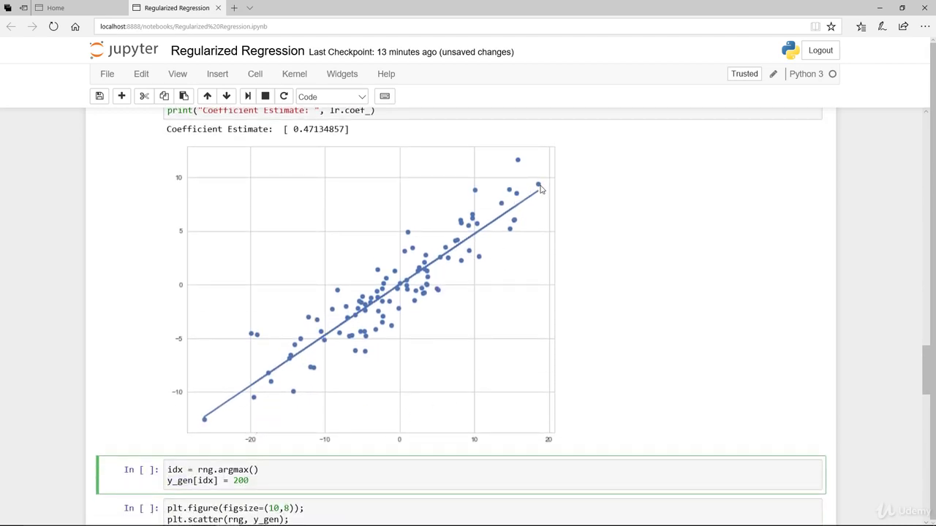
{"action": "mouse_move", "coordinate": [192, 192]}
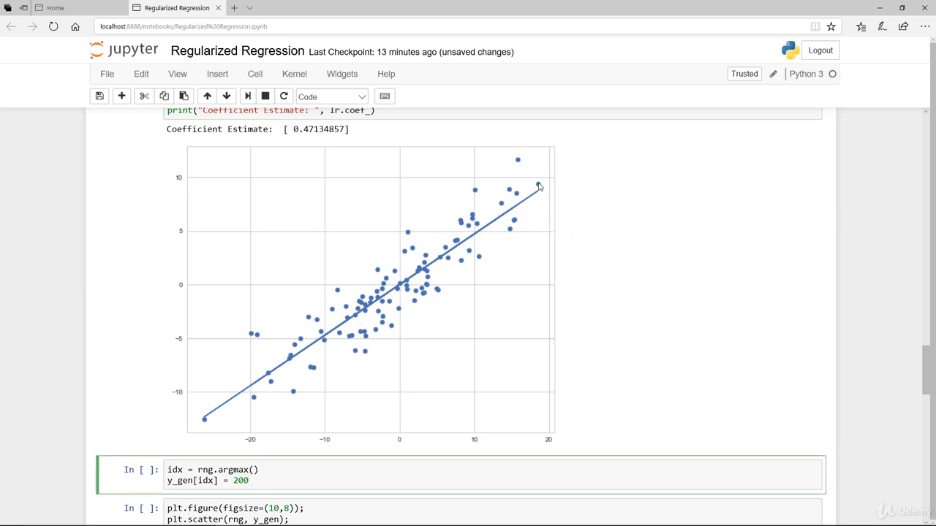
{"action": "scroll", "scroll_direction": "down", "scroll_amount": 3}
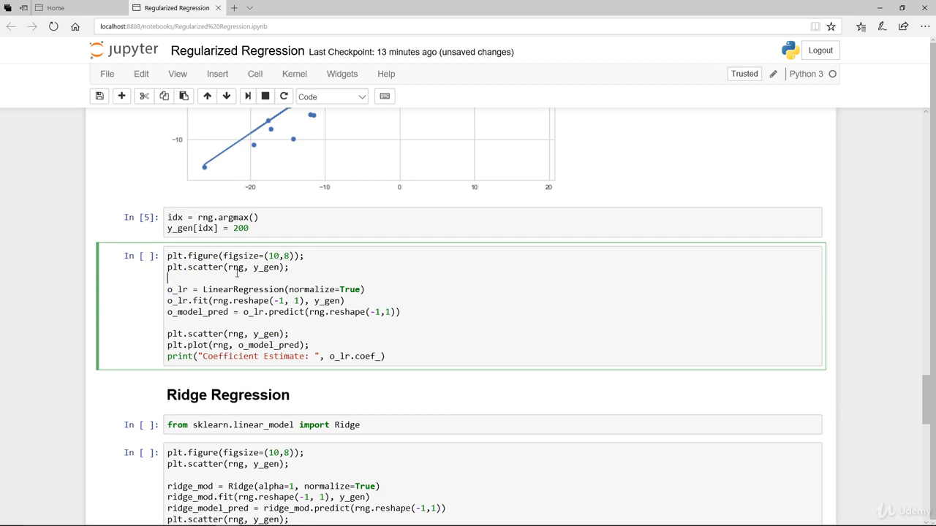
Rerun the linear regression on the outlier data and pick out the new coefficient 0.92796845.
{"action": "left_click", "coordinate": [369, 290]}
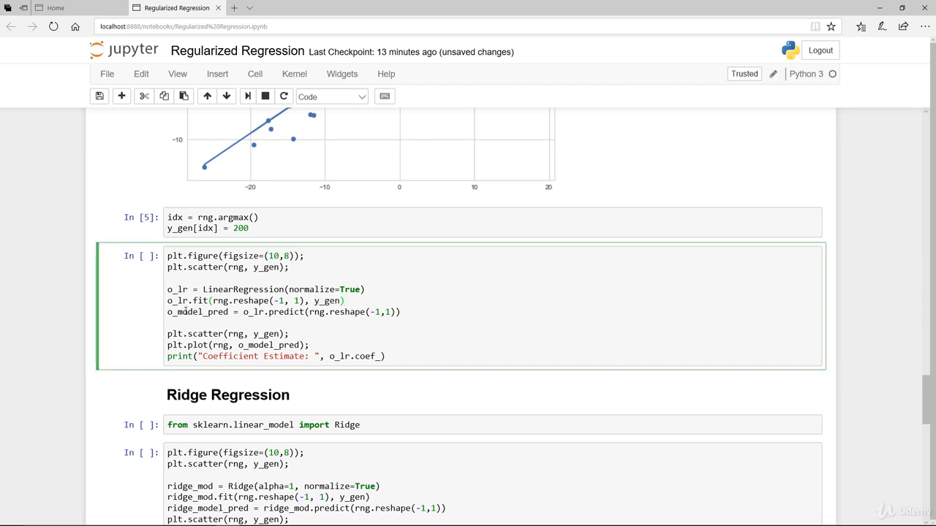
{"action": "key", "text": "ctrl+s"}
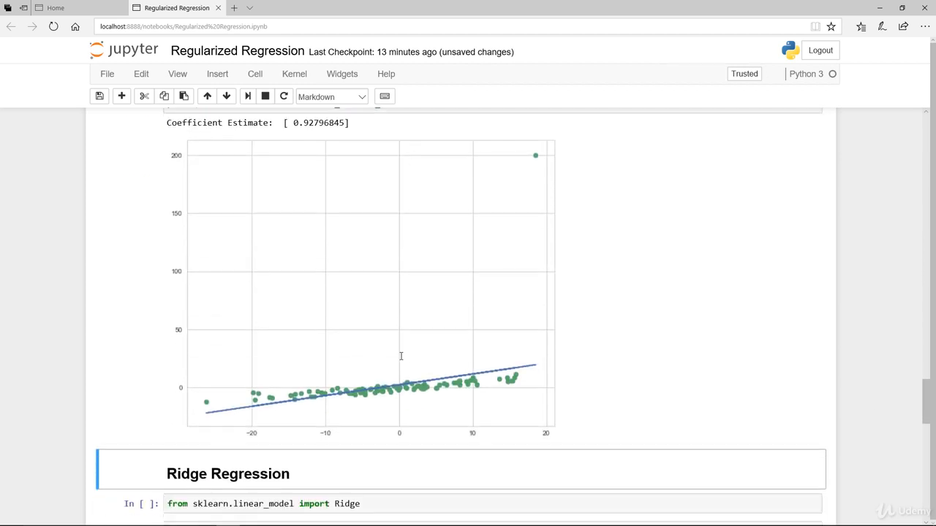
{"action": "mouse_move", "coordinate": [538, 158]}
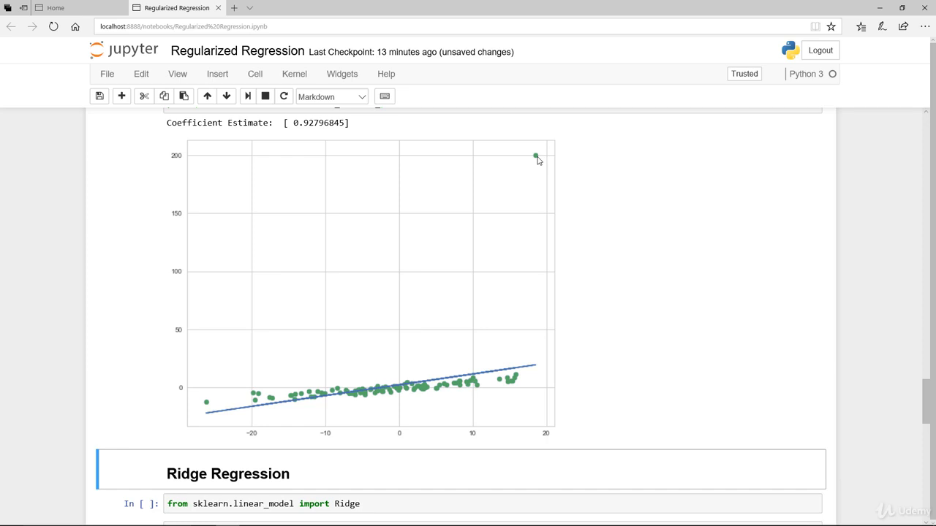
{"action": "mouse_move", "coordinate": [225, 404]}
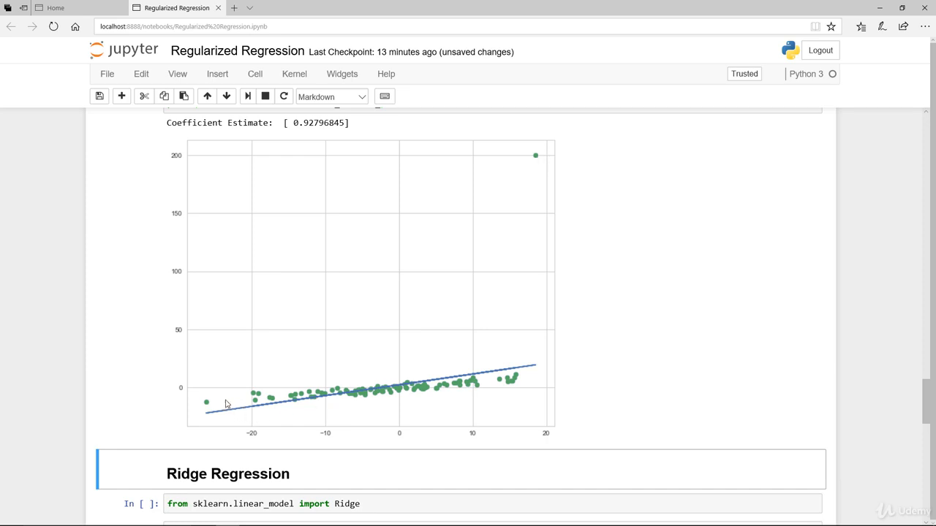
{"action": "mouse_move", "coordinate": [534, 372]}
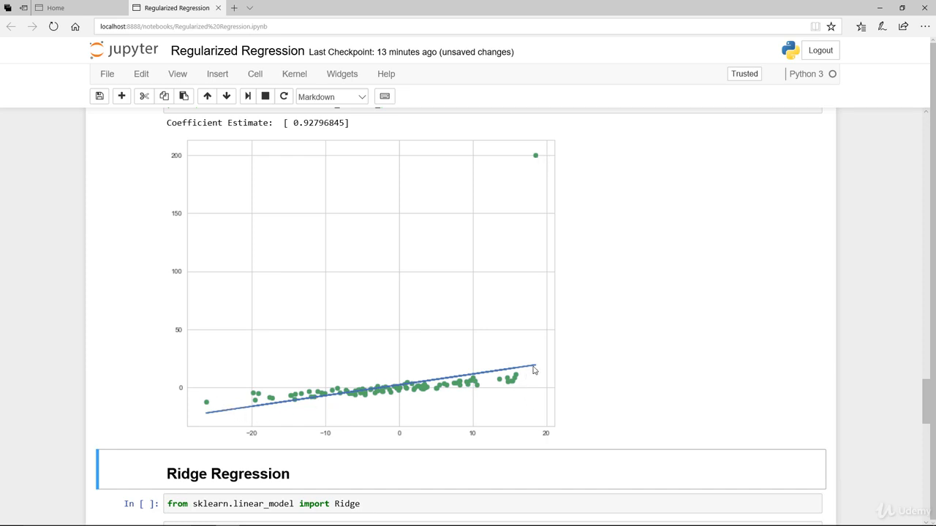
{"action": "scroll", "scroll_direction": "up", "scroll_amount": 3}
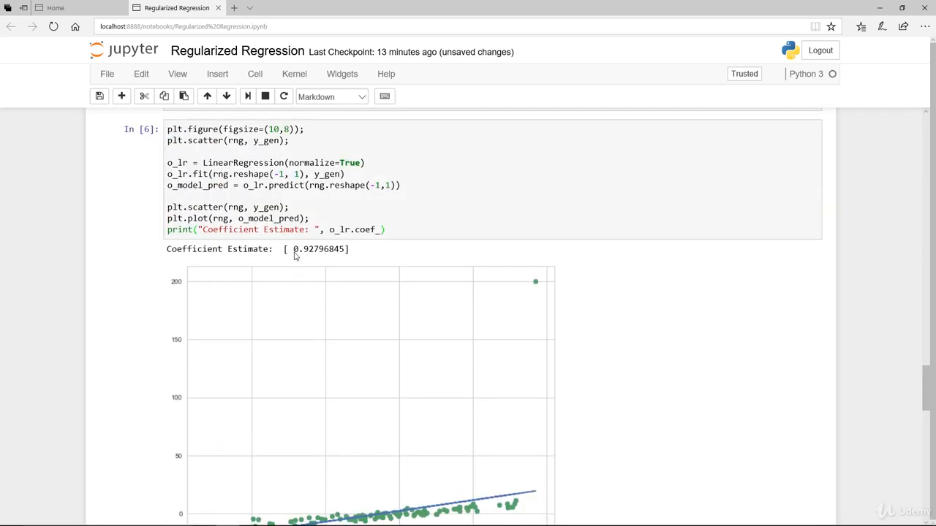
{"action": "double_click", "coordinate": [316, 249]}
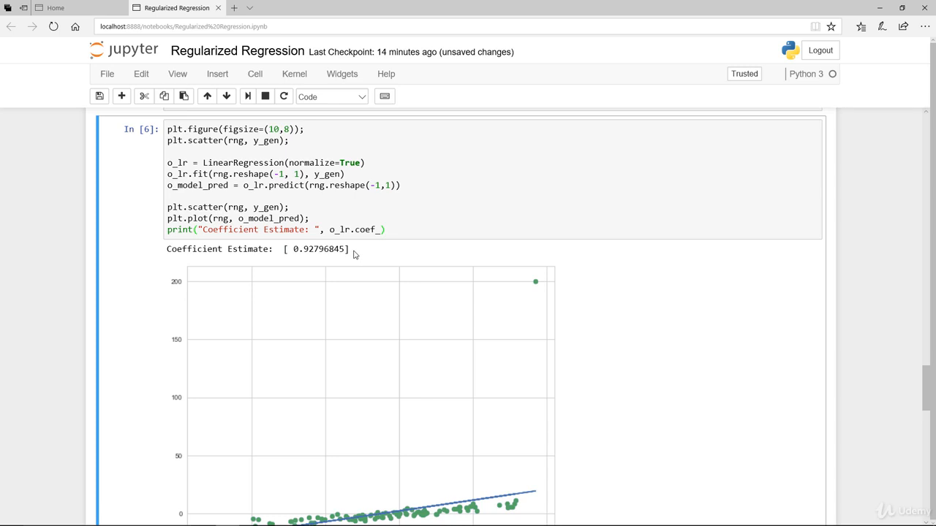
{"action": "scroll", "scroll_direction": "down", "scroll_amount": 3}
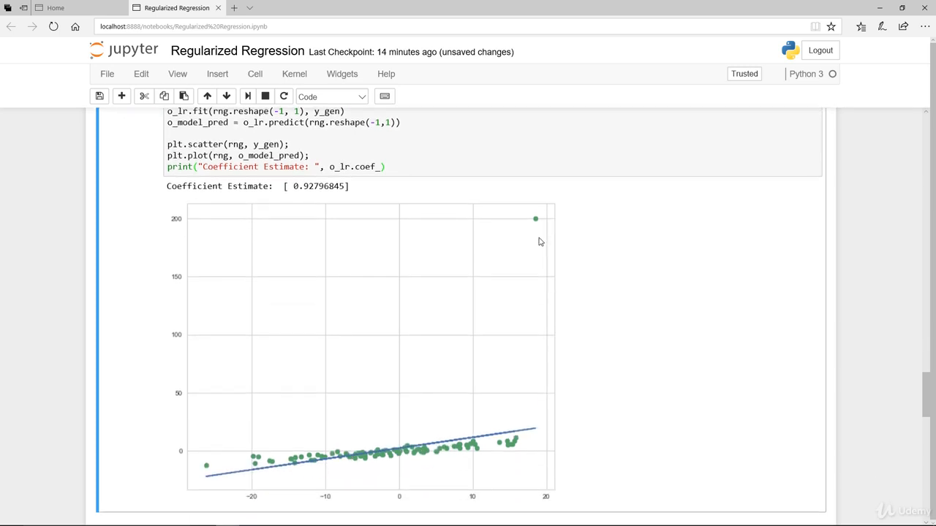
{"action": "mouse_move", "coordinate": [518, 438]}
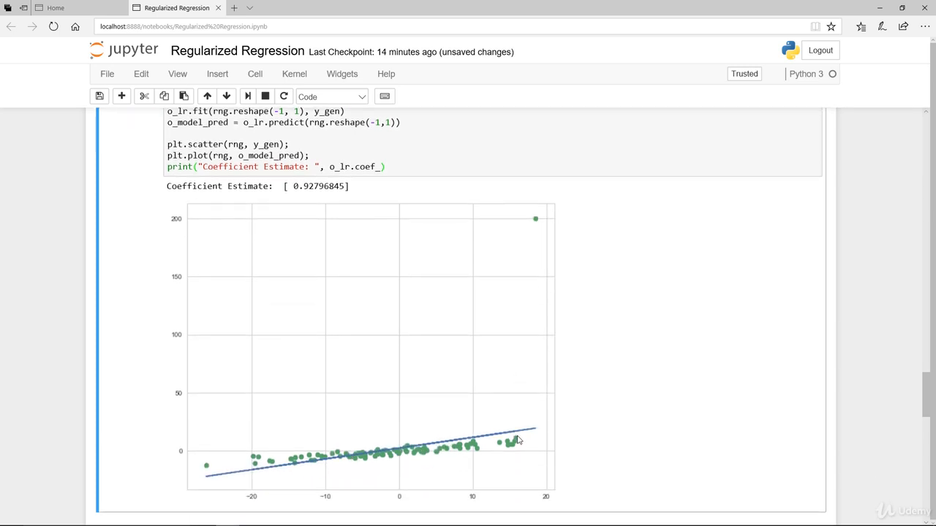
{"action": "scroll", "scroll_direction": "down", "scroll_amount": 3}
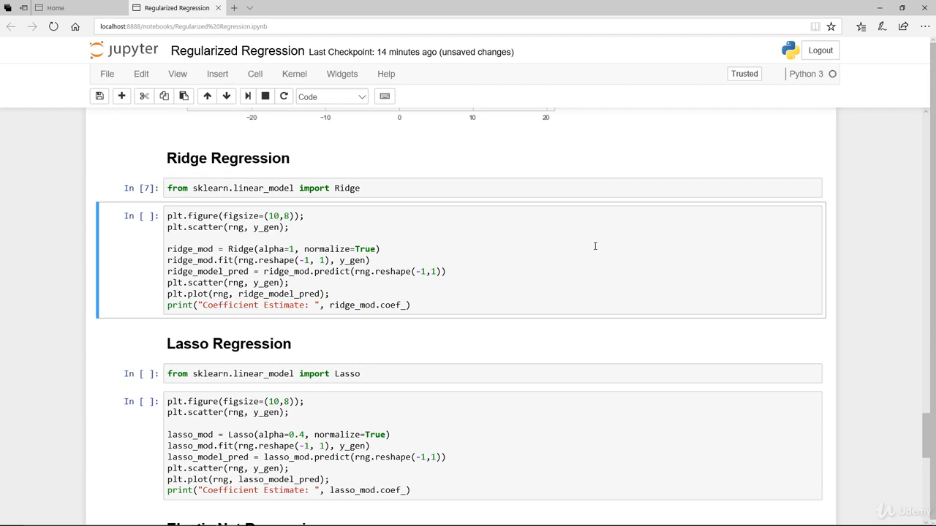
{"action": "mouse_move", "coordinate": [310, 231]}
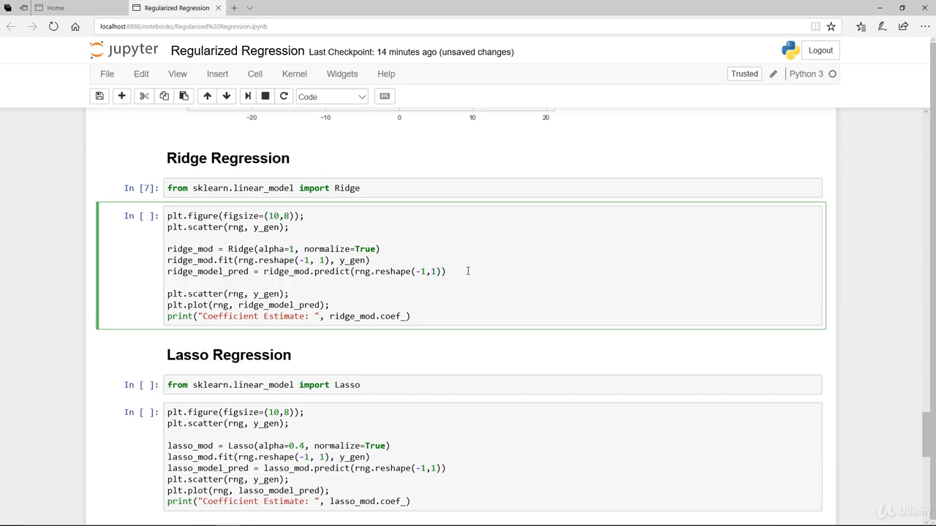
Move the plt.figure line below the Ridge fitting code and run it, giving coefficient 0.46398423.
{"action": "triple_click", "coordinate": [271, 249]}
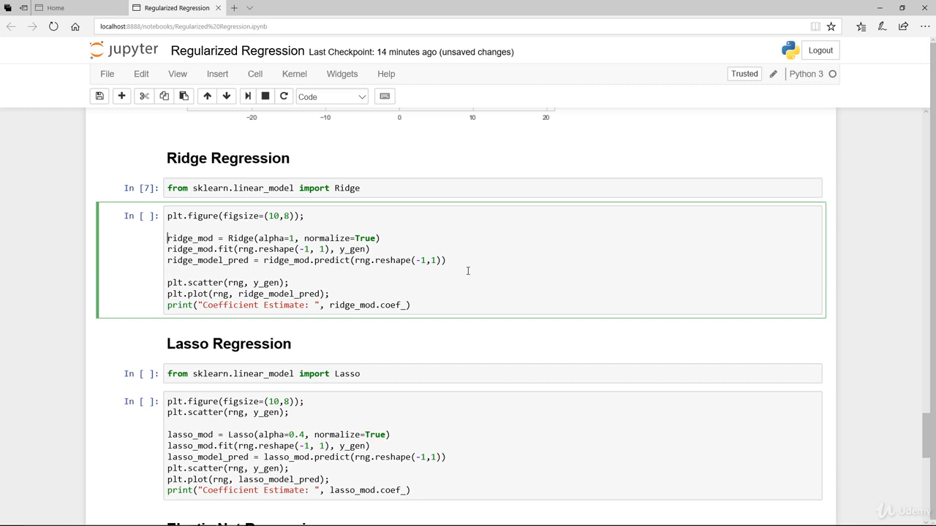
{"action": "left_click", "coordinate": [495, 187]}
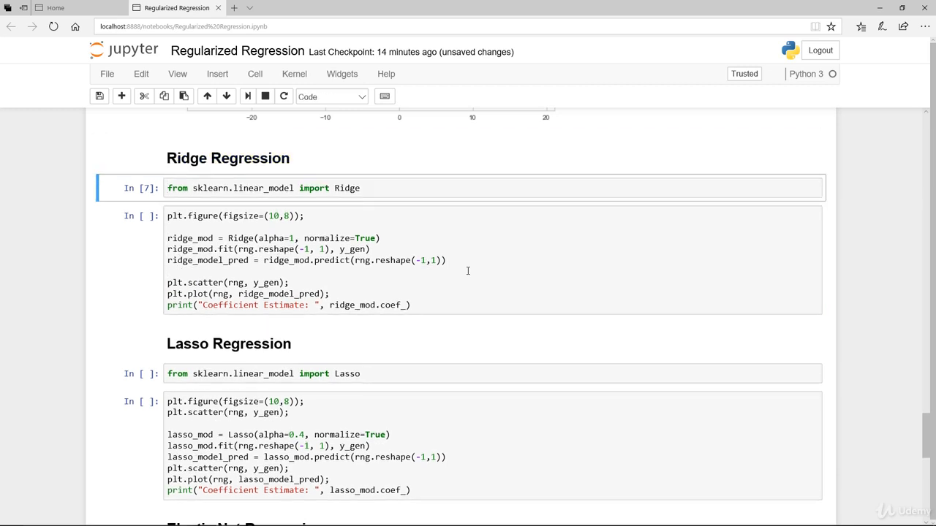
{"action": "left_click", "coordinate": [468, 260]}
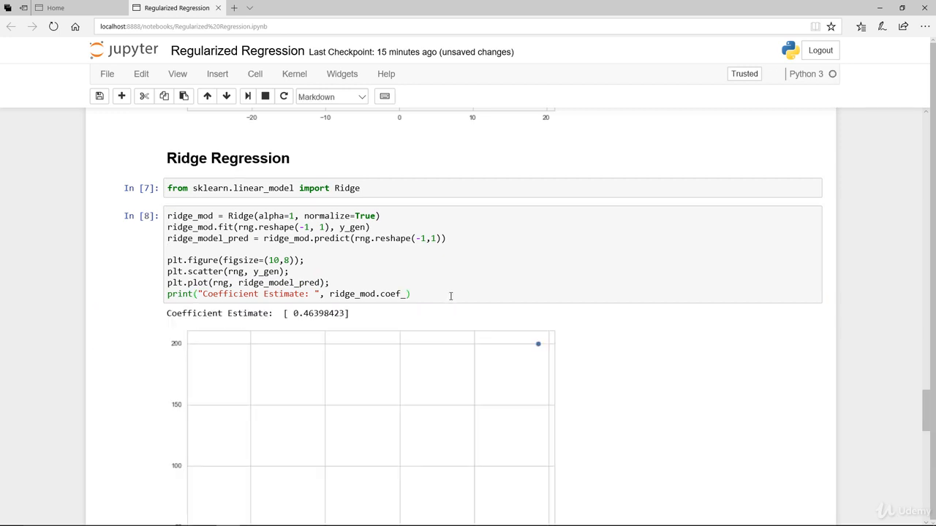
Compare the Ridge and linear regression plots, then save the notebook with Ctrl+S.
{"action": "scroll", "scroll_direction": "down", "scroll_amount": 3}
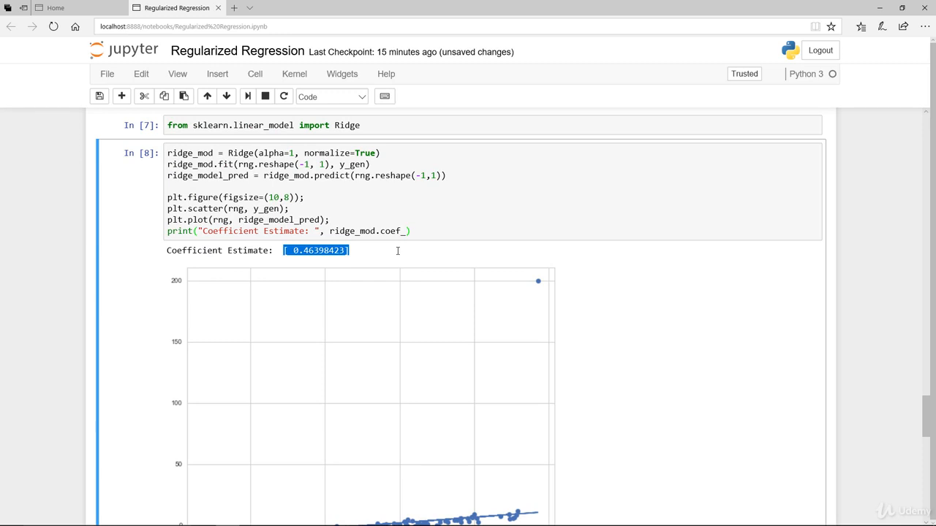
{"action": "left_click", "coordinate": [395, 255]}
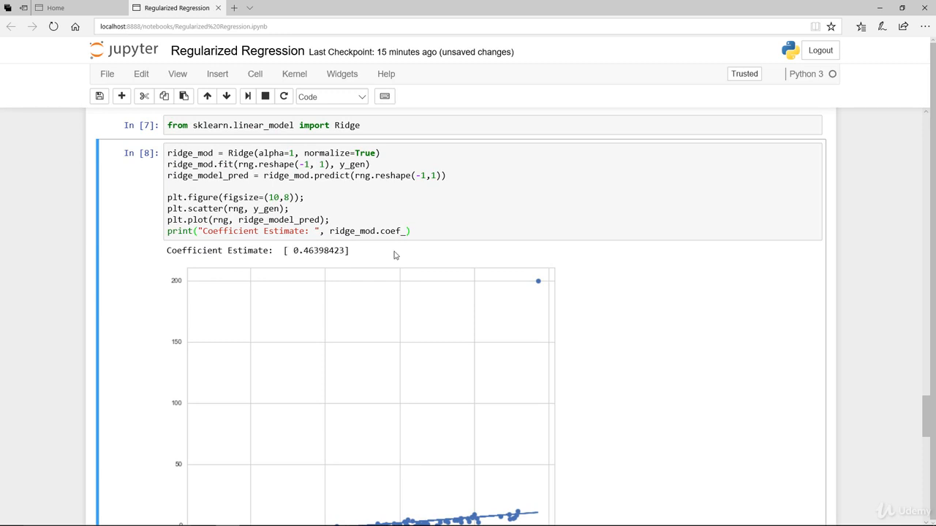
{"action": "scroll", "scroll_direction": "down", "scroll_amount": 3}
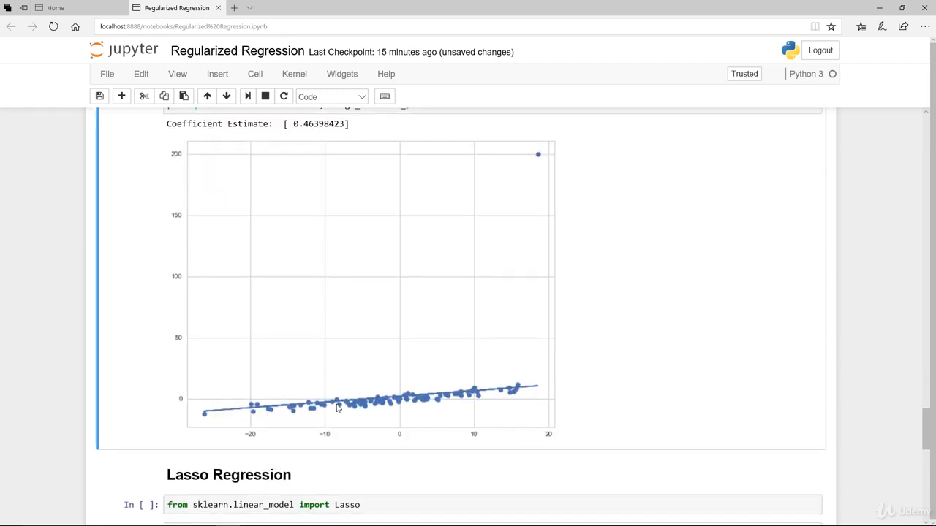
{"action": "scroll", "scroll_direction": "up", "scroll_amount": 3}
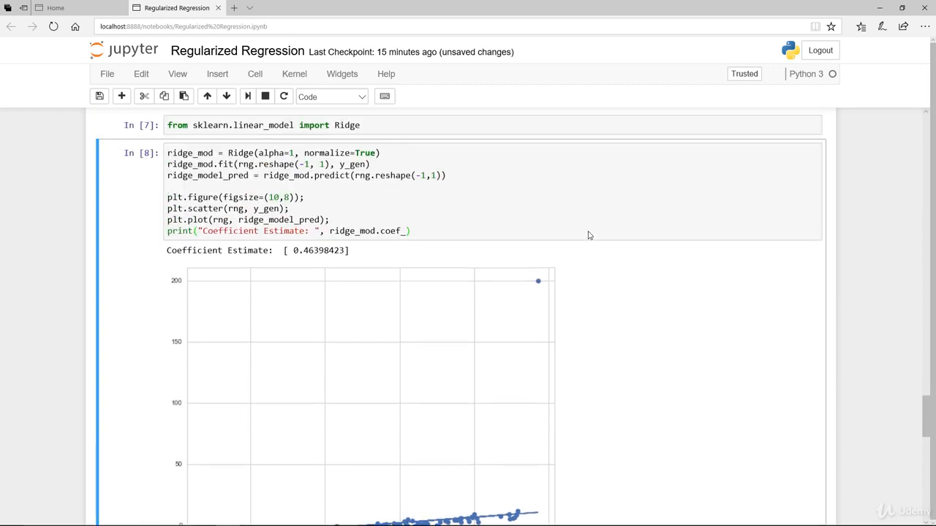
{"action": "scroll", "scroll_direction": "down", "scroll_amount": 3}
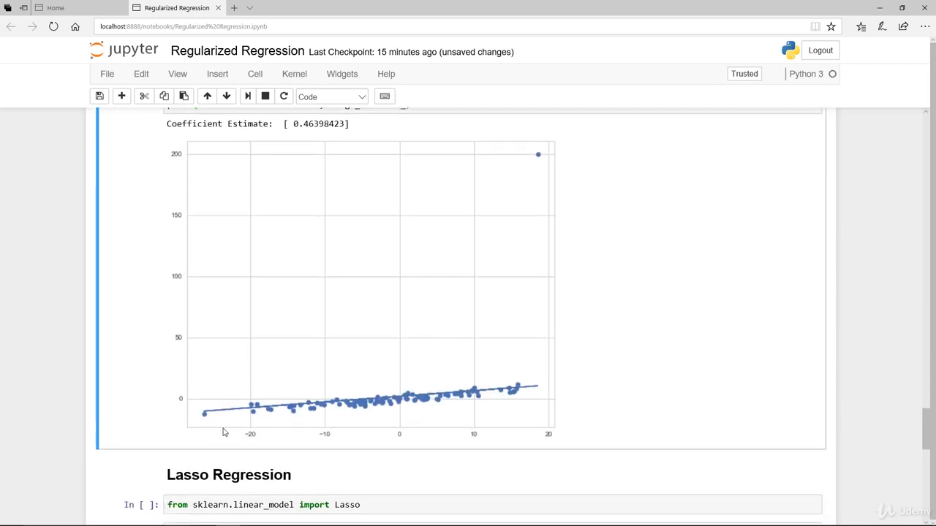
{"action": "mouse_move", "coordinate": [541, 155]}
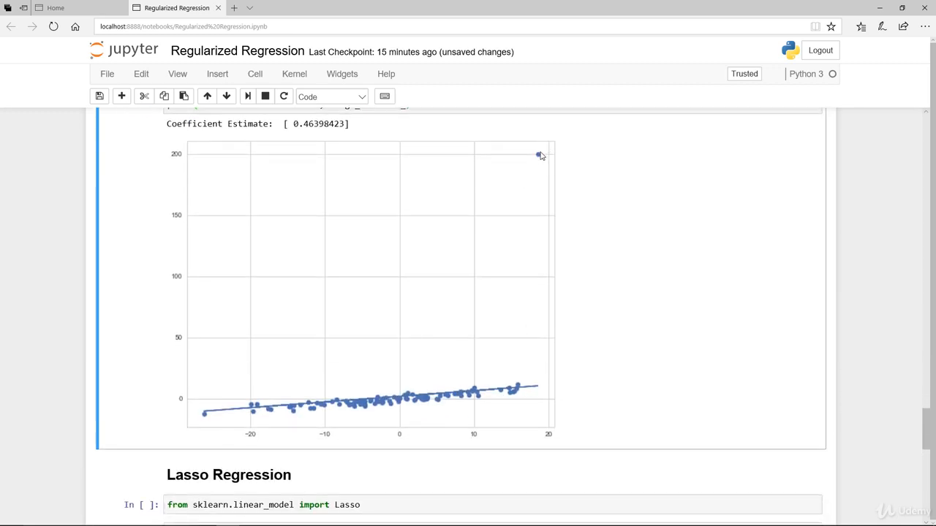
{"action": "key", "text": "ctrl+s"}
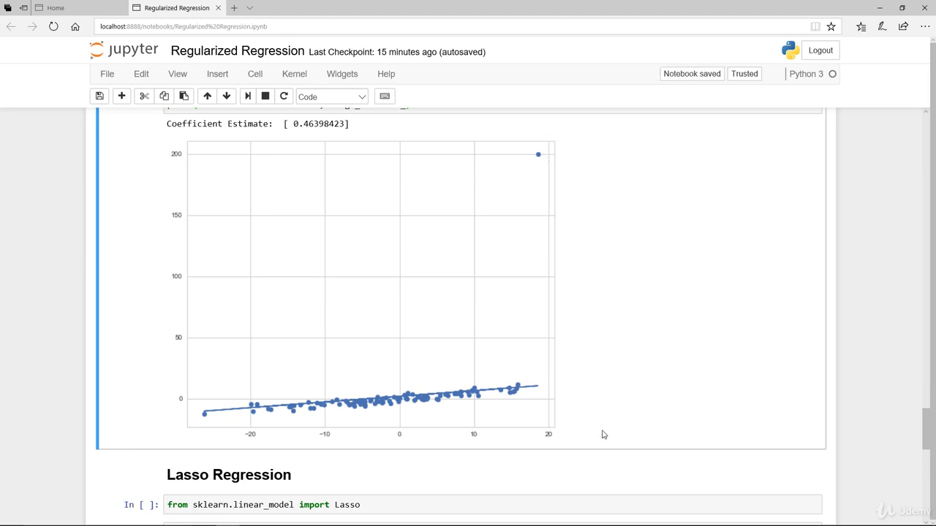
{"action": "mouse_move", "coordinate": [345, 140]}
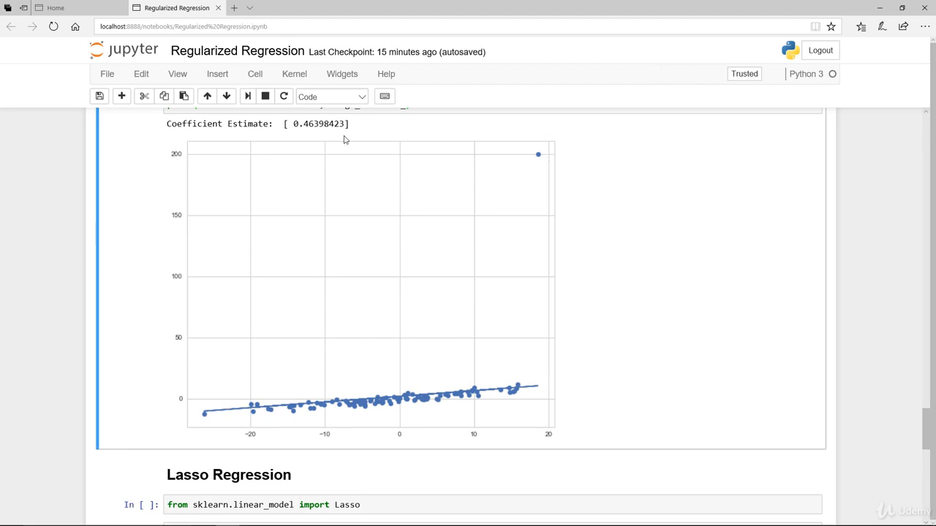
{"action": "scroll", "scroll_direction": "up", "scroll_amount": 3}
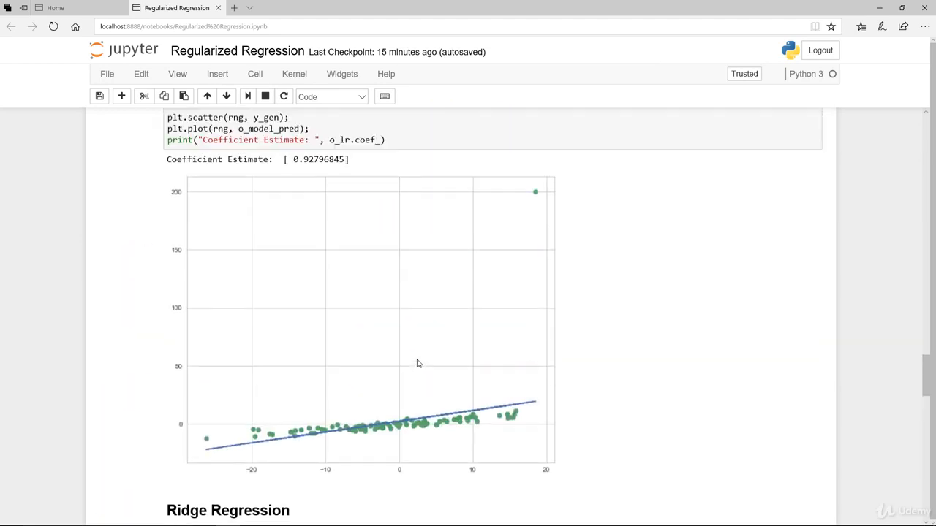
{"action": "scroll", "scroll_direction": "down", "scroll_amount": 3}
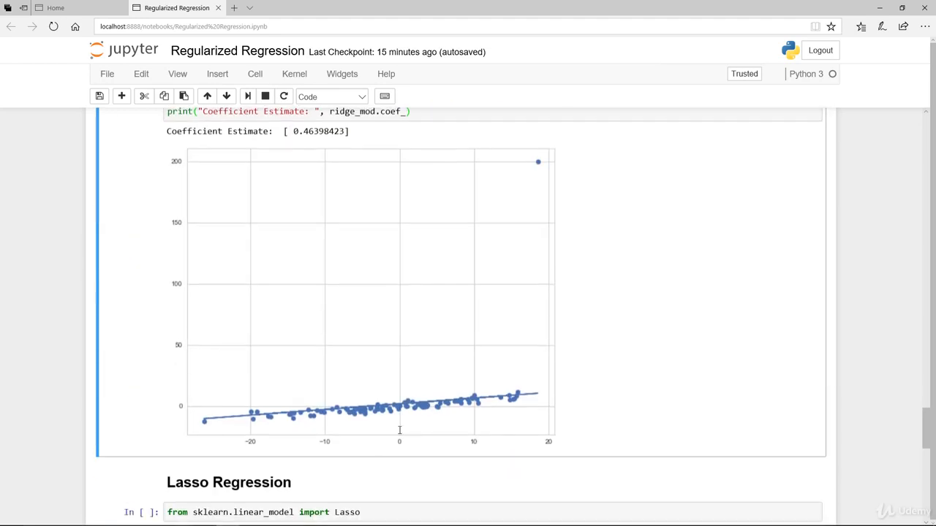
{"action": "scroll", "scroll_direction": "down", "scroll_amount": 3}
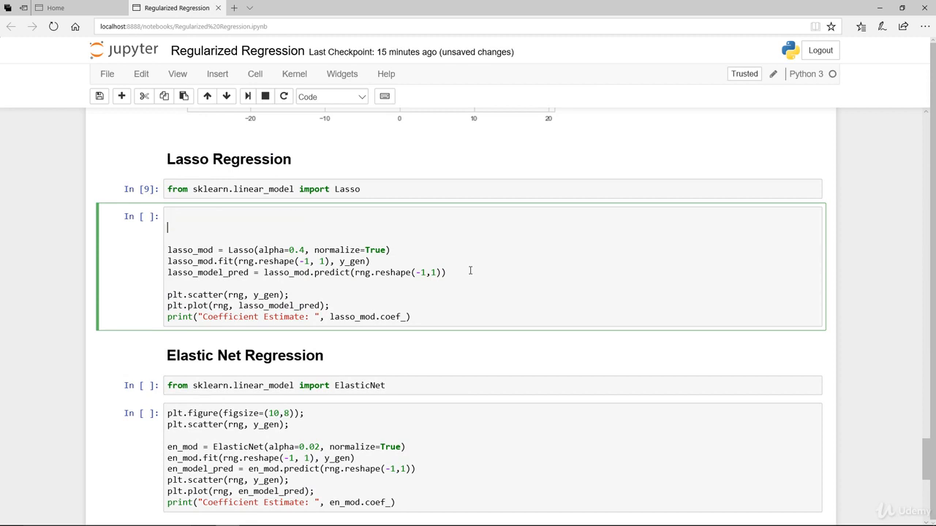
Place plt.figure(figsize=(10,8)) after the Lasso fitting code and run it, giving coefficient 0.48530263.
{"action": "type", "text": "plt.figure(figsize=(10,8));"}
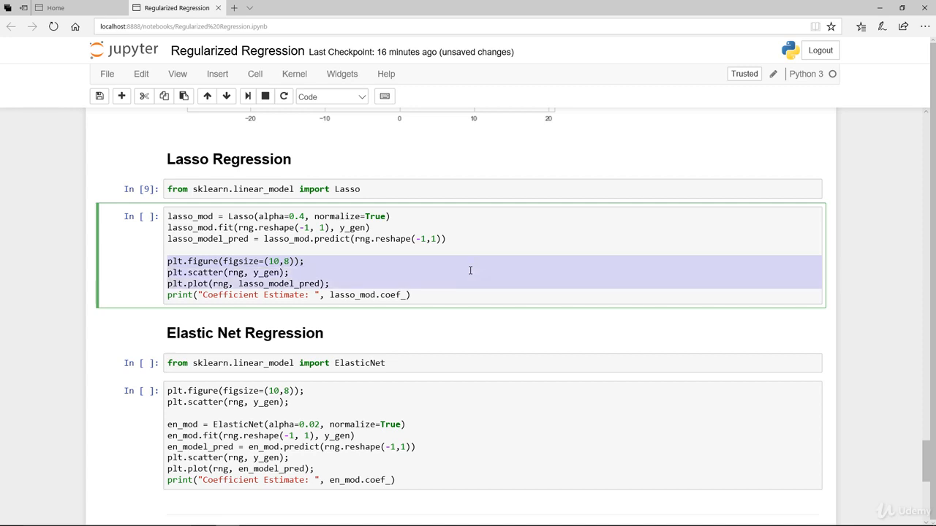
{"action": "left_click", "coordinate": [248, 96]}
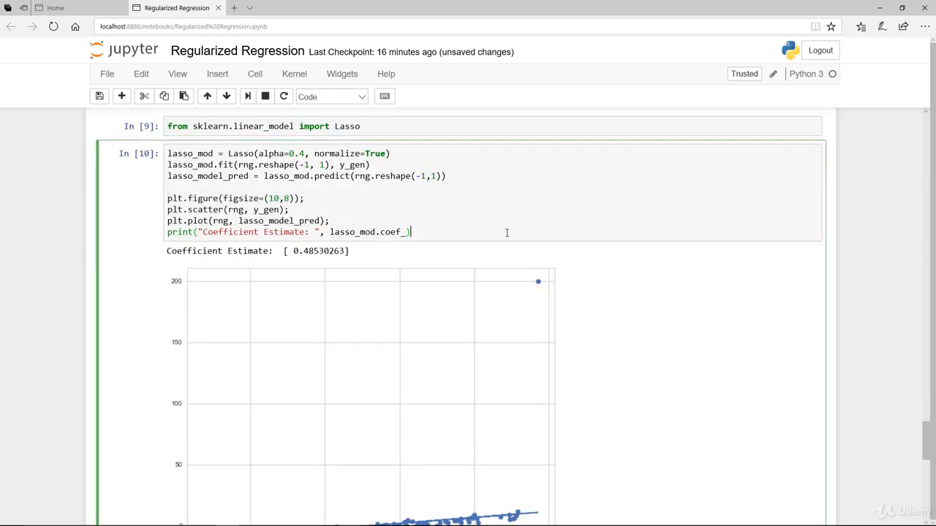
Scroll from the Lasso plot output down to the unrun Elastic Net import and fit cells (alpha 0.02).
{"action": "scroll", "scroll_direction": "down", "scroll_amount": 3}
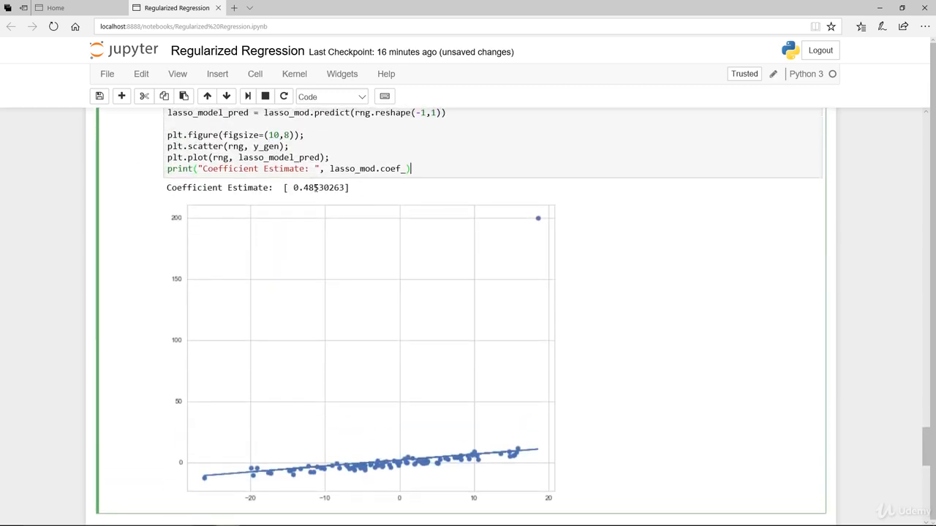
{"action": "double_click", "coordinate": [316, 187]}
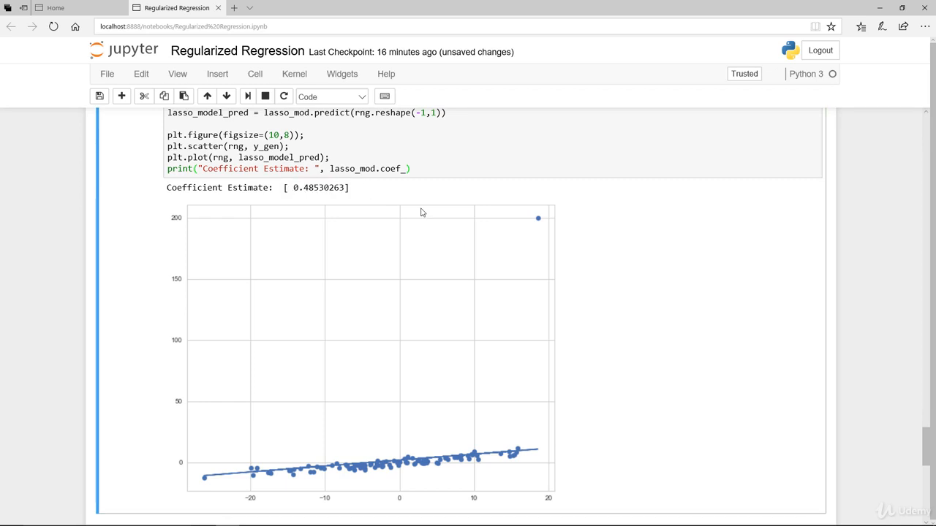
{"action": "scroll", "scroll_direction": "down", "scroll_amount": 3}
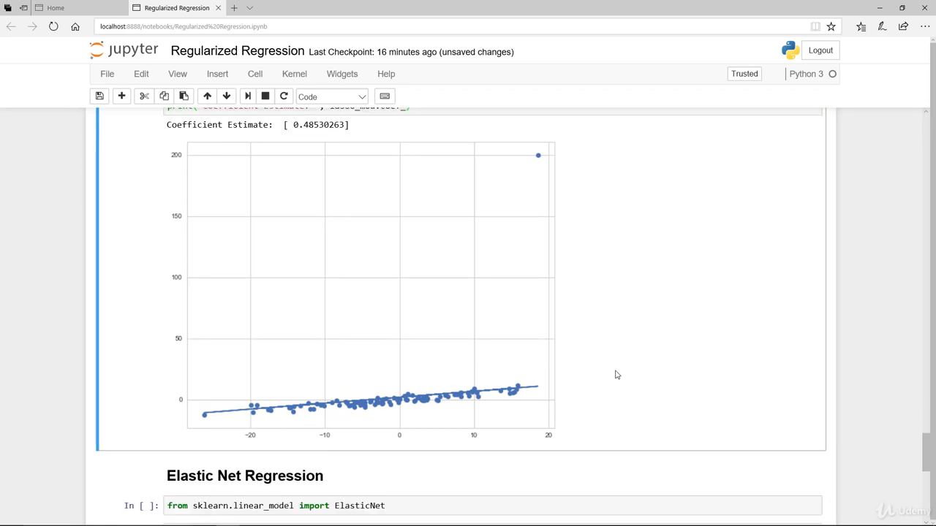
{"action": "scroll", "scroll_direction": "up", "scroll_amount": 3}
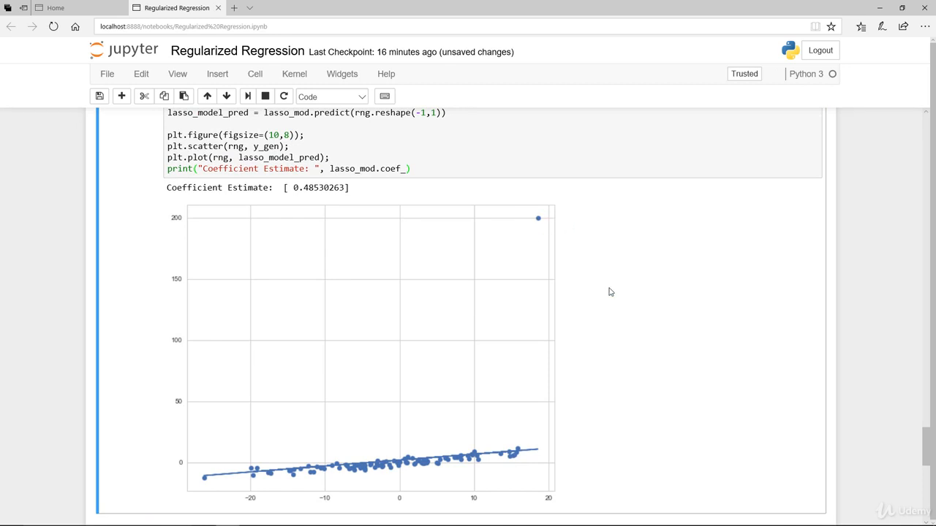
{"action": "scroll", "scroll_direction": "down", "scroll_amount": 3}
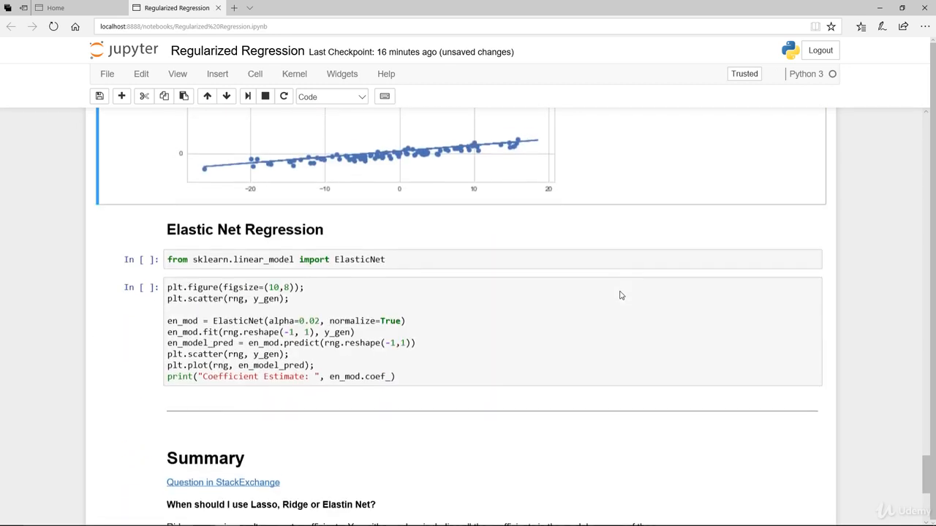
Run the ElasticNet import, add plt.figure(figsize=(10,8)) below the fit lines and get coefficient 0.4584509.
{"action": "left_click", "coordinate": [424, 253]}
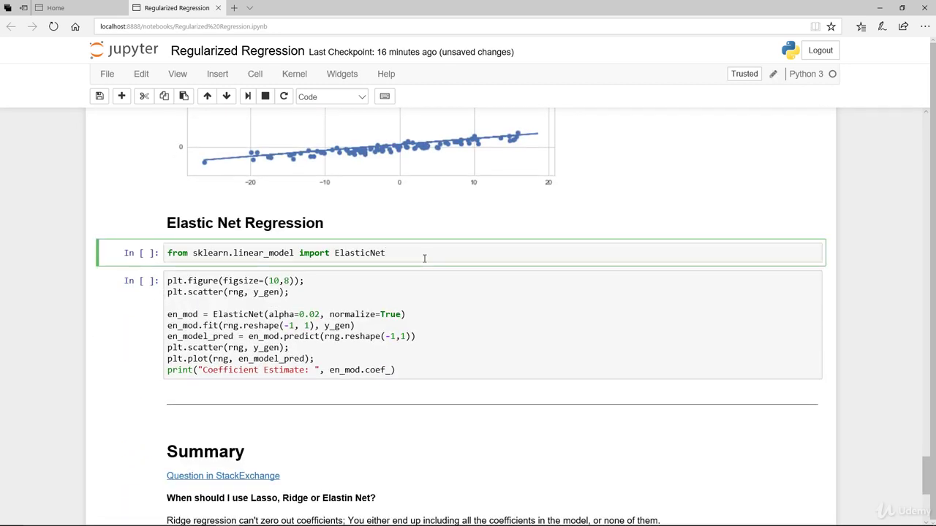
{"action": "key", "text": "shift+enter"}
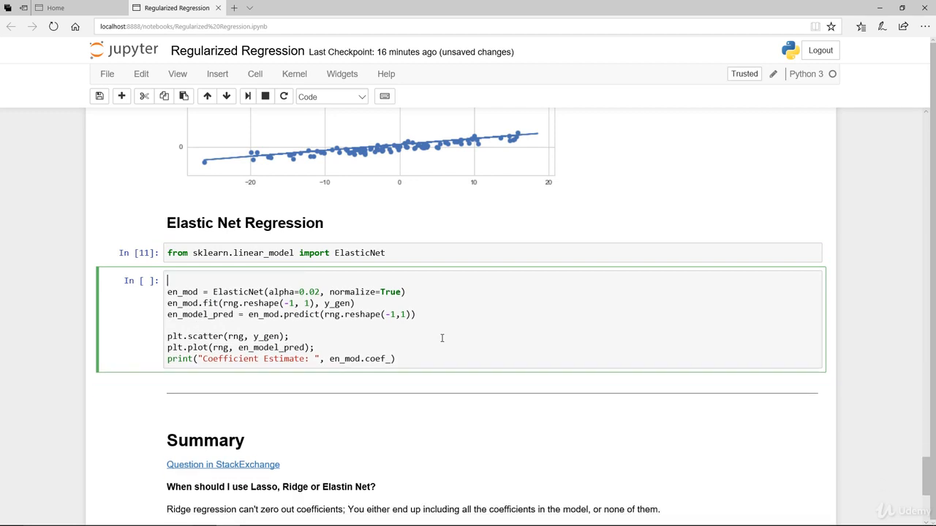
{"action": "type", "text": "plt.figure(figsize=(10,8));"}
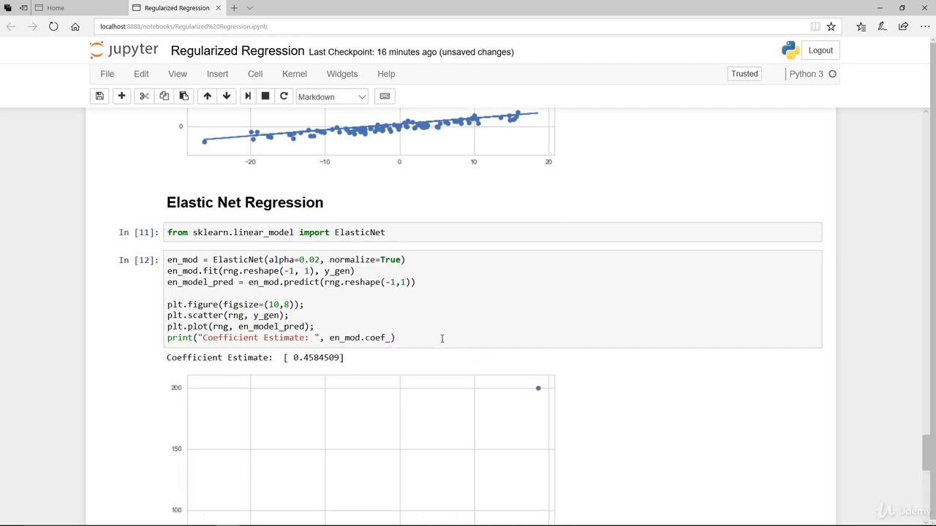
Review the Ridge, Lasso and Elastic Net coefficient outputs, then reach the Summary heading.
{"action": "scroll", "scroll_direction": "down", "scroll_amount": 3}
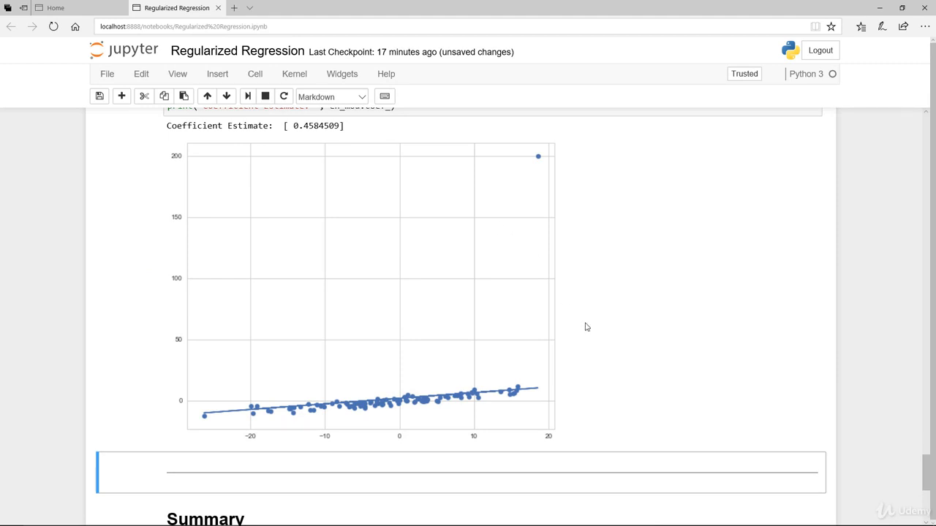
{"action": "scroll", "scroll_direction": "up", "scroll_amount": 3}
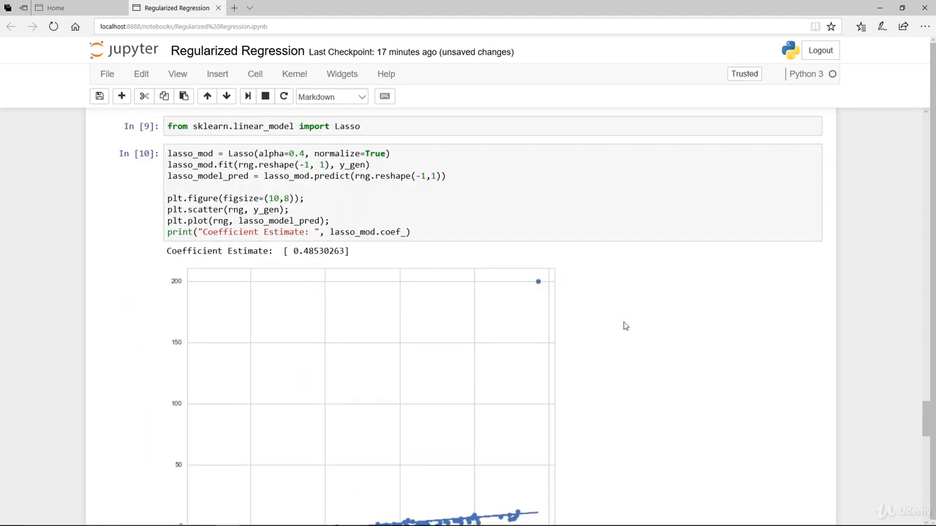
{"action": "scroll", "scroll_direction": "up", "scroll_amount": 3}
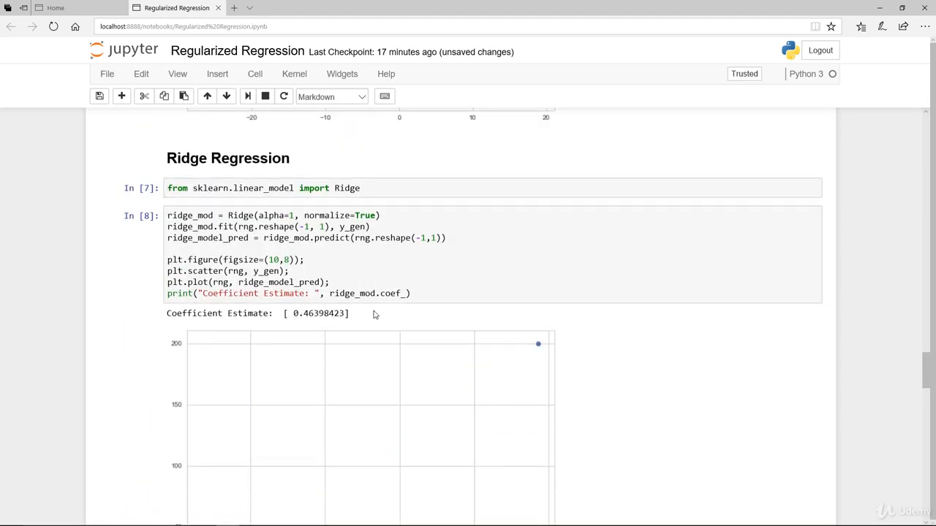
{"action": "mouse_move", "coordinate": [491, 386]}
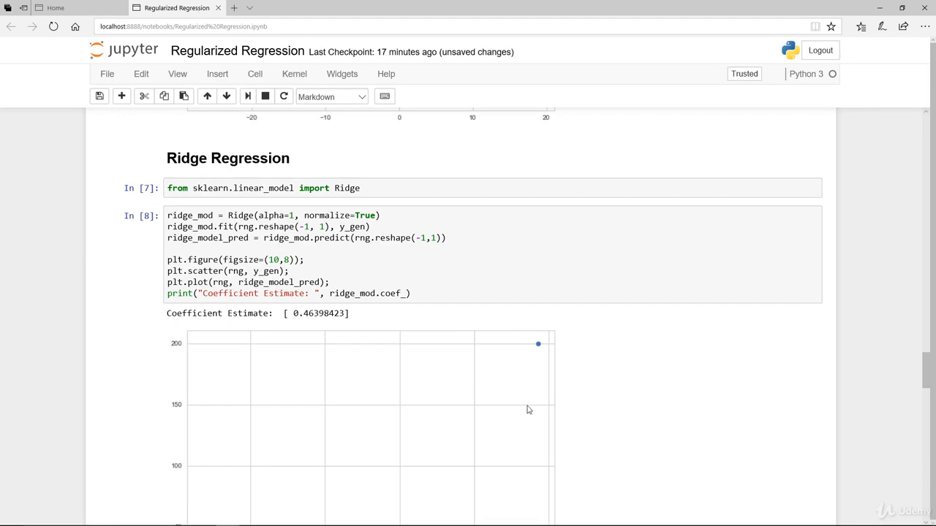
{"action": "scroll", "scroll_direction": "down", "scroll_amount": 3}
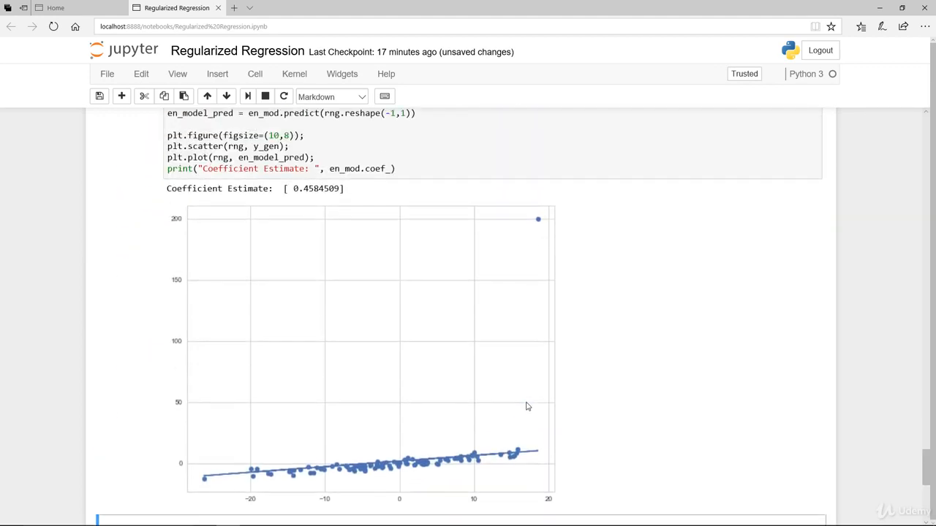
{"action": "scroll", "scroll_direction": "up", "scroll_amount": 3}
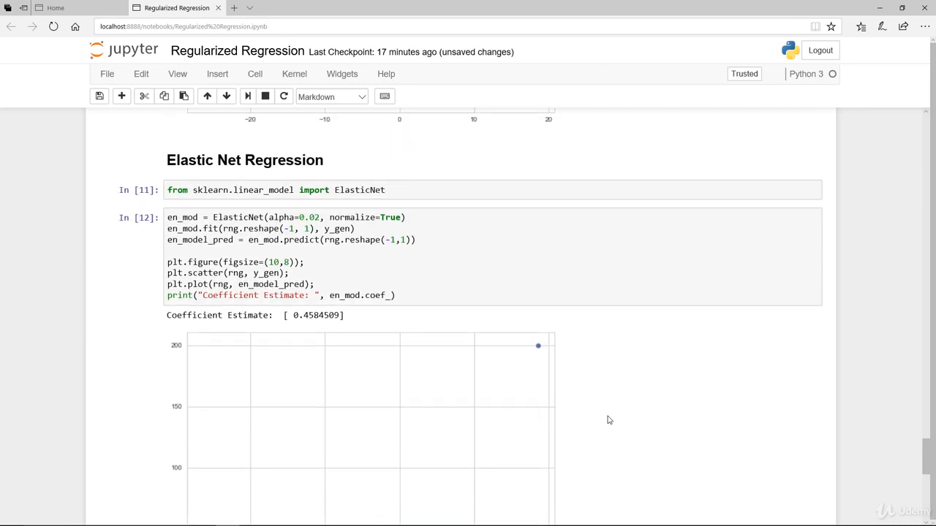
{"action": "scroll", "scroll_direction": "down", "scroll_amount": 3}
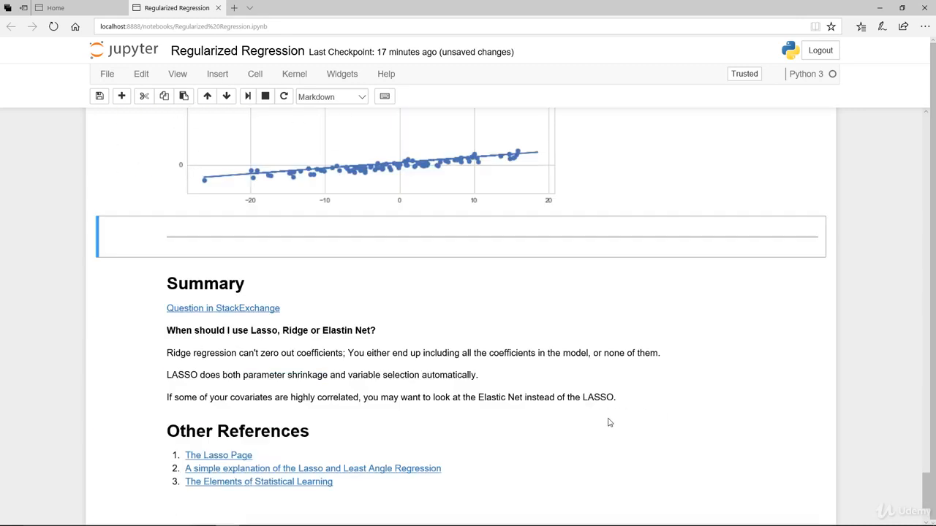
In the Summary, highlight the parameter-shrinkage phrase, then open The Elements of Statistical Learning PDF from Other References.
{"action": "scroll", "scroll_direction": "down", "scroll_amount": 3}
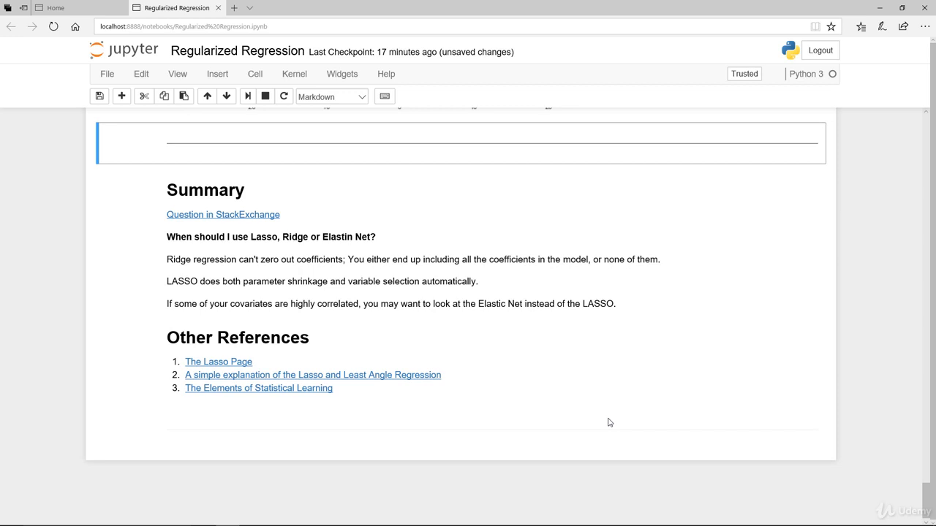
{"action": "scroll", "scroll_direction": "up", "scroll_amount": 3}
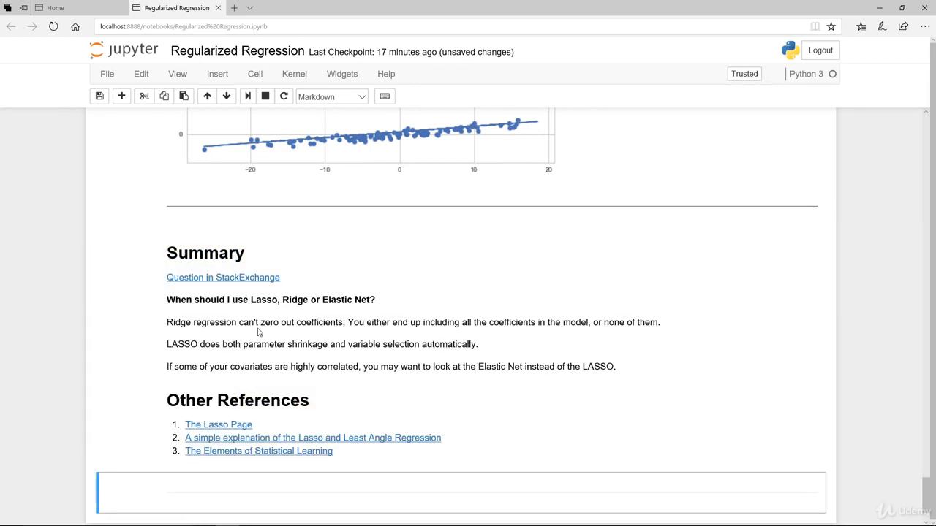
{"action": "mouse_move", "coordinate": [348, 333]}
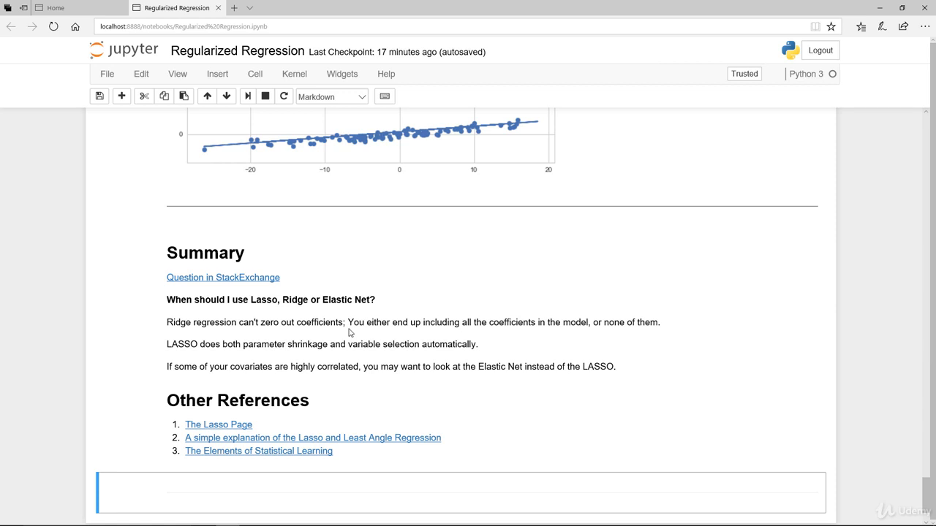
{"action": "mouse_move", "coordinate": [260, 357]}
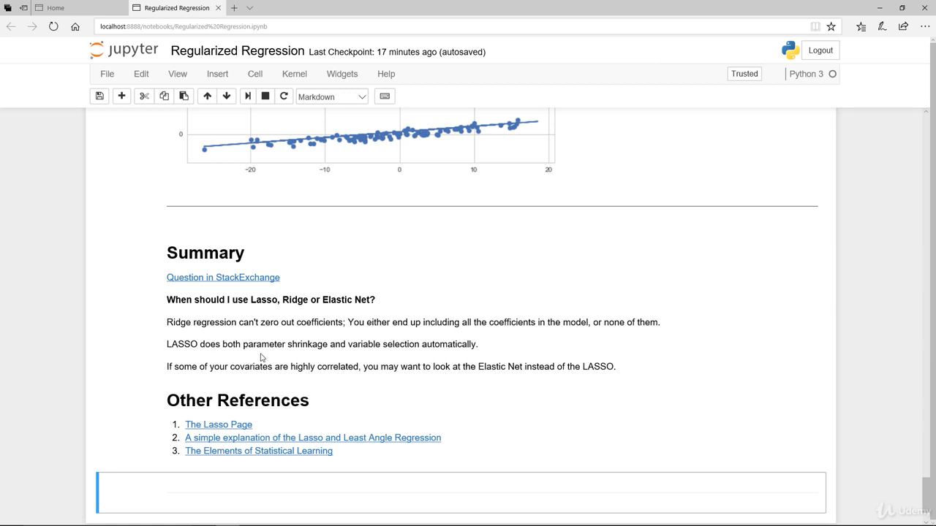
{"action": "double_click", "coordinate": [296, 345]}
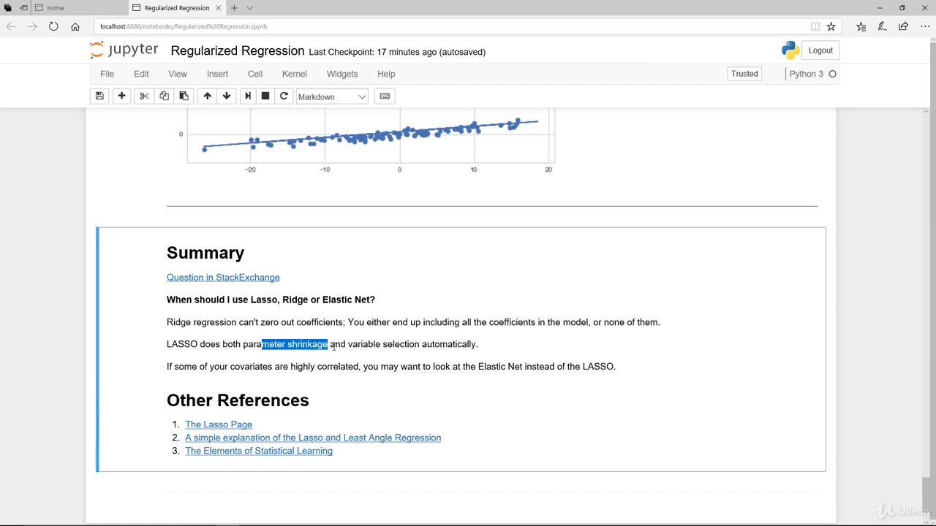
{"action": "left_click", "coordinate": [482, 346]}
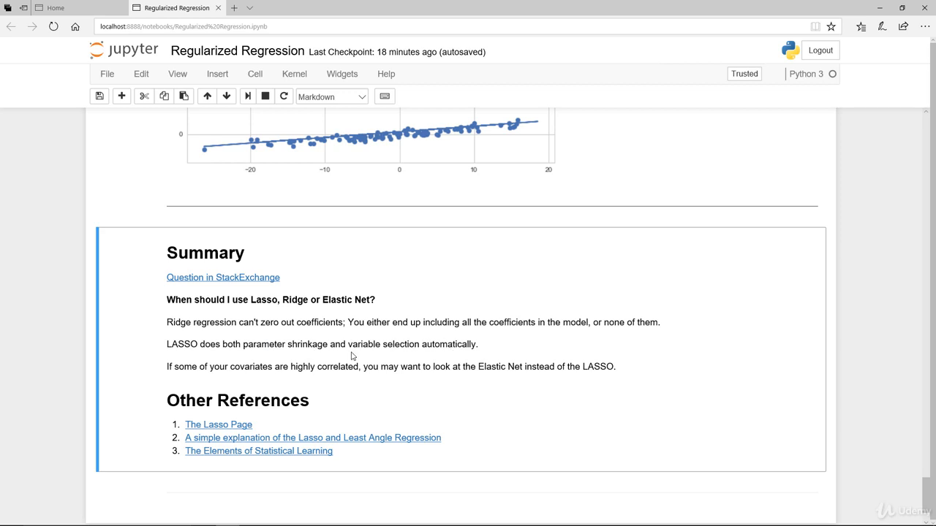
{"action": "mouse_move", "coordinate": [393, 355]}
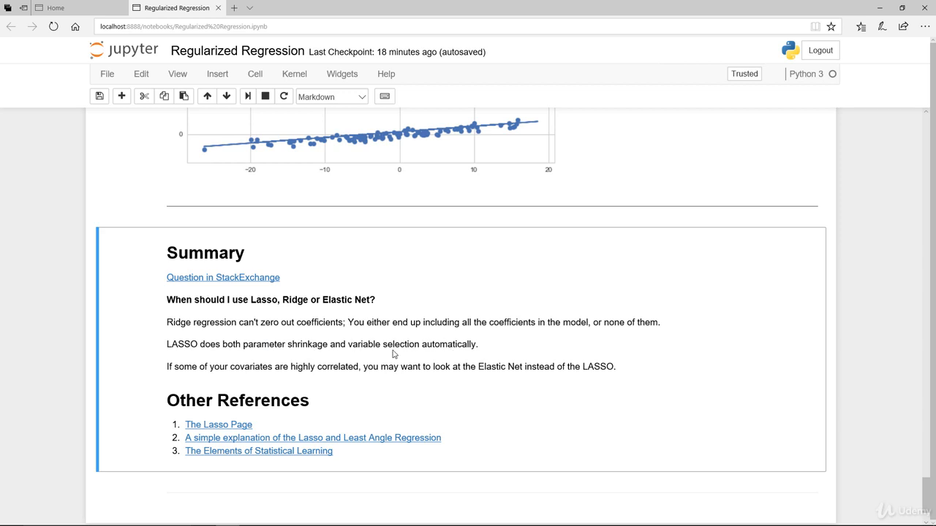
{"action": "mouse_move", "coordinate": [505, 351]}
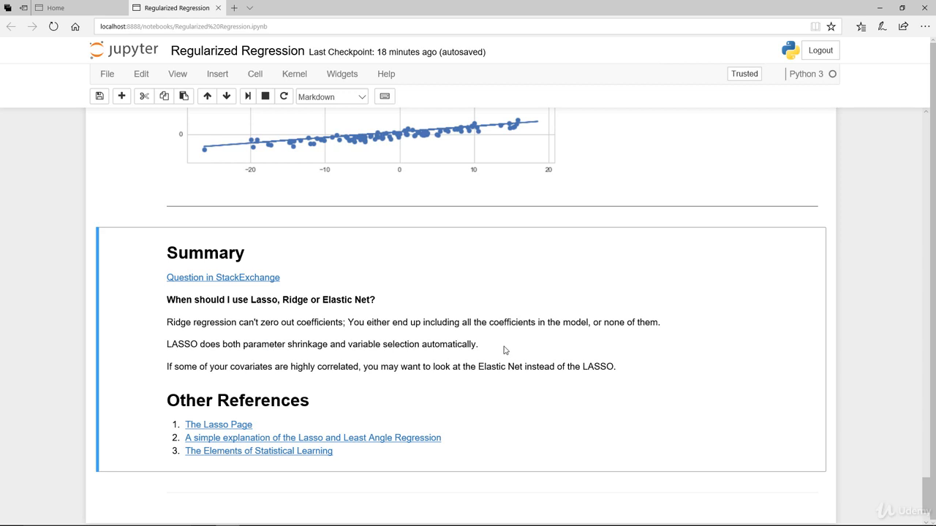
{"action": "mouse_move", "coordinate": [181, 378]}
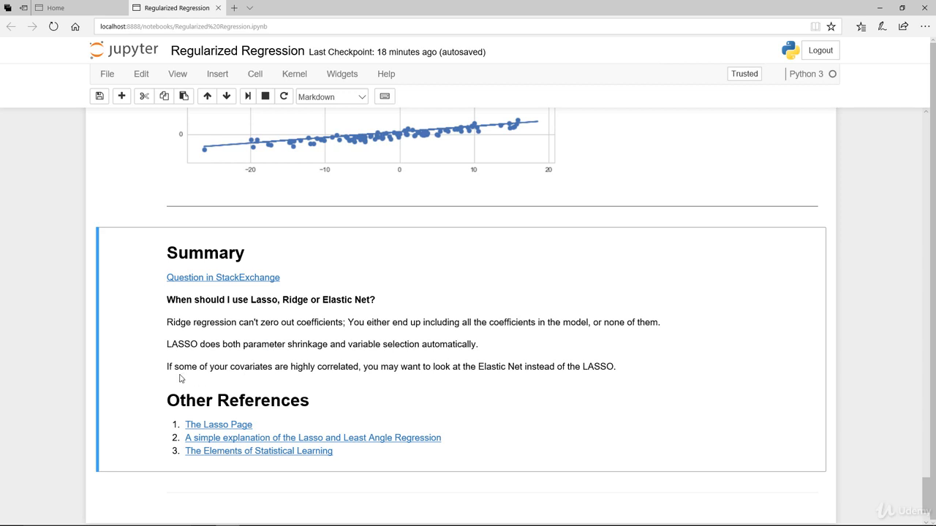
{"action": "mouse_move", "coordinate": [368, 386]}
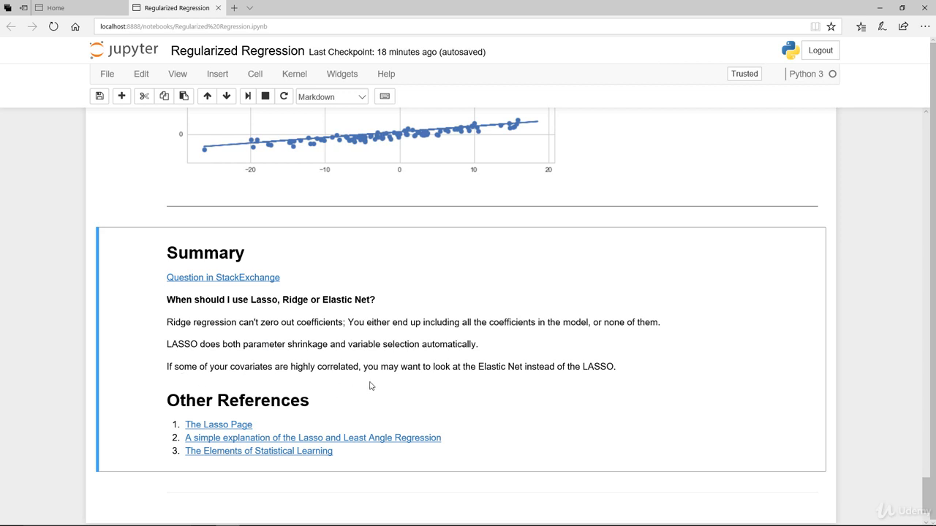
{"action": "mouse_move", "coordinate": [634, 377]}
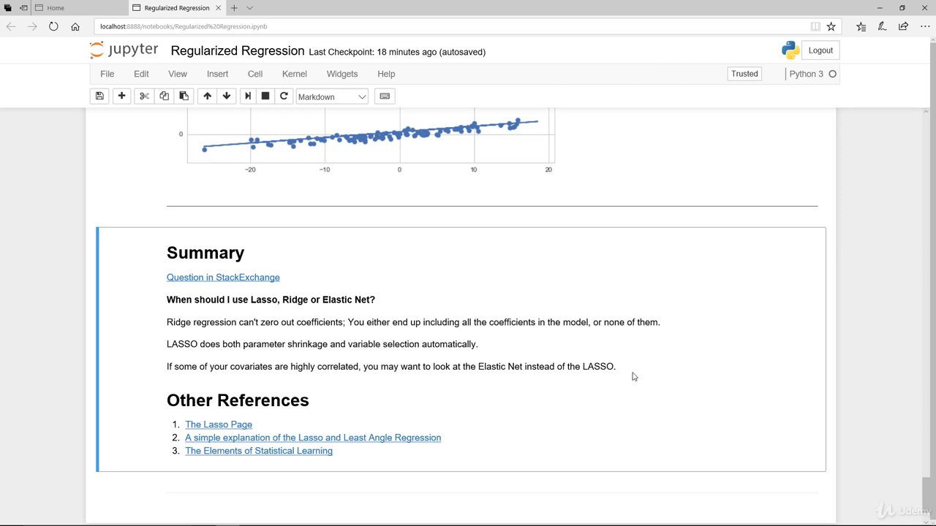
{"action": "mouse_move", "coordinate": [513, 395]}
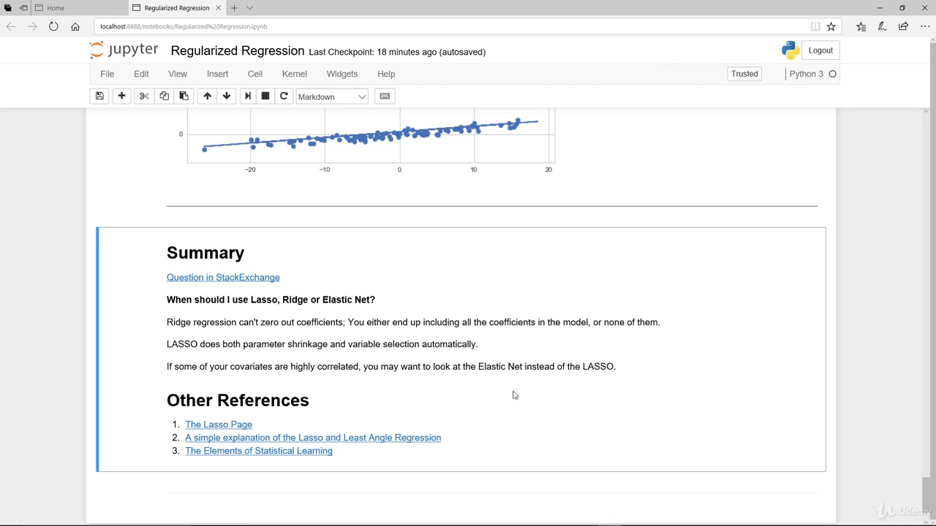
{"action": "mouse_move", "coordinate": [251, 428]}
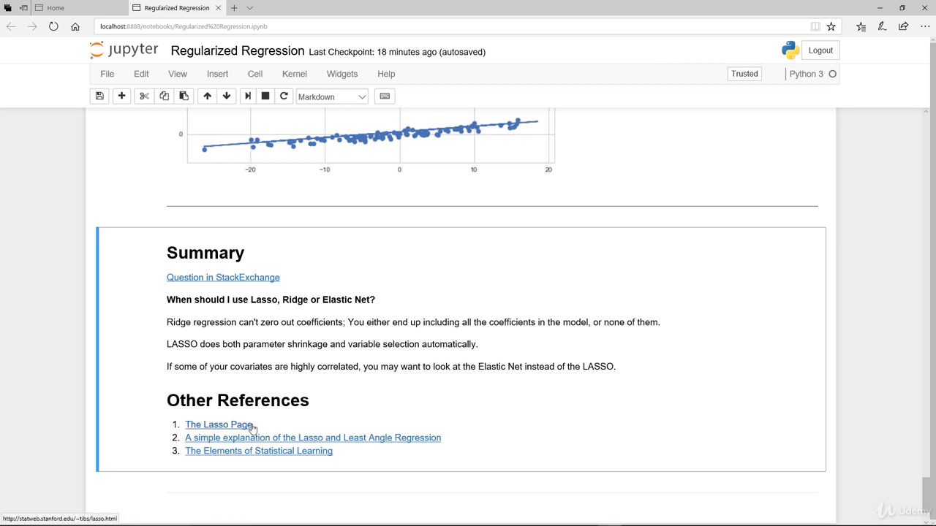
{"action": "mouse_move", "coordinate": [243, 462]}
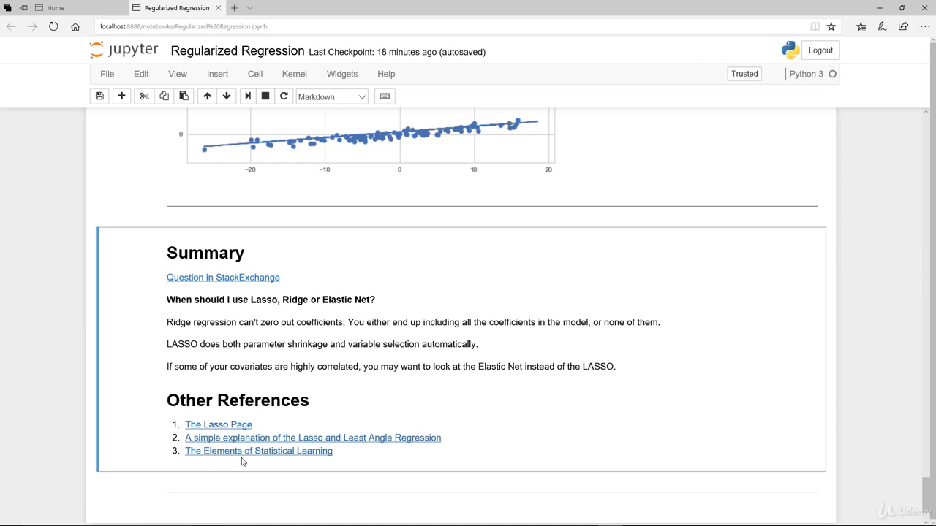
{"action": "mouse_move", "coordinate": [290, 457]}
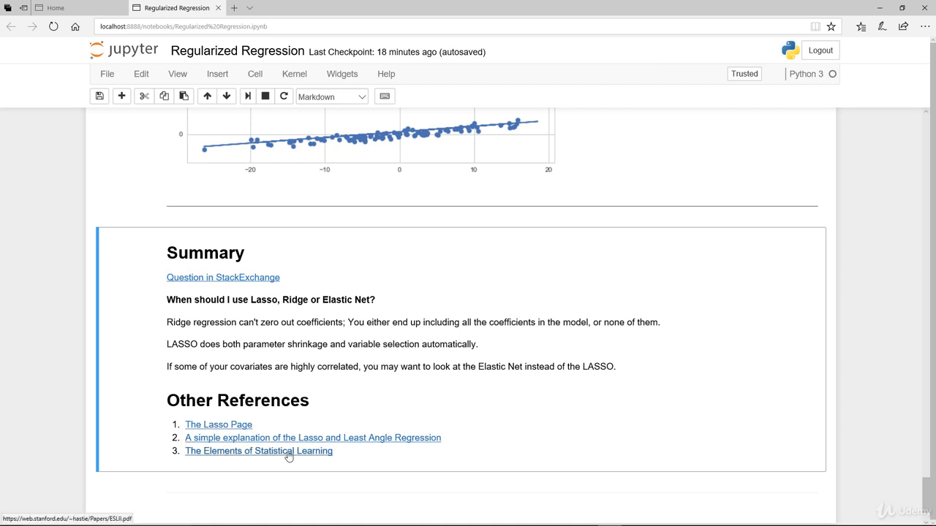
{"action": "left_click", "coordinate": [259, 450]}
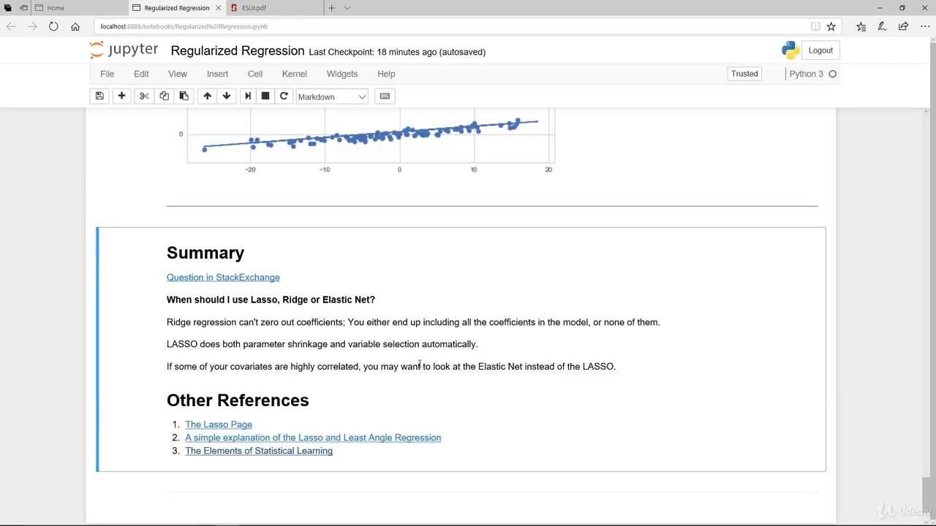
{"action": "mouse_move", "coordinate": [709, 395]}
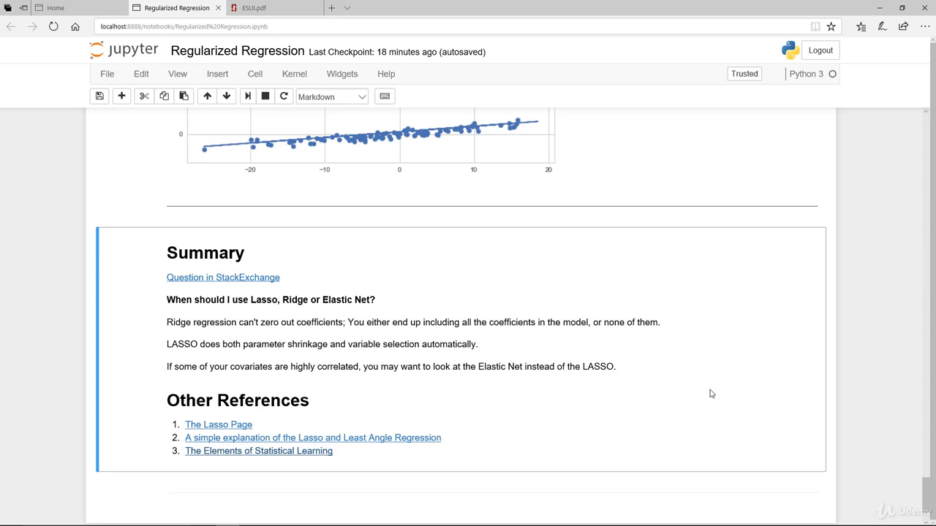
{"action": "scroll", "scroll_direction": "up", "scroll_amount": 3}
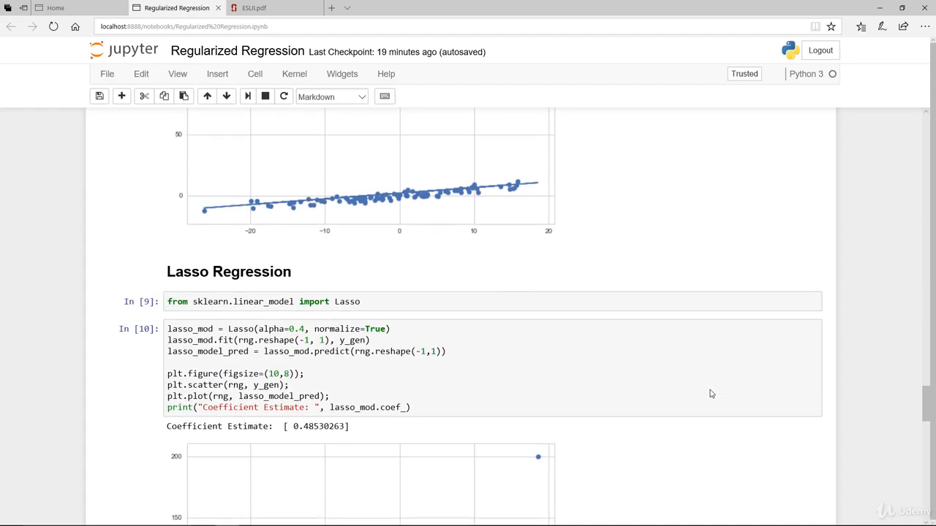
{"action": "scroll", "scroll_direction": "up", "scroll_amount": 3}
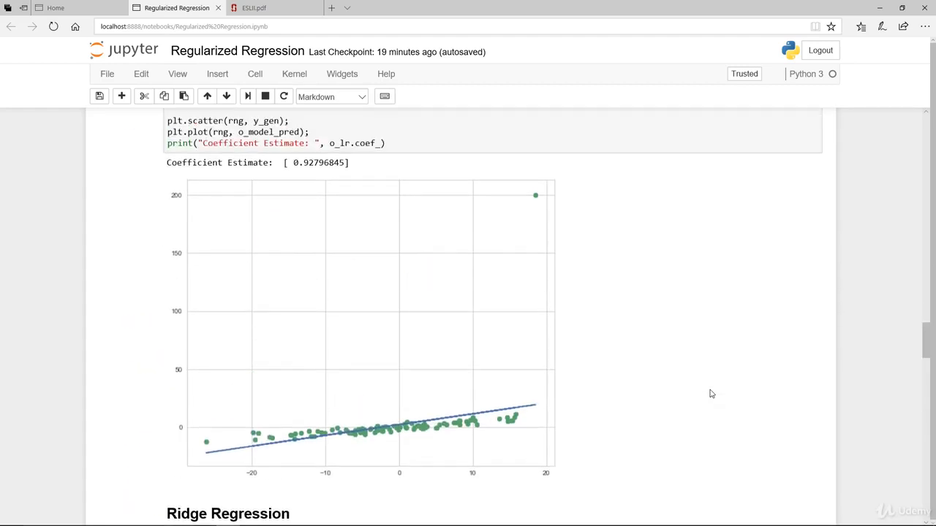
{"action": "scroll", "scroll_direction": "up", "scroll_amount": 3}
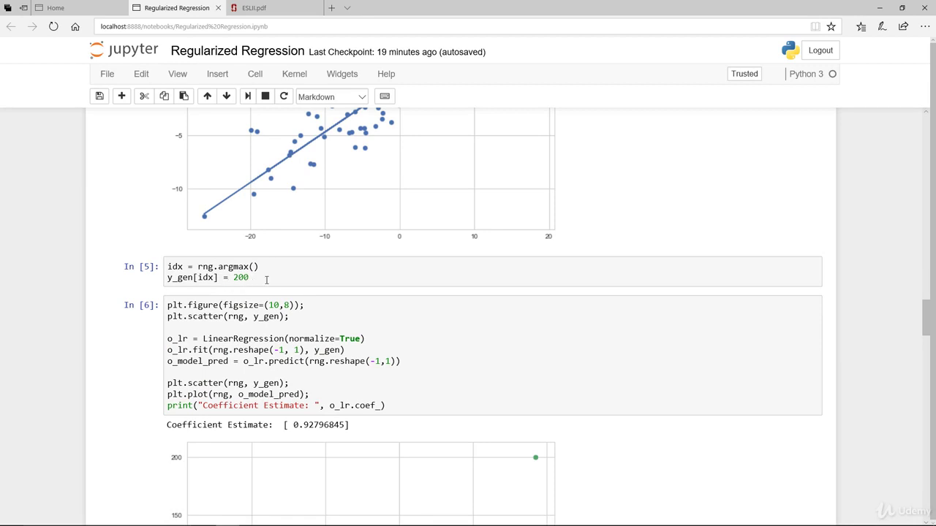
{"action": "left_click", "coordinate": [293, 272]}
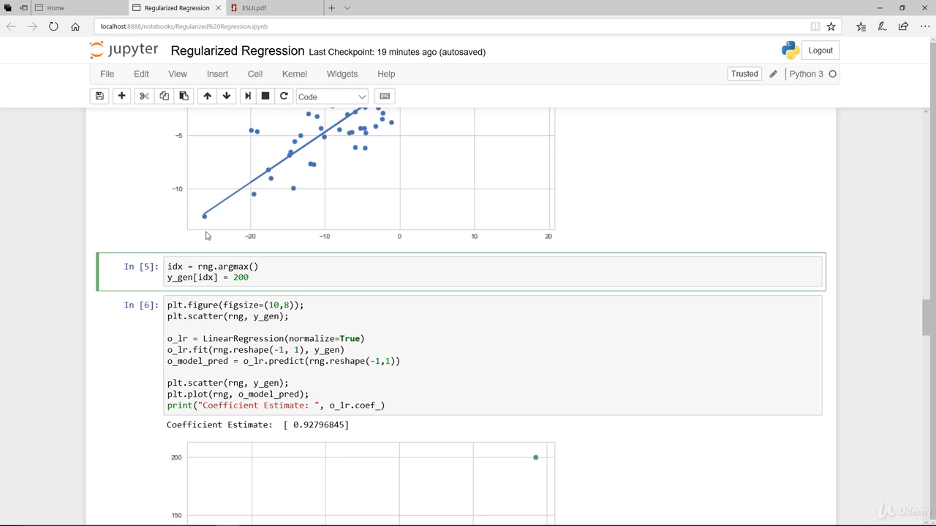
{"action": "mouse_move", "coordinate": [197, 228]}
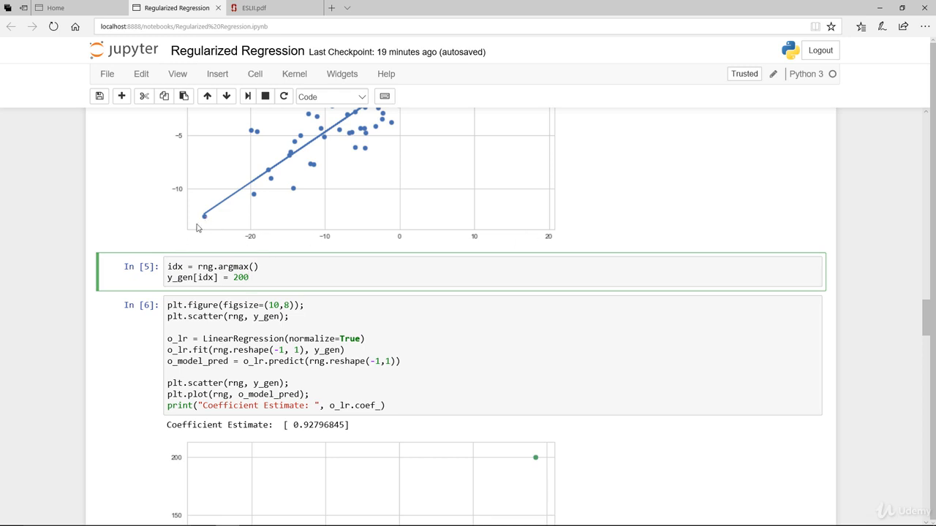
{"action": "mouse_move", "coordinate": [208, 220]}
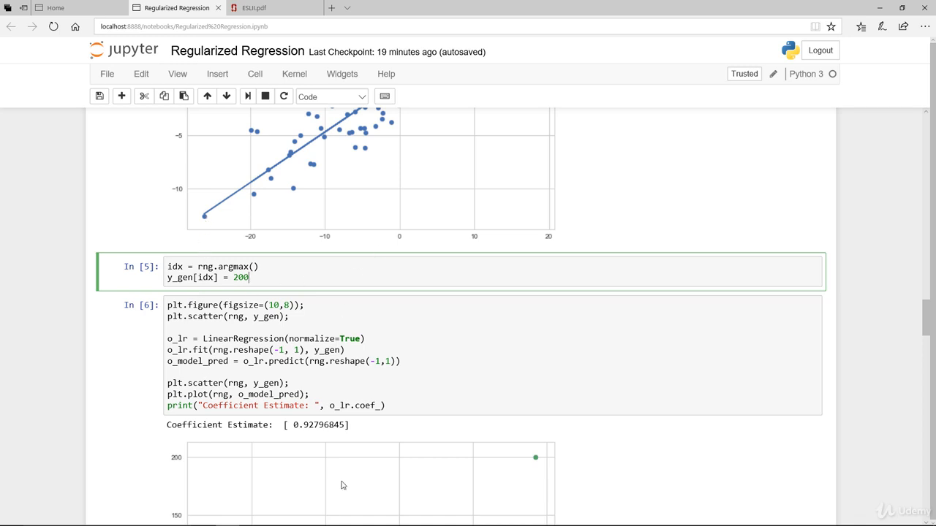
{"action": "scroll", "scroll_direction": "down", "scroll_amount": 3}
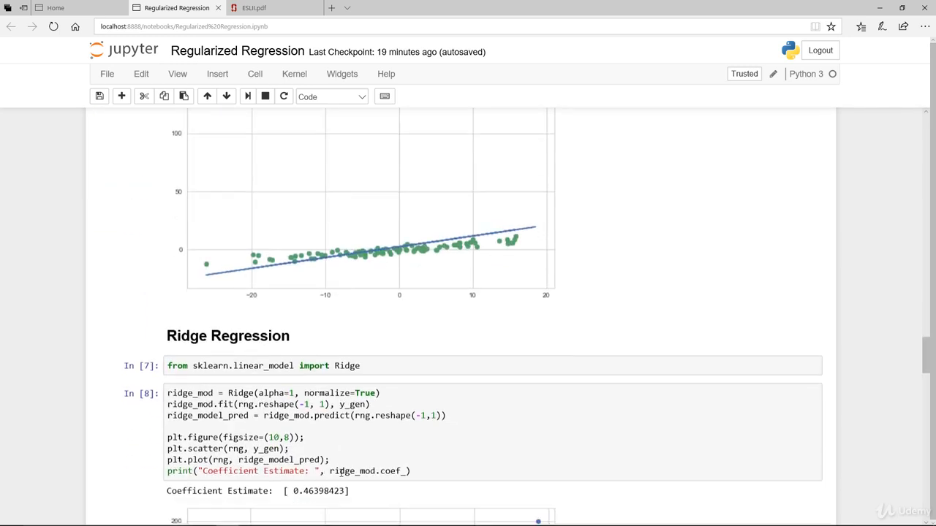
{"action": "scroll", "scroll_direction": "down", "scroll_amount": 3}
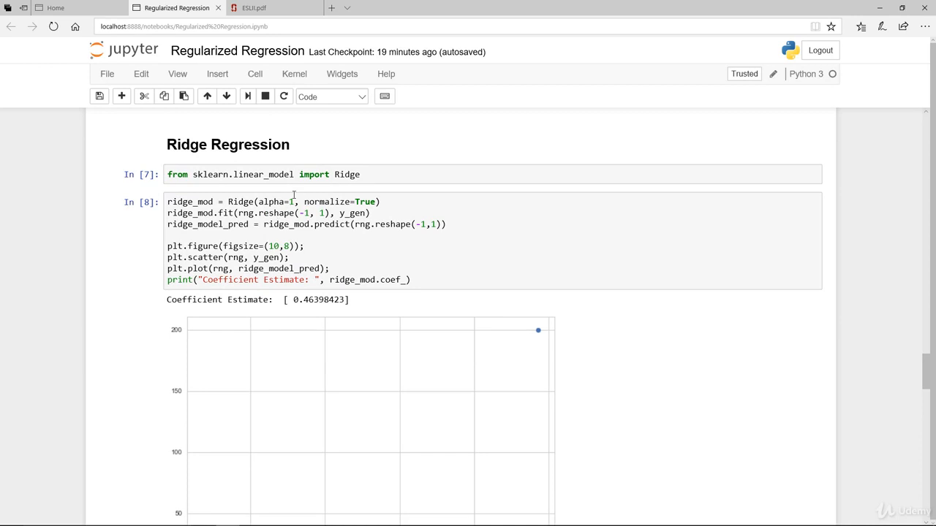
{"action": "scroll", "scroll_direction": "down", "scroll_amount": 3}
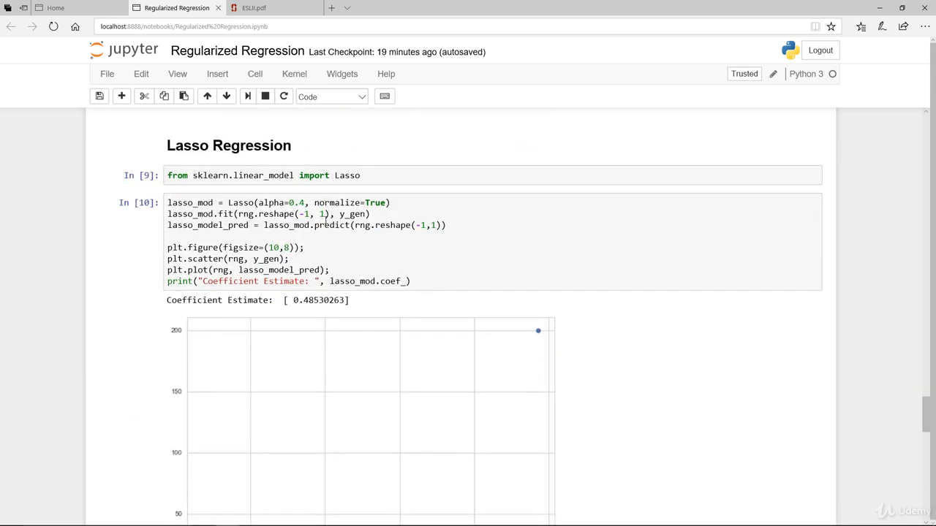
{"action": "scroll", "scroll_direction": "down", "scroll_amount": 3}
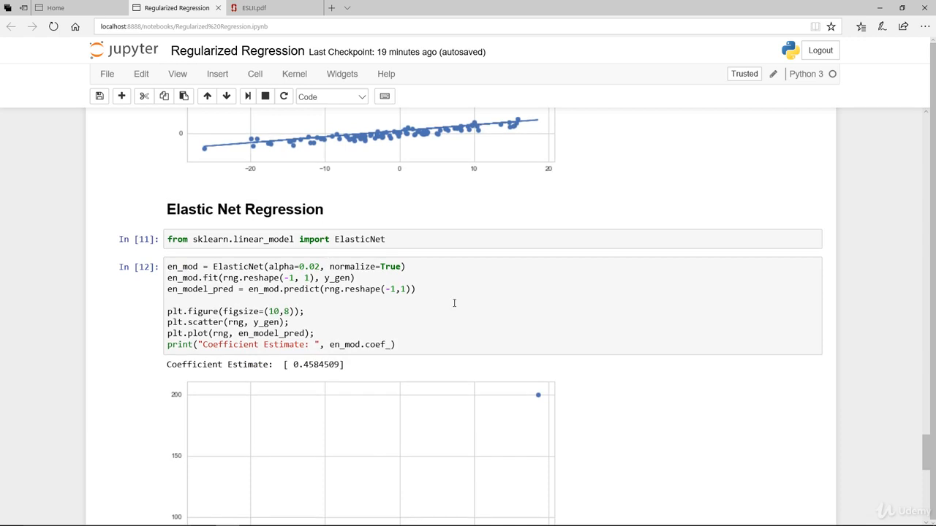
{"action": "mouse_move", "coordinate": [629, 439]}
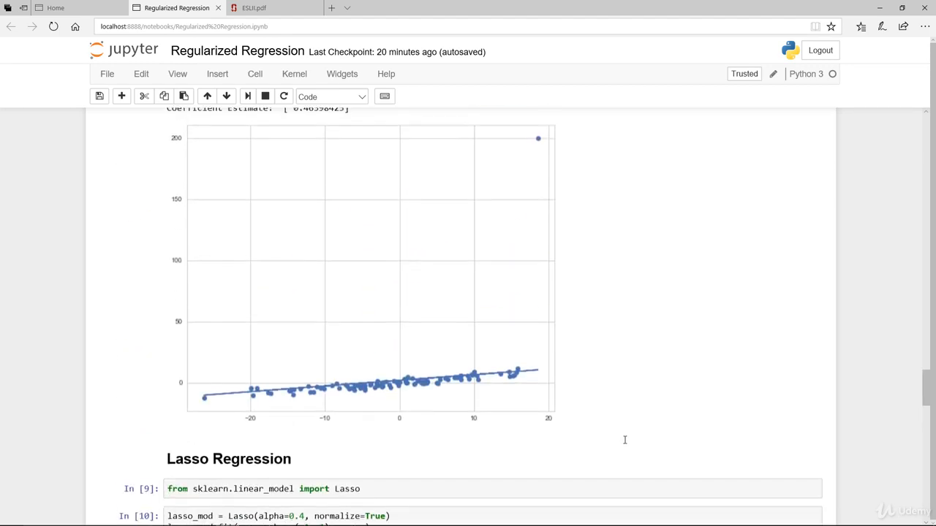
In cell In [5] add a -200 outlier at argmin of x and rerun linear (~1.506) and Ridge (~1.004) regressions.
{"action": "scroll", "scroll_direction": "up", "scroll_amount": 3}
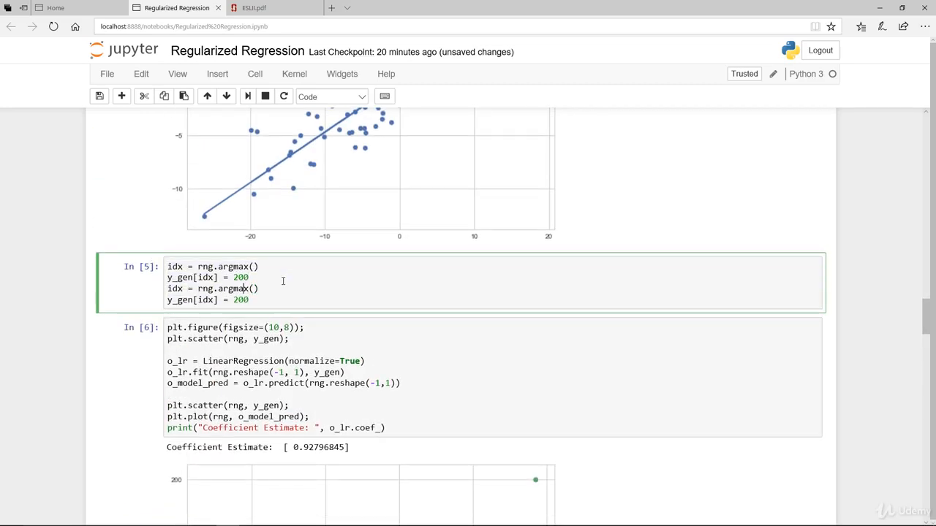
{"action": "type", "text": "argmin"}
{"action": "left_click", "coordinate": [209, 300]}
{"action": "type", "text": "-"}
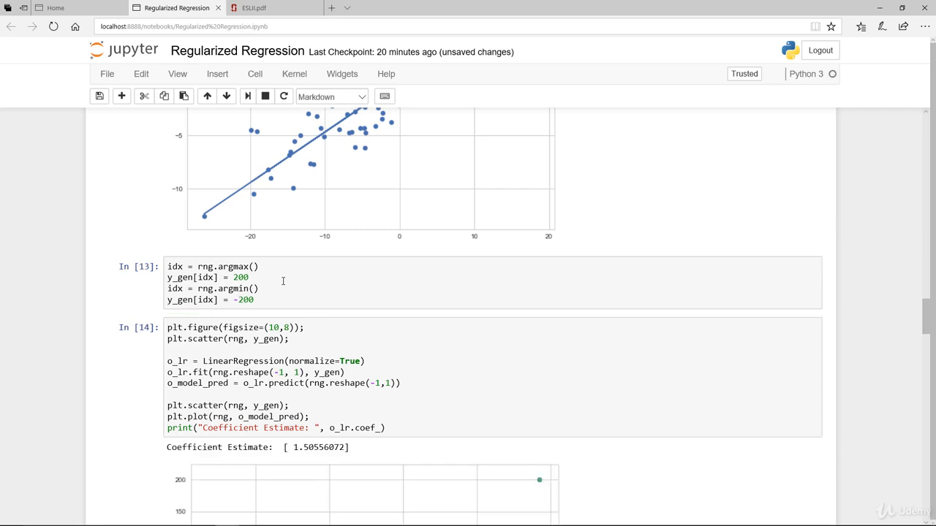
{"action": "scroll", "scroll_direction": "down", "scroll_amount": 3}
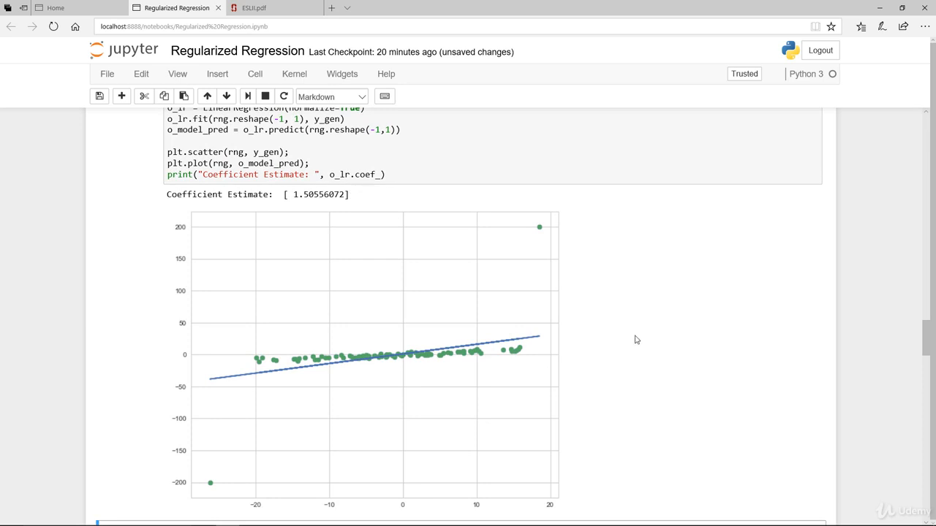
{"action": "scroll", "scroll_direction": "down", "scroll_amount": 3}
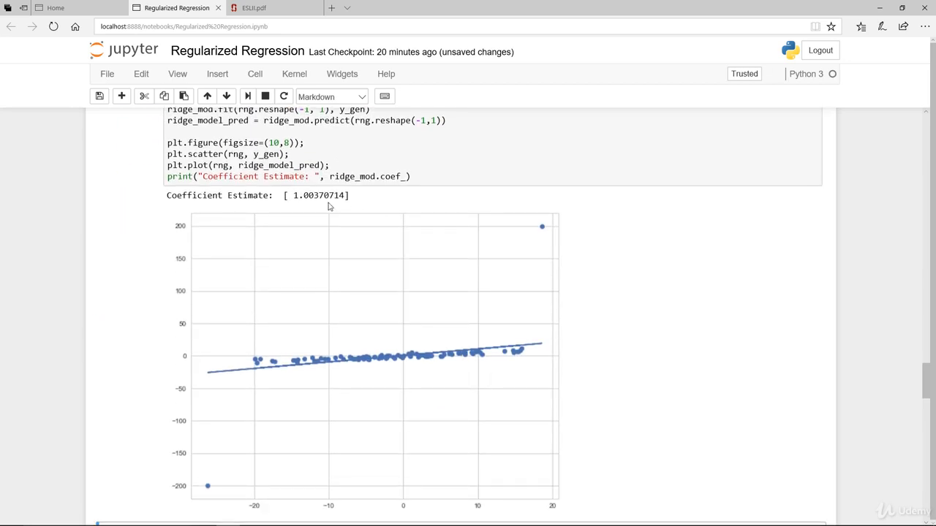
{"action": "mouse_move", "coordinate": [361, 346]}
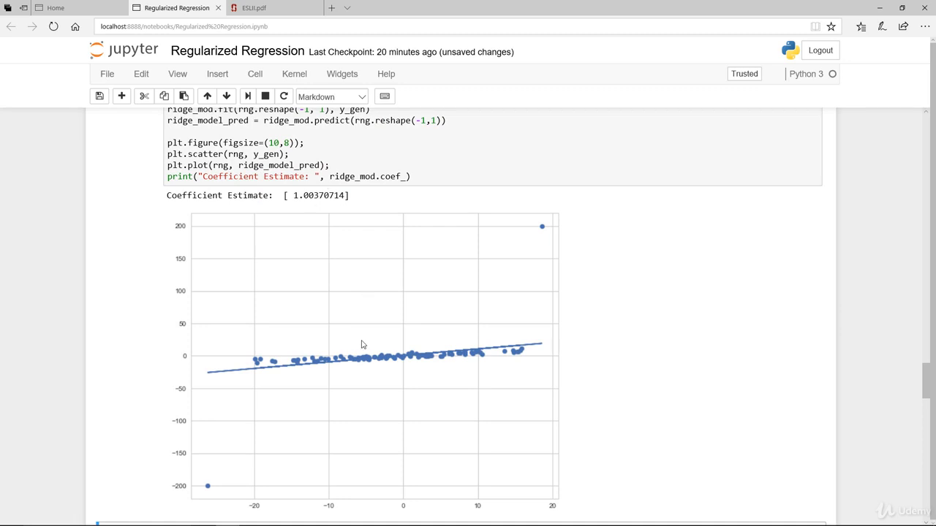
Rerun from the Lasso import cell with both outliers, giving a Lasso coefficient of about 1.063.
{"action": "scroll", "scroll_direction": "up", "scroll_amount": 3}
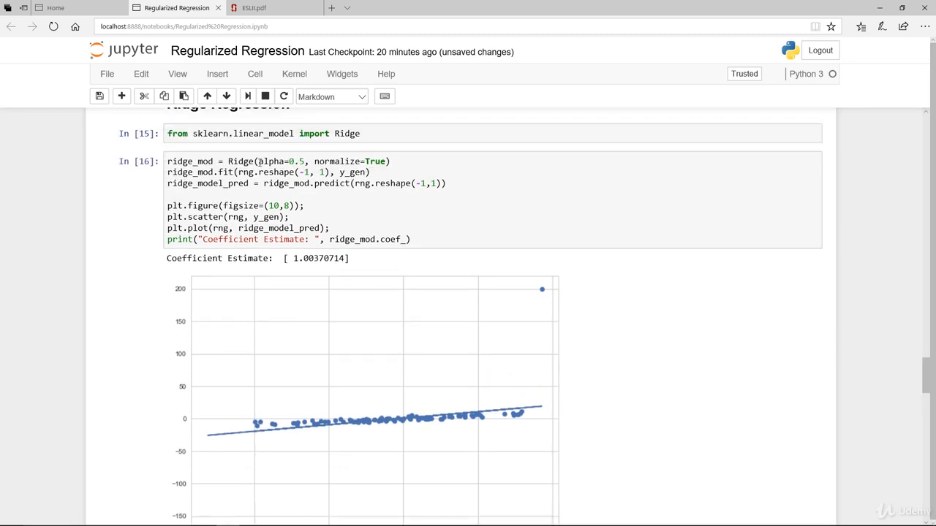
{"action": "scroll", "scroll_direction": "down", "scroll_amount": 3}
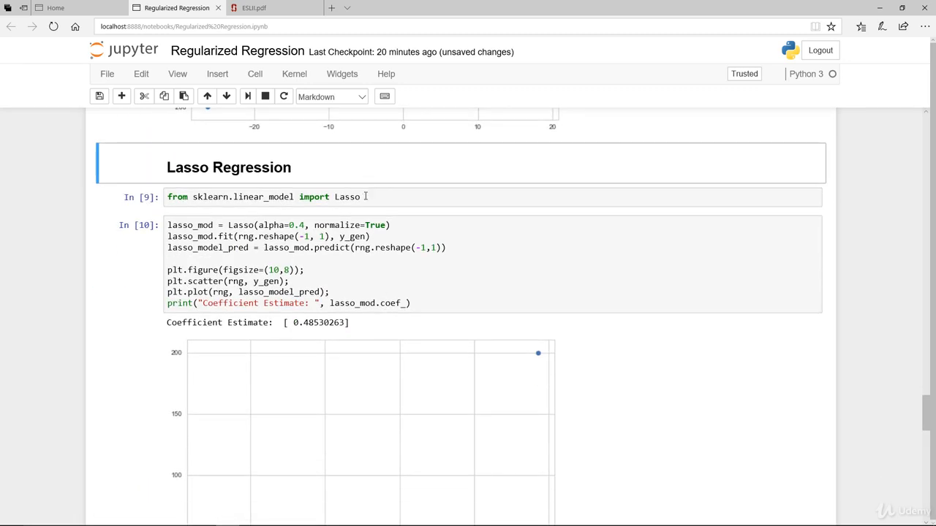
{"action": "left_click", "coordinate": [564, 237]}
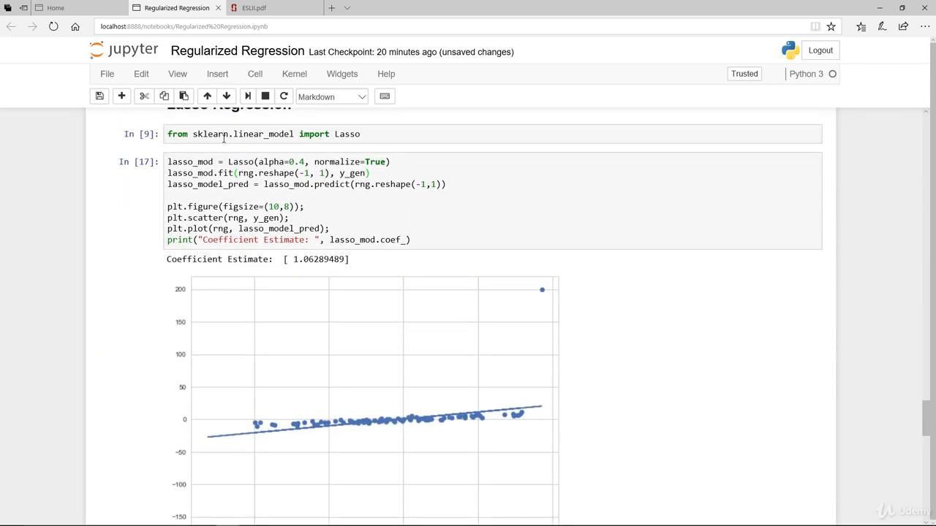
{"action": "scroll", "scroll_direction": "down", "scroll_amount": 3}
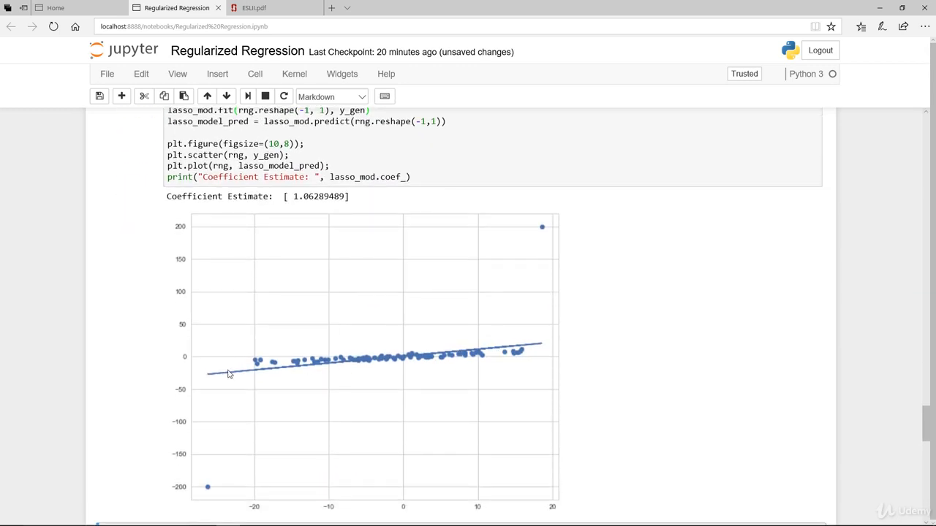
{"action": "mouse_move", "coordinate": [358, 204]}
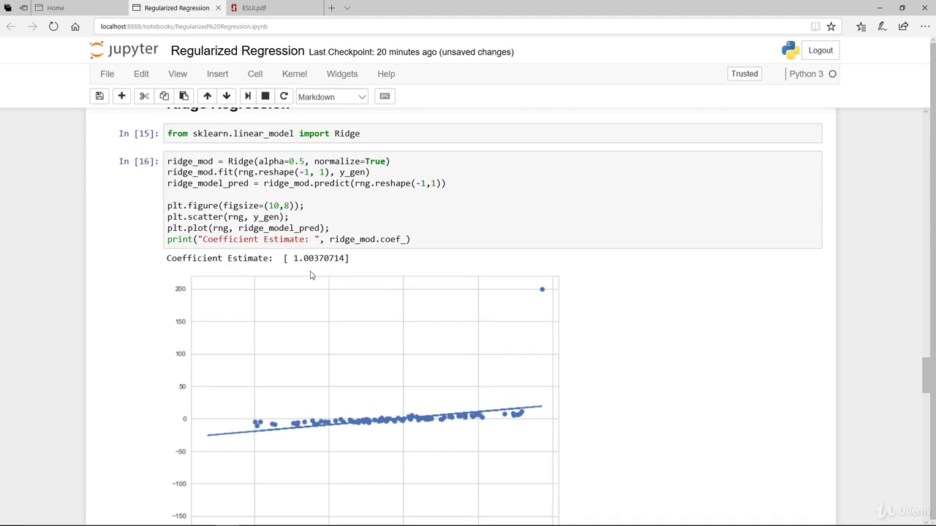
Rerun Elastic Net with both outliers (about 0.747) and continue down to the Summary.
{"action": "scroll", "scroll_direction": "down", "scroll_amount": 3}
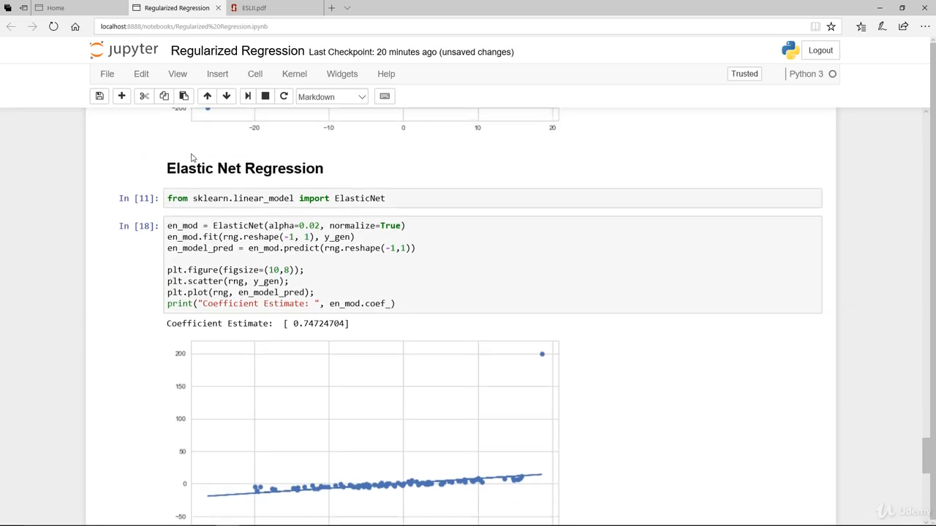
{"action": "scroll", "scroll_direction": "down", "scroll_amount": 3}
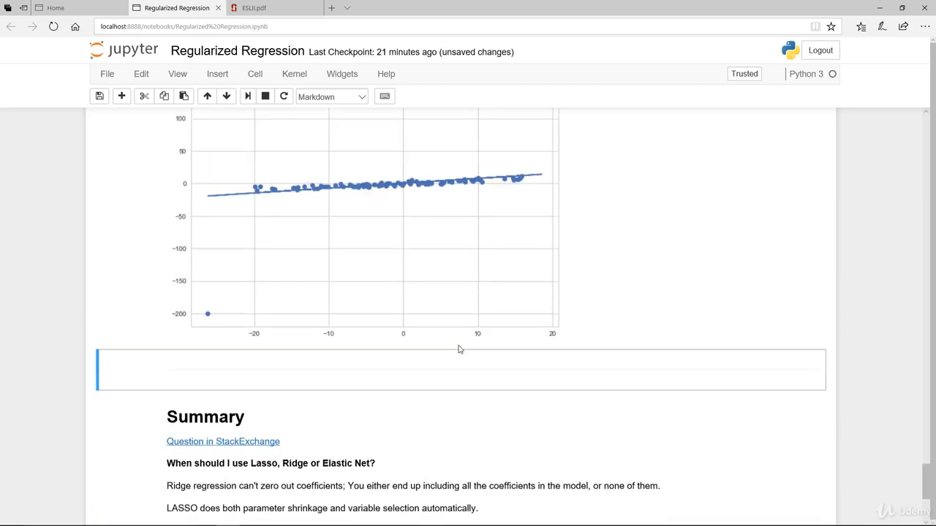
{"action": "scroll", "scroll_direction": "down", "scroll_amount": 3}
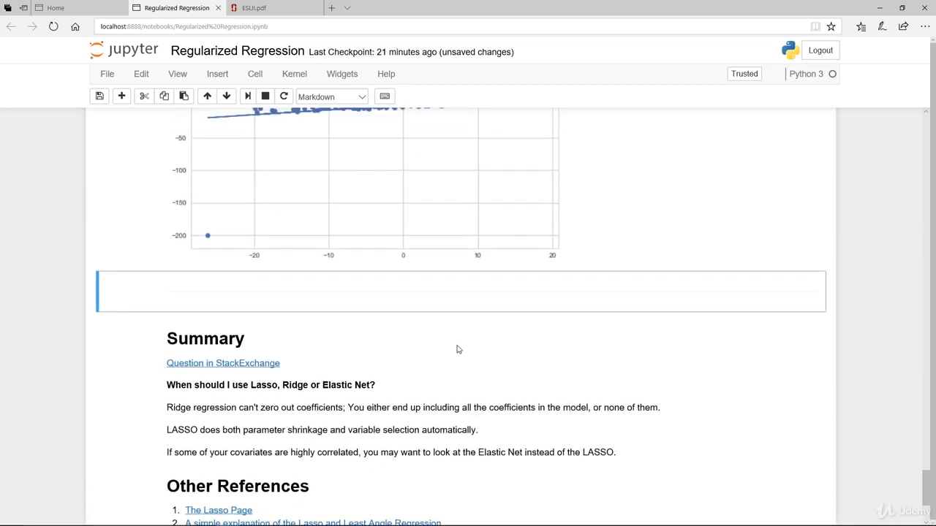
{"action": "scroll", "scroll_direction": "down", "scroll_amount": 3}
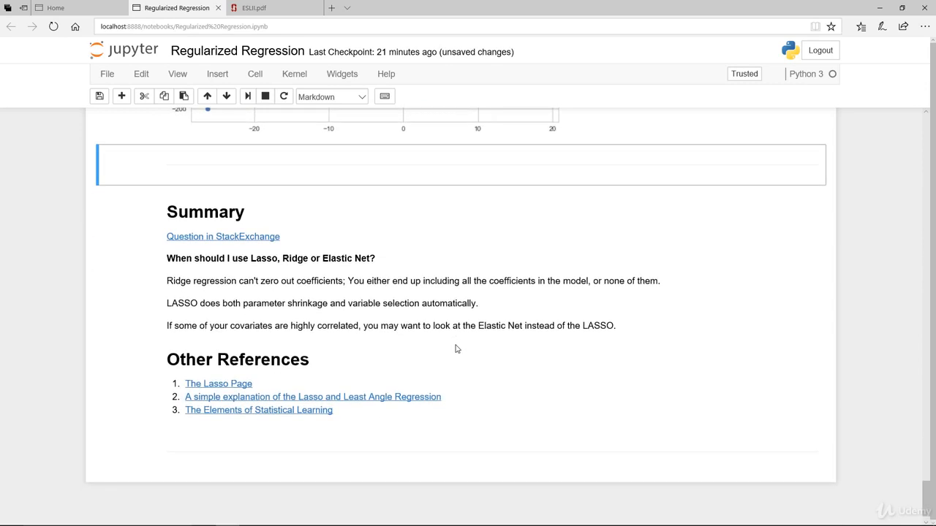